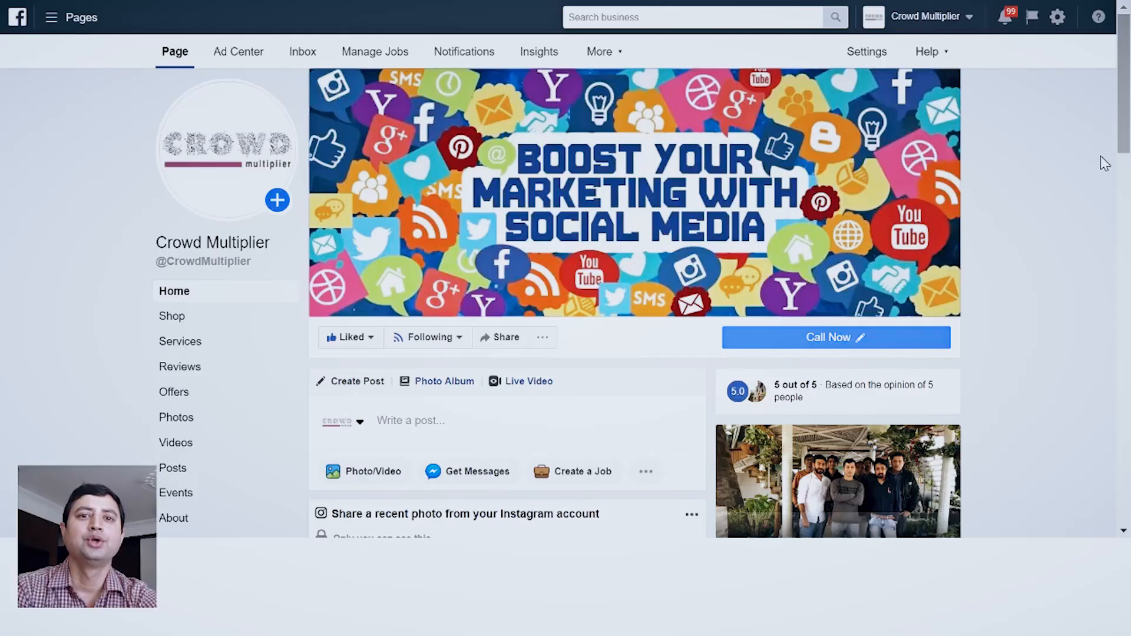
mouse_move(890, 133)
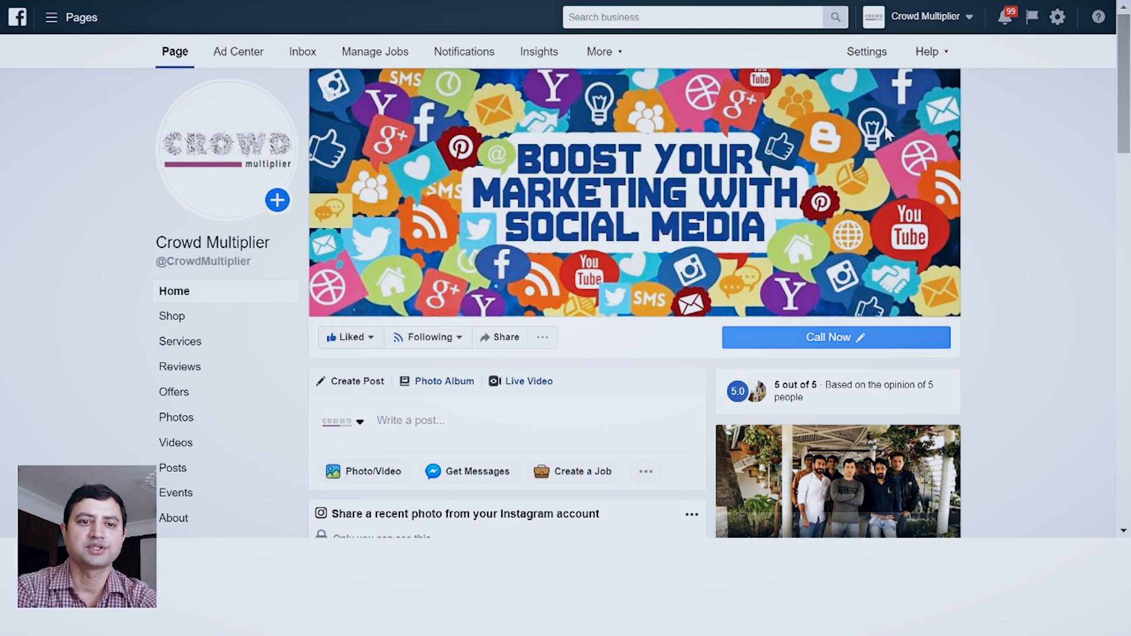
mouse_move(301, 51)
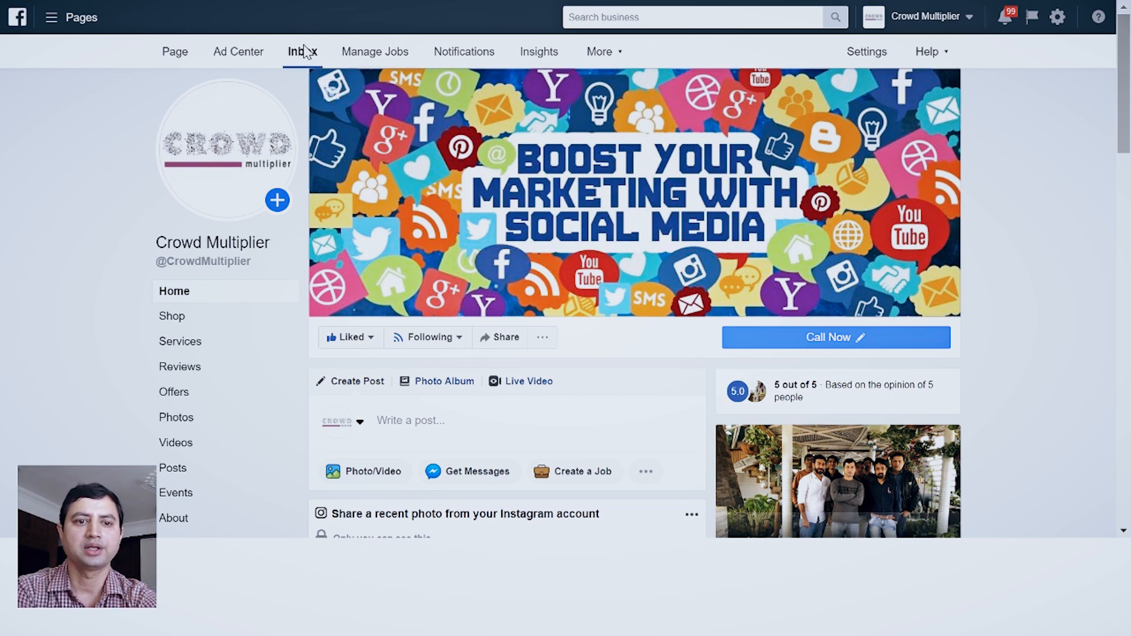
- Go to the Inbox's Messenger Automated Responses and view the Page Recommended details
click(301, 52)
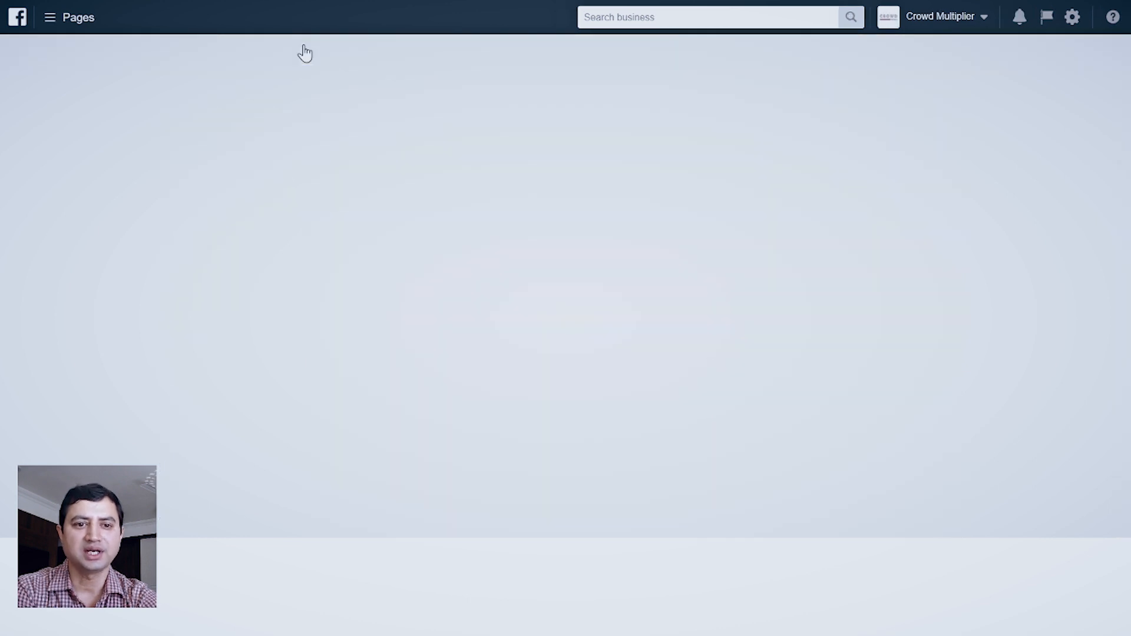
mouse_move(113, 228)
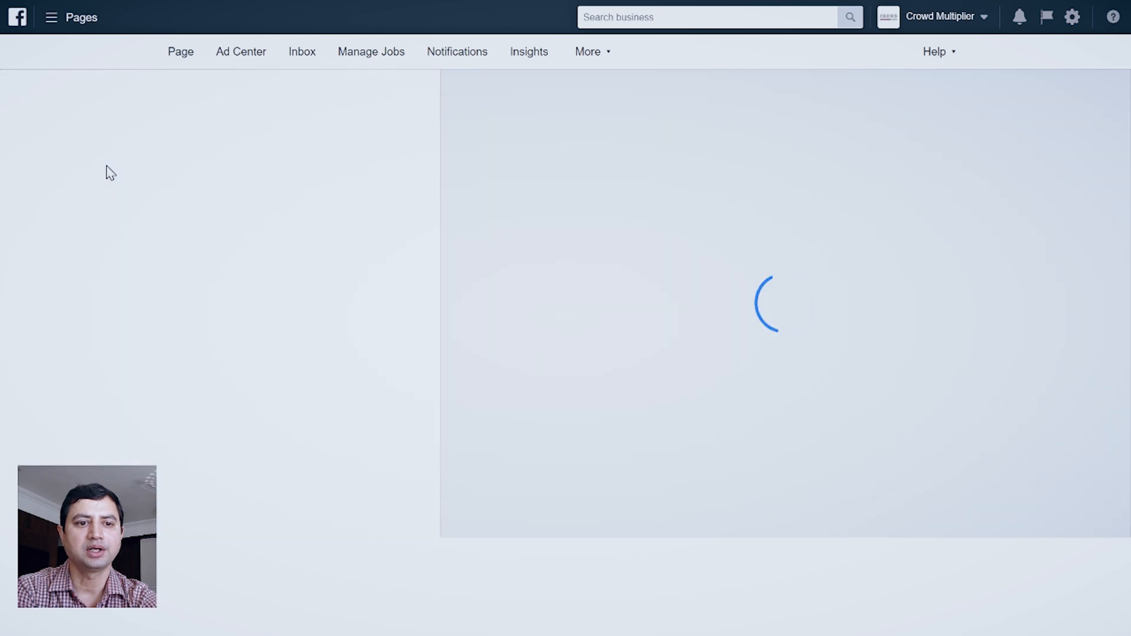
click(301, 52)
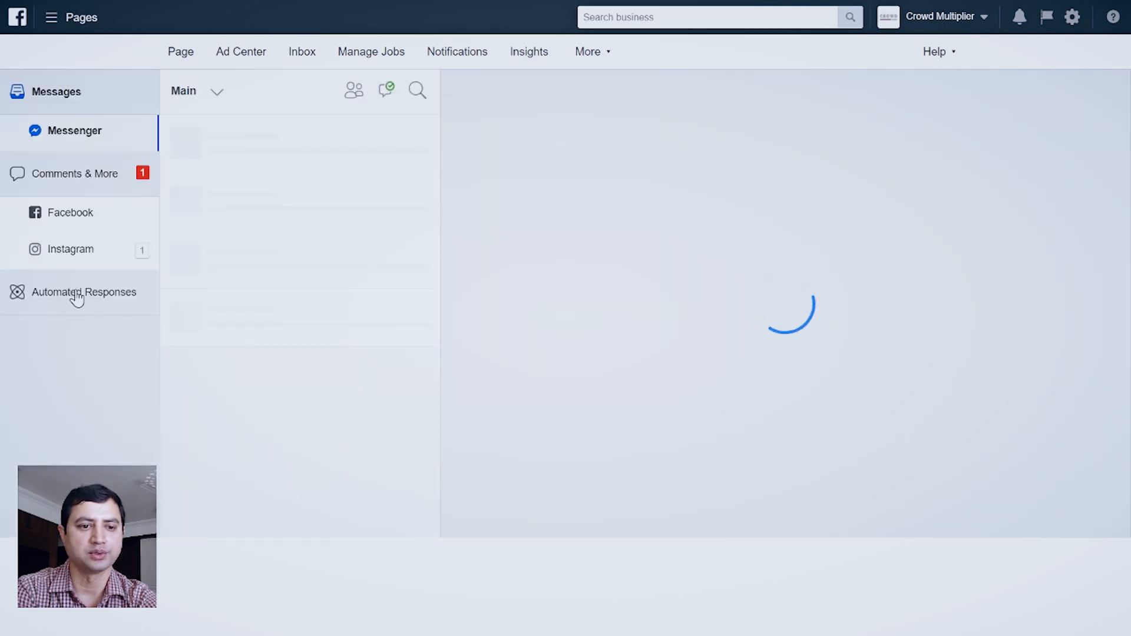
click(84, 292)
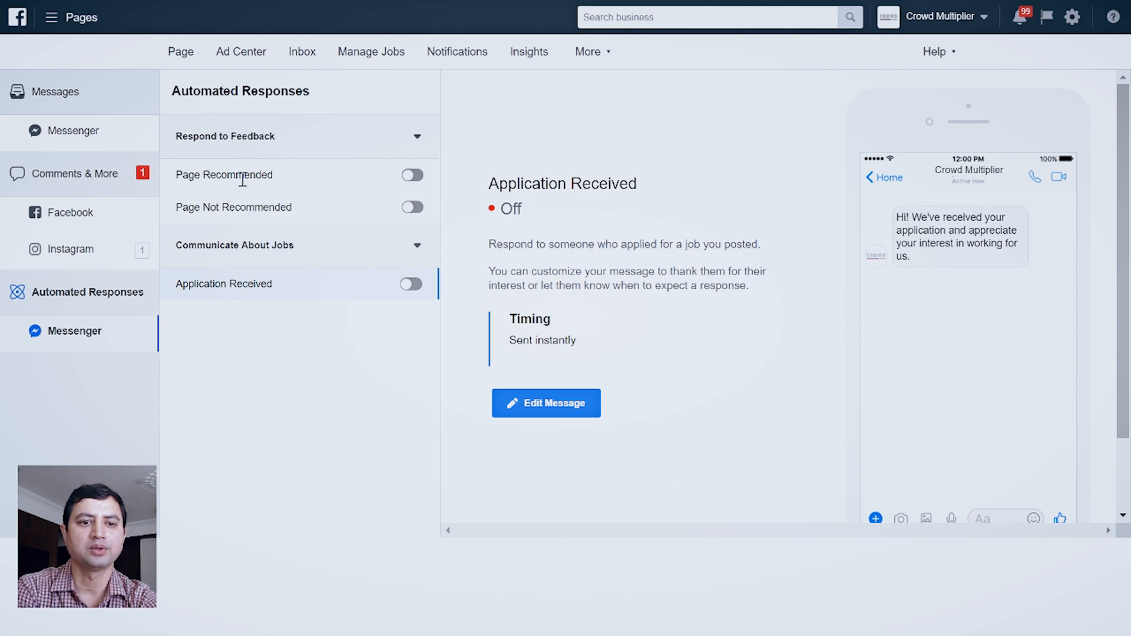
mouse_move(209, 221)
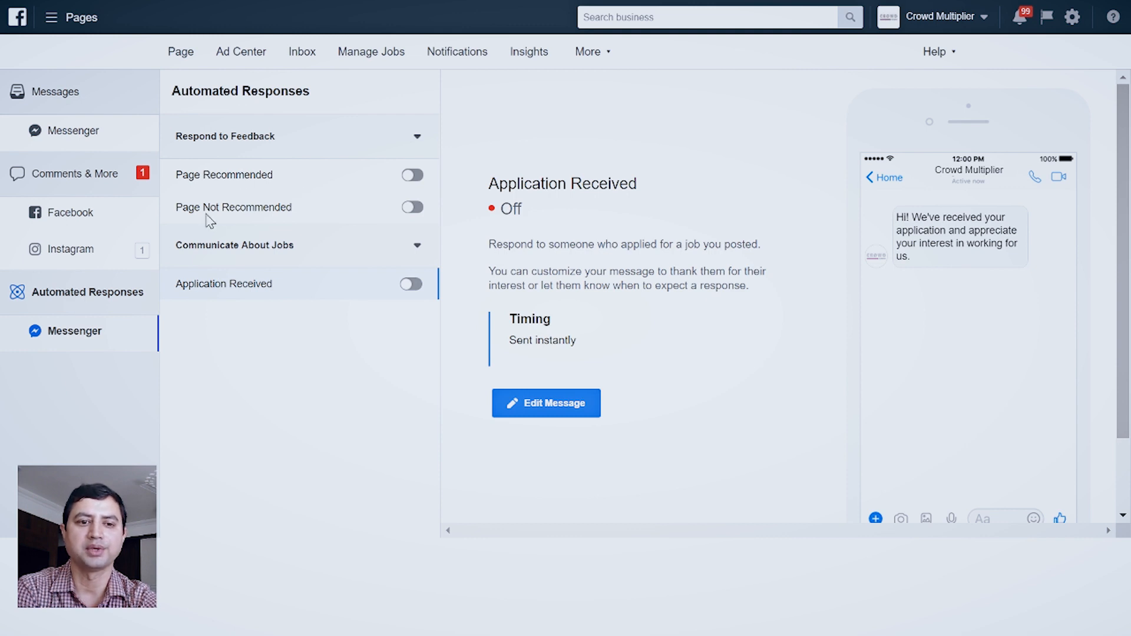
mouse_move(252, 177)
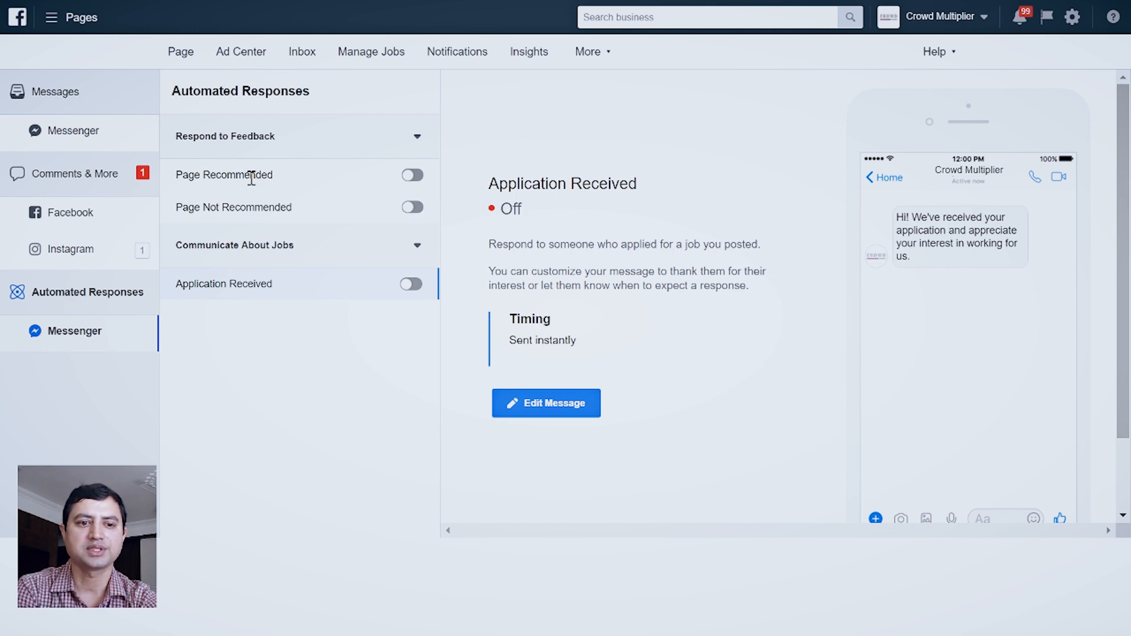
click(224, 176)
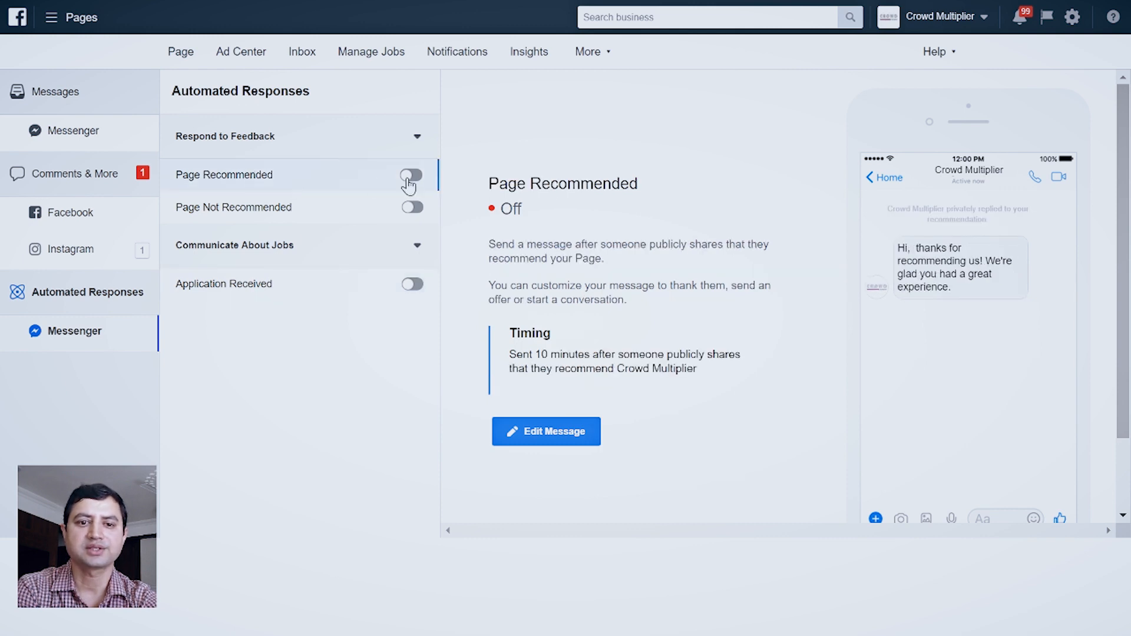
- Switch the Page Recommended toggle to On
click(412, 174)
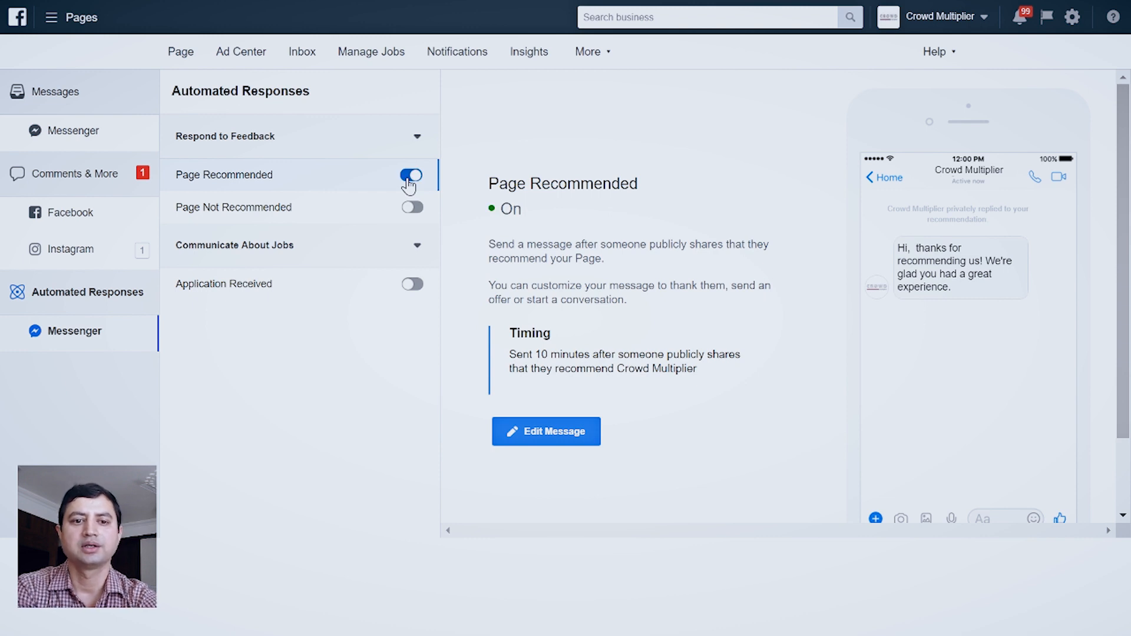
mouse_move(590, 240)
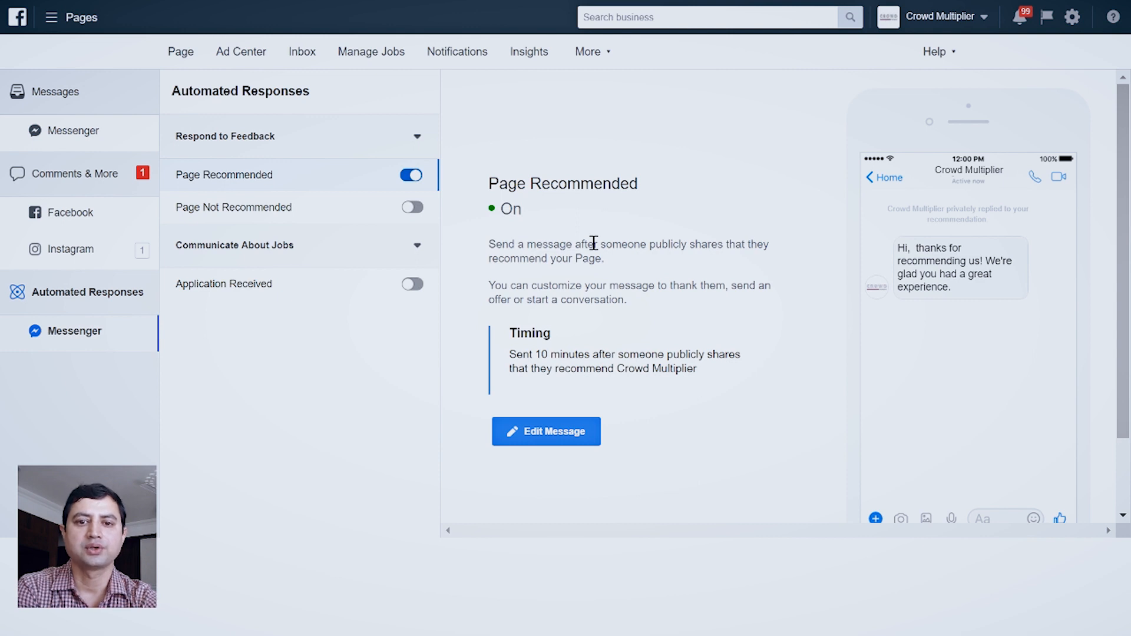
mouse_move(565, 344)
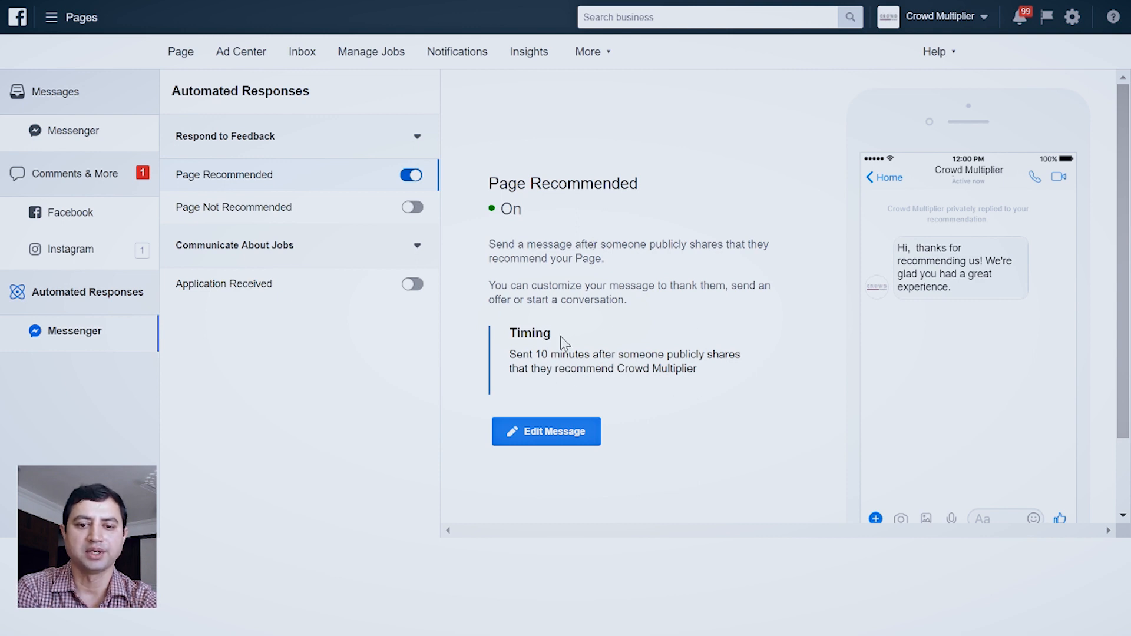
mouse_move(888, 225)
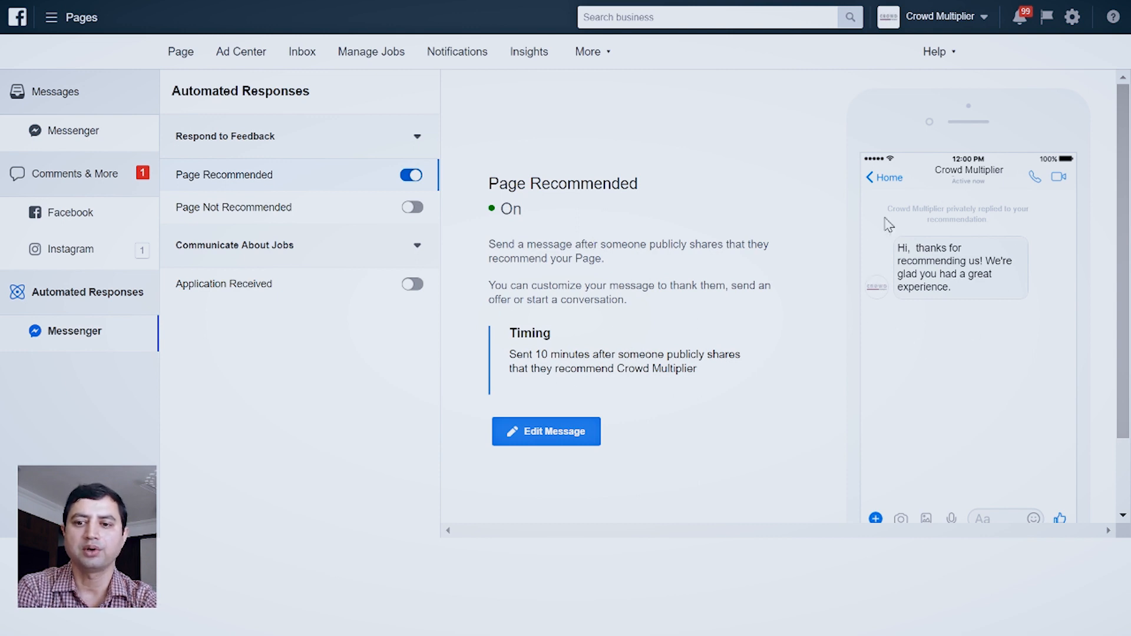
mouse_move(979, 299)
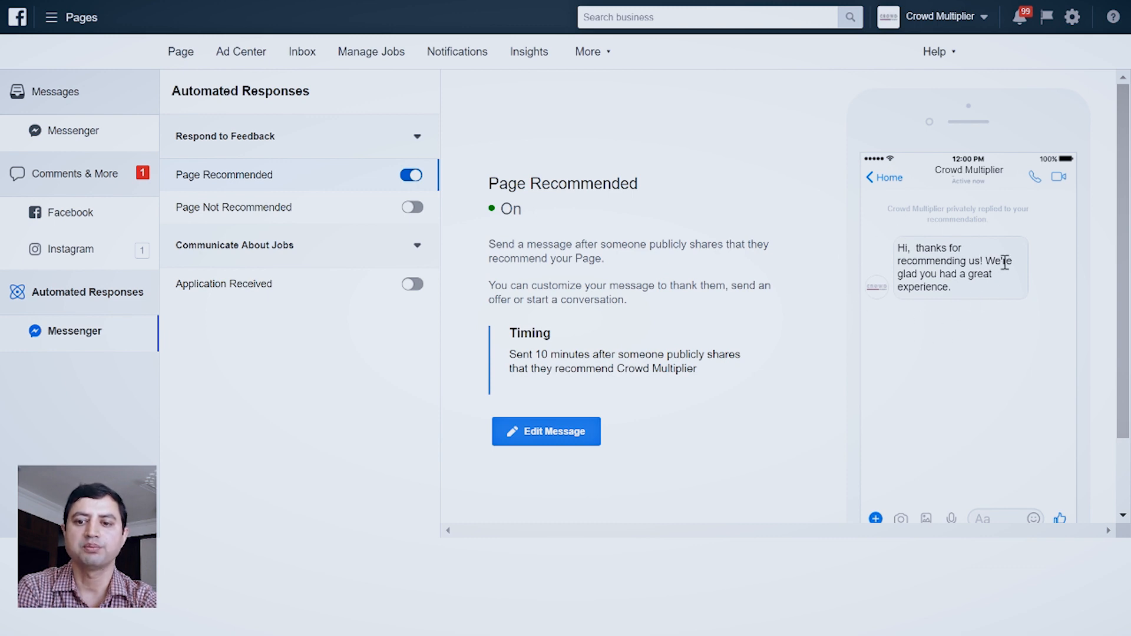
mouse_move(752, 269)
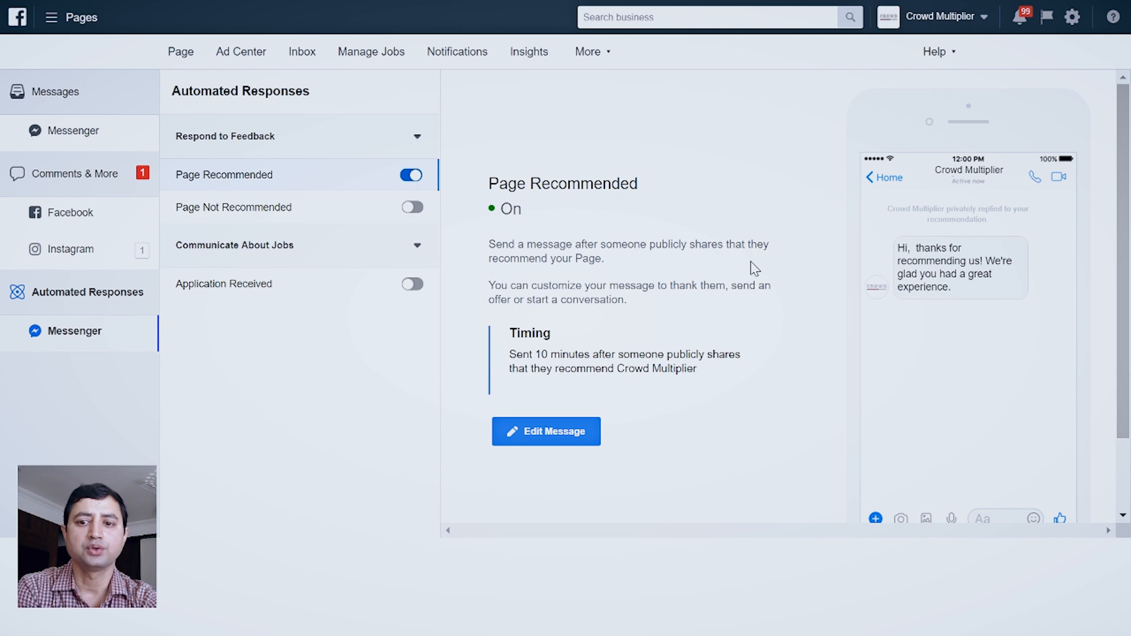
mouse_move(894, 272)
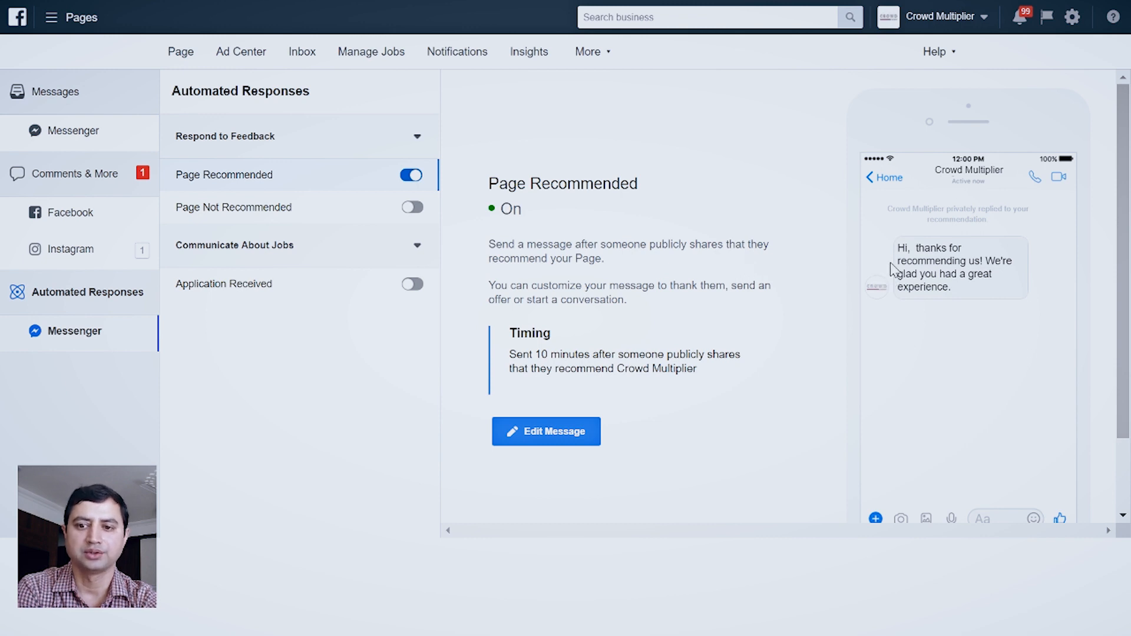
mouse_move(980, 325)
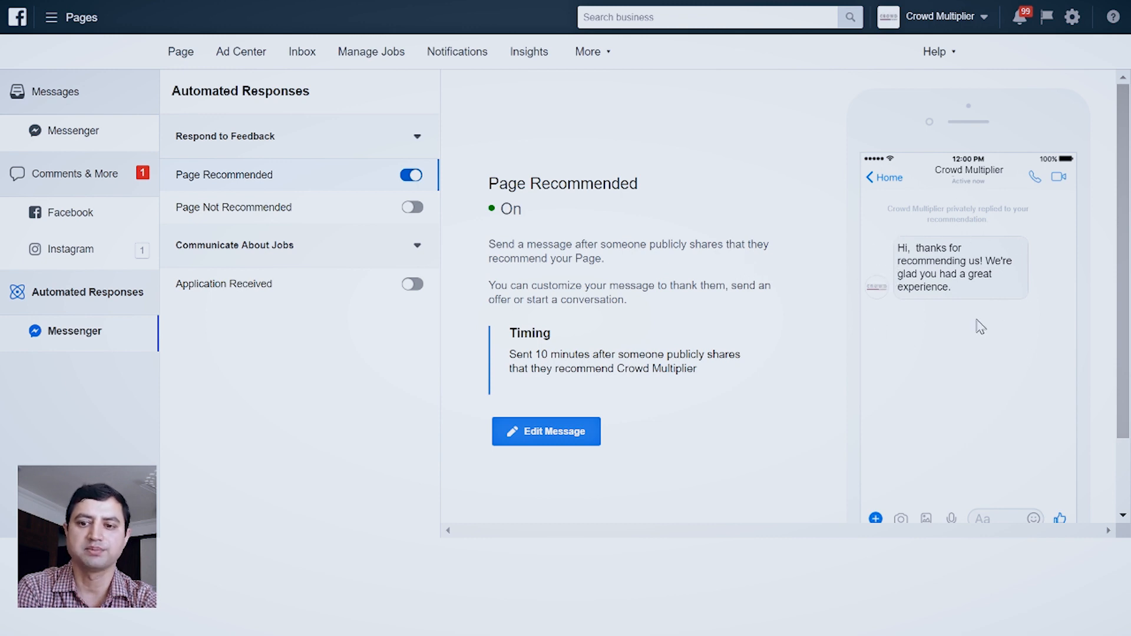
mouse_move(751, 387)
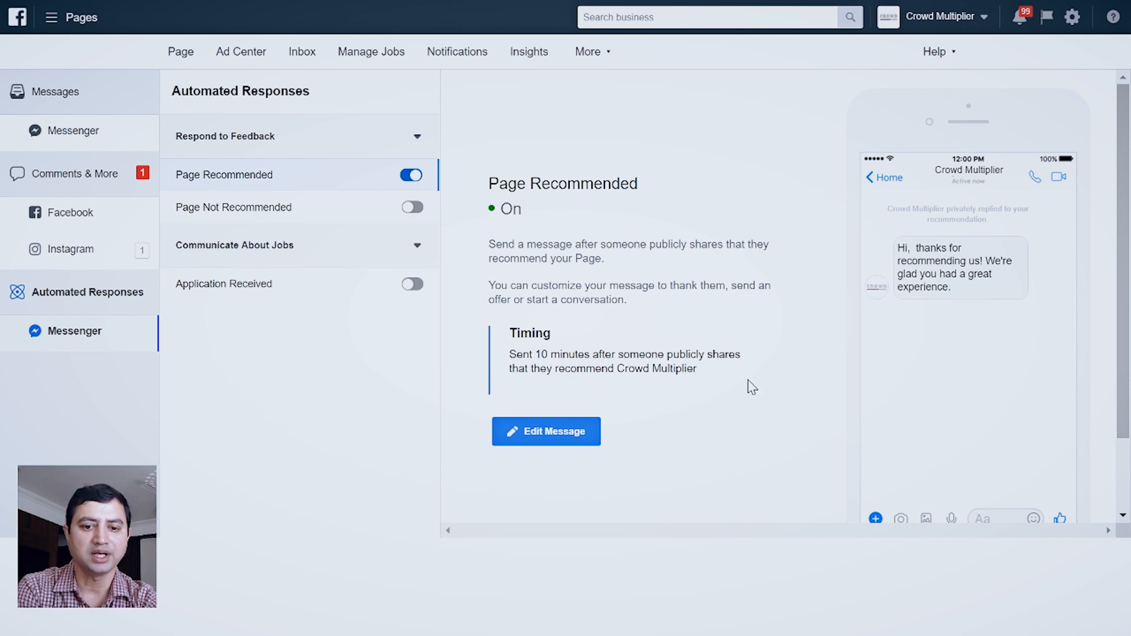
- Open the Page Recommended message editor and look at the Add Personalization options
click(545, 430)
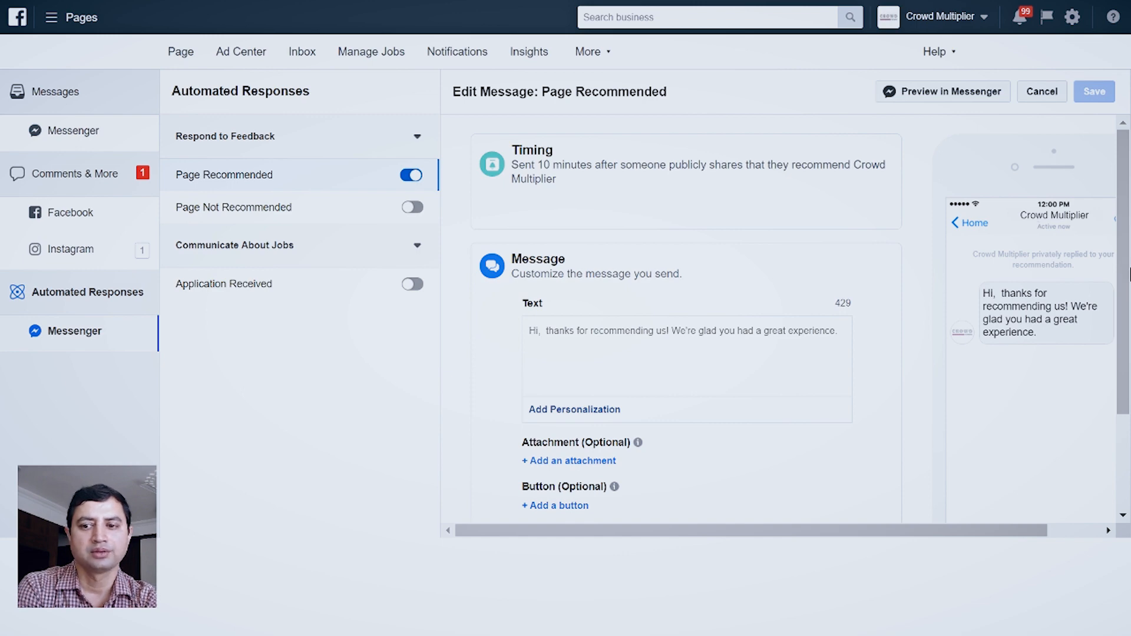
scroll(down, 3)
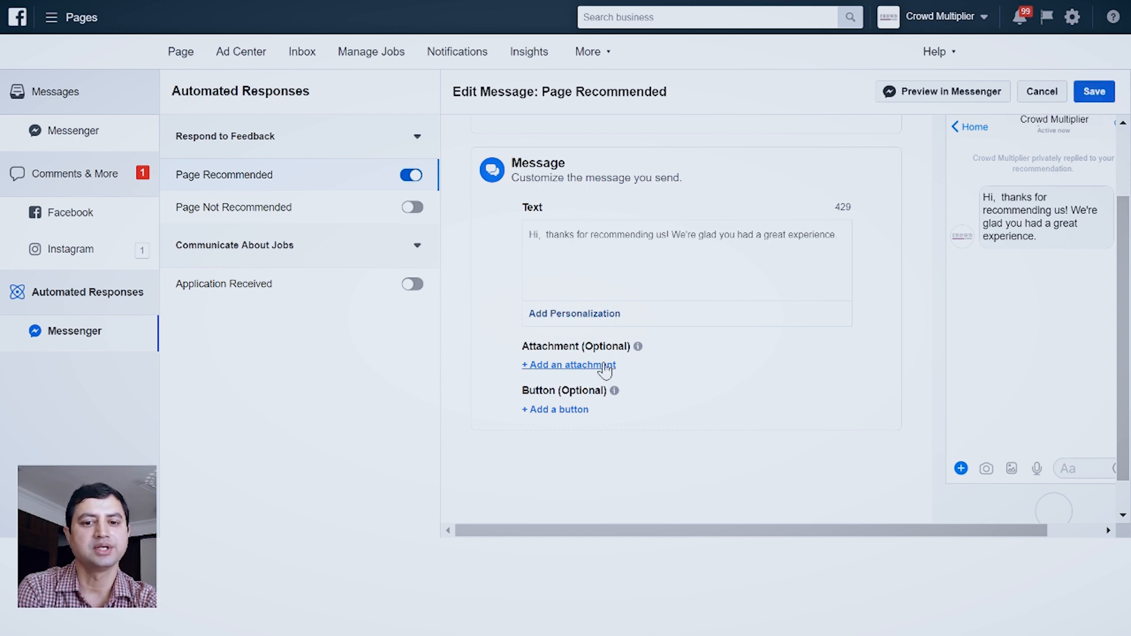
mouse_move(564, 425)
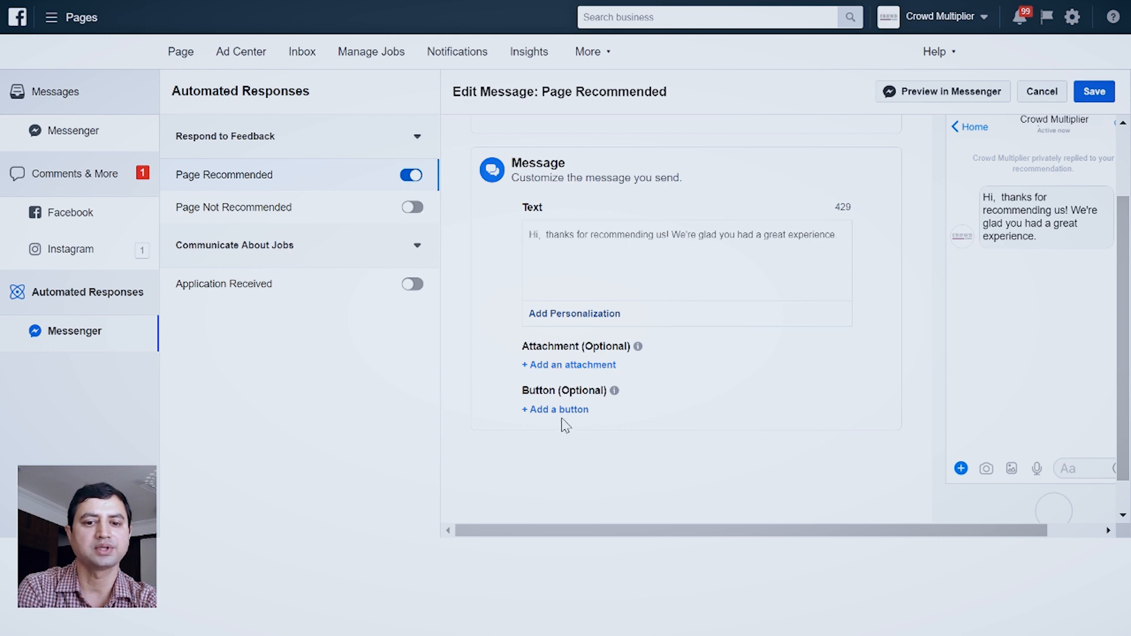
mouse_move(616, 343)
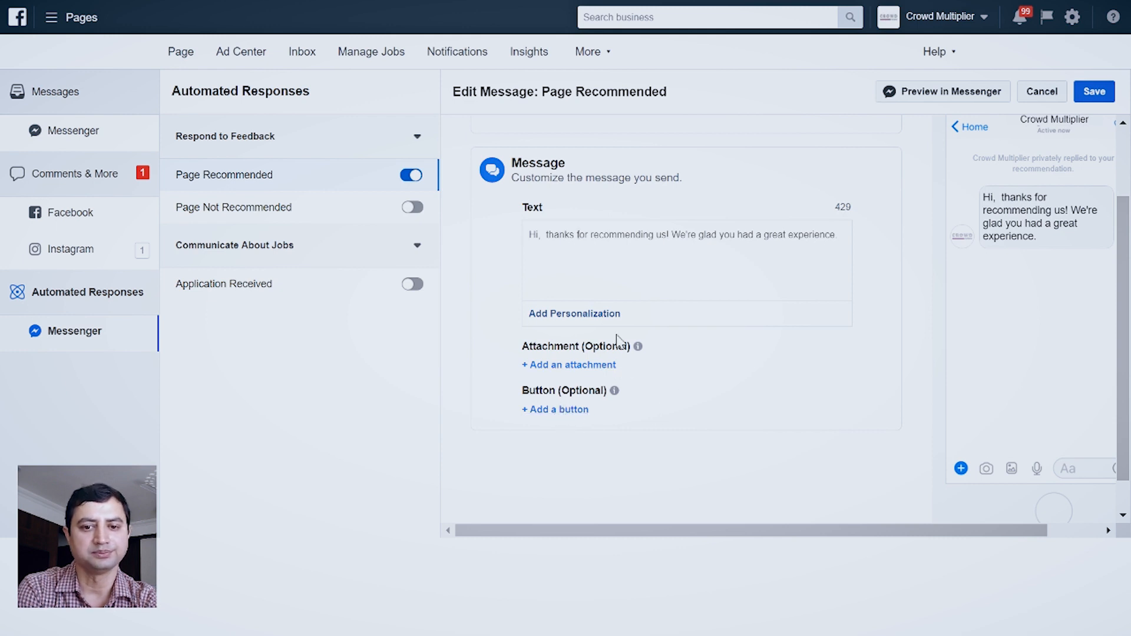
mouse_move(566, 318)
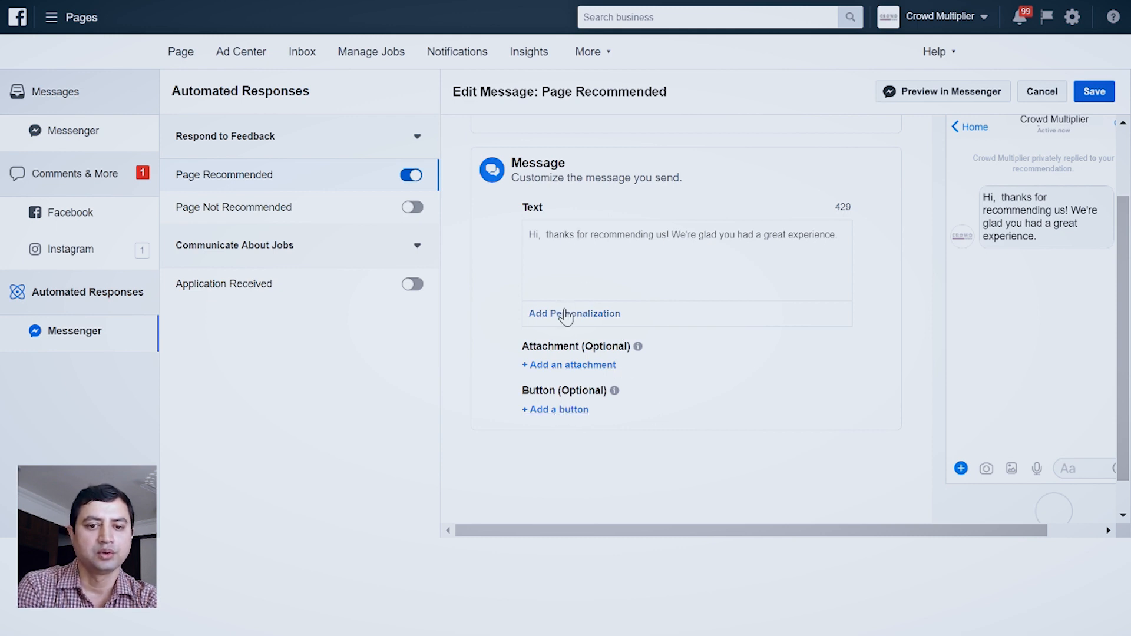
click(573, 313)
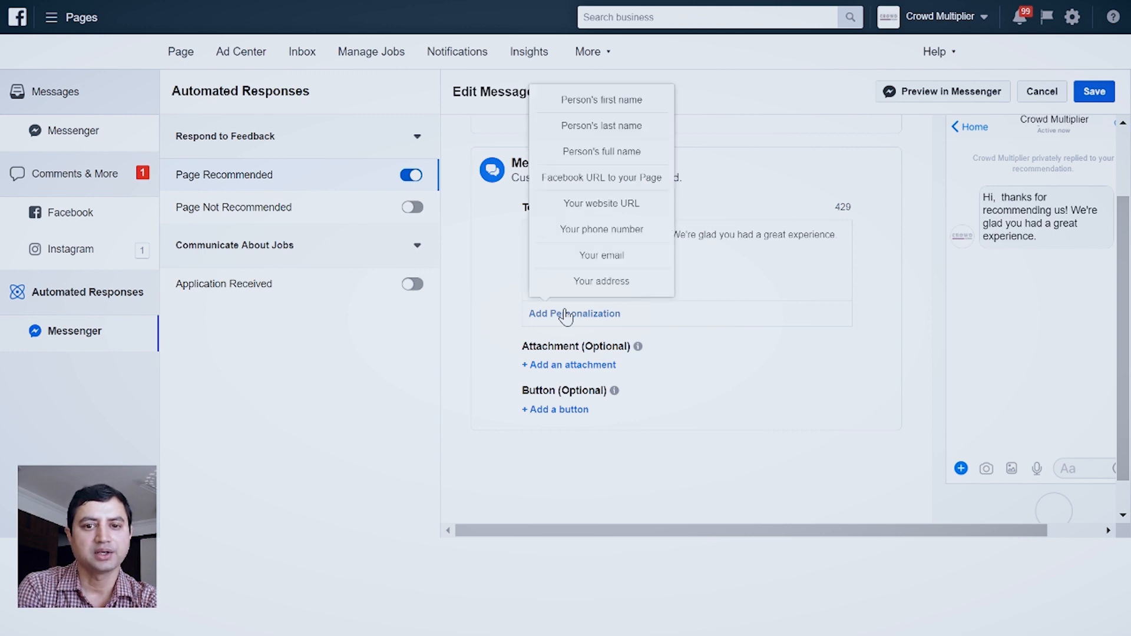
mouse_move(601, 177)
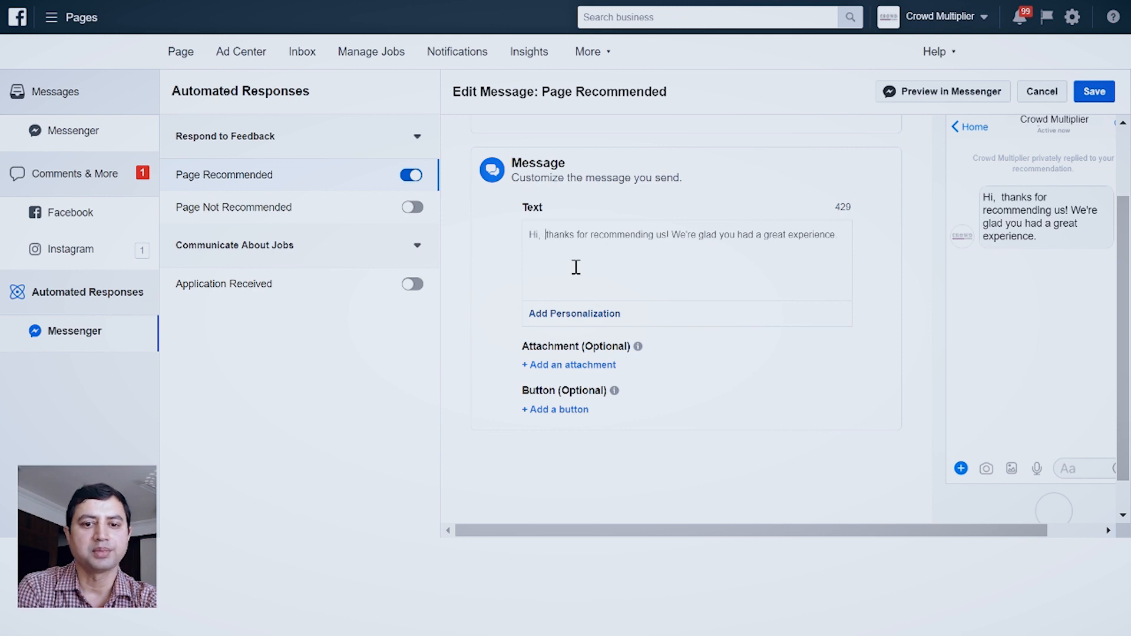
mouse_move(567, 318)
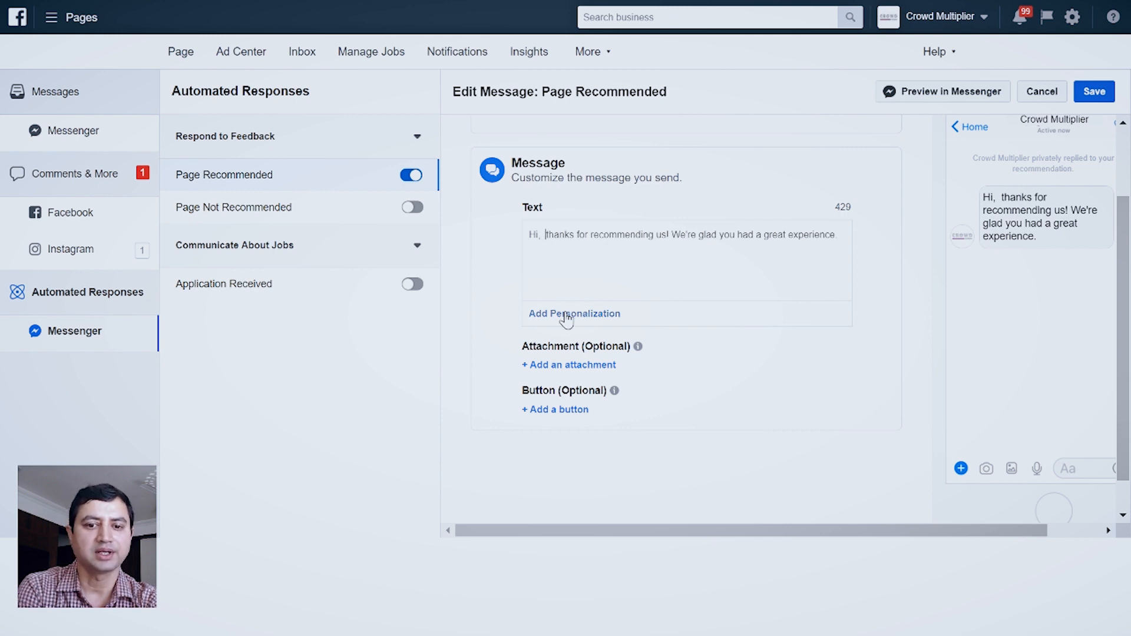
- Insert the person's name tag after 'Hi,' in the greeting
click(573, 313)
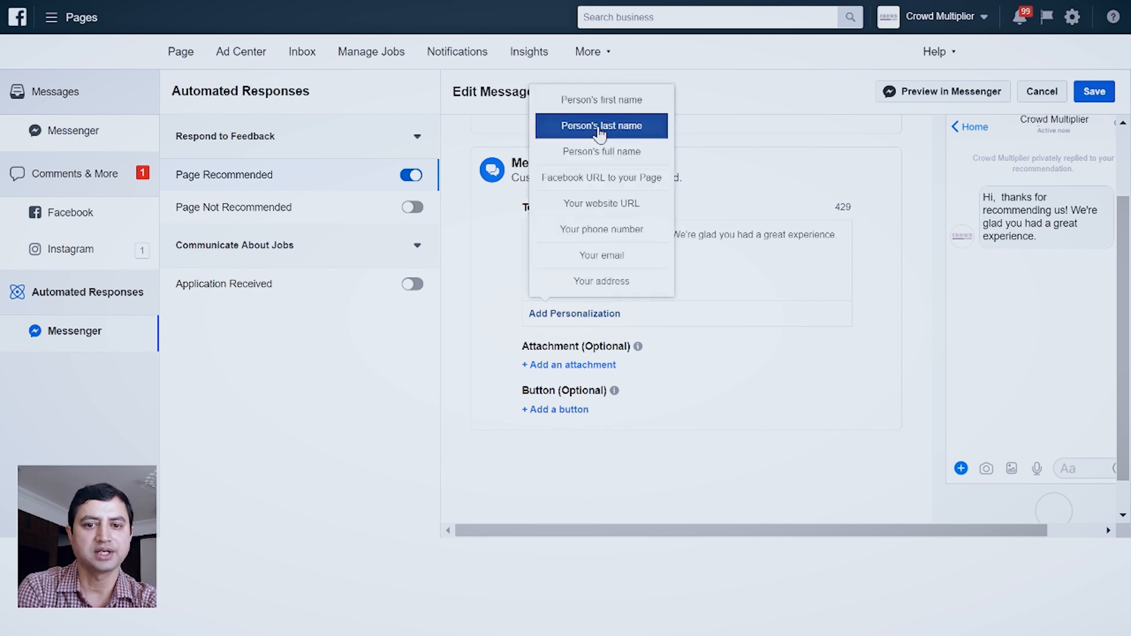
click(600, 125)
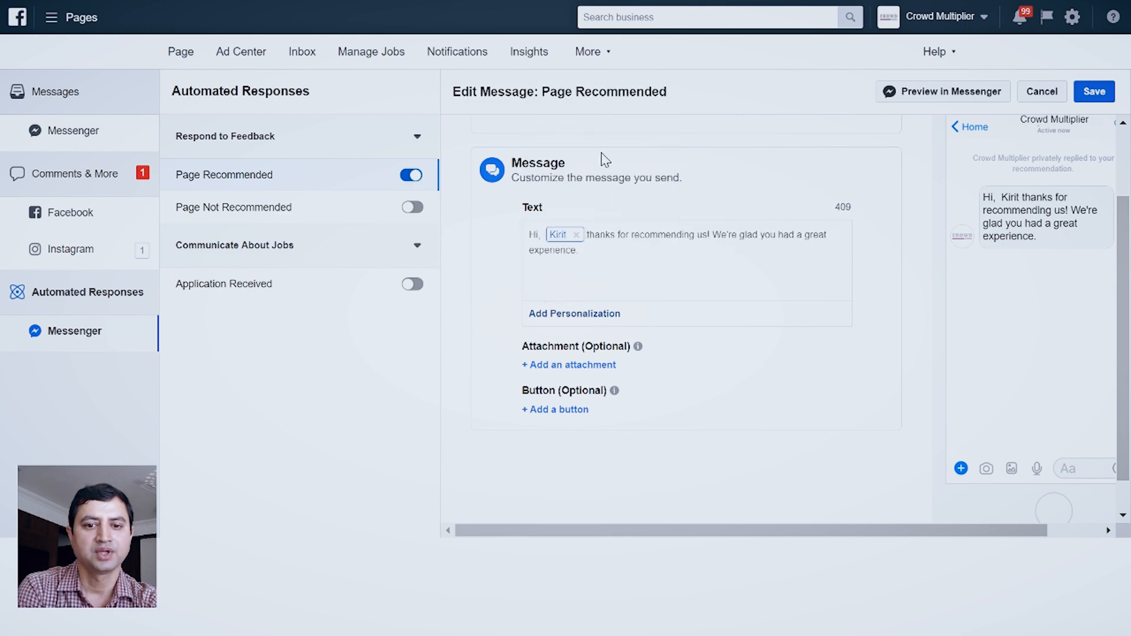
mouse_move(575, 245)
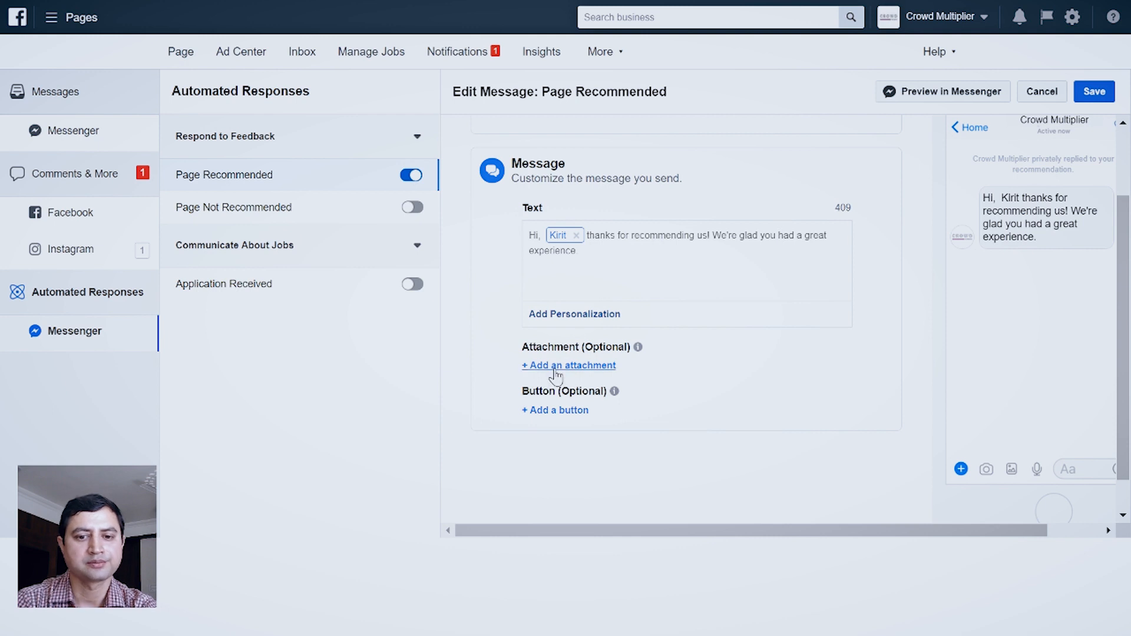
- Attach the neon THANK YOU image to the Page Recommended message
click(568, 365)
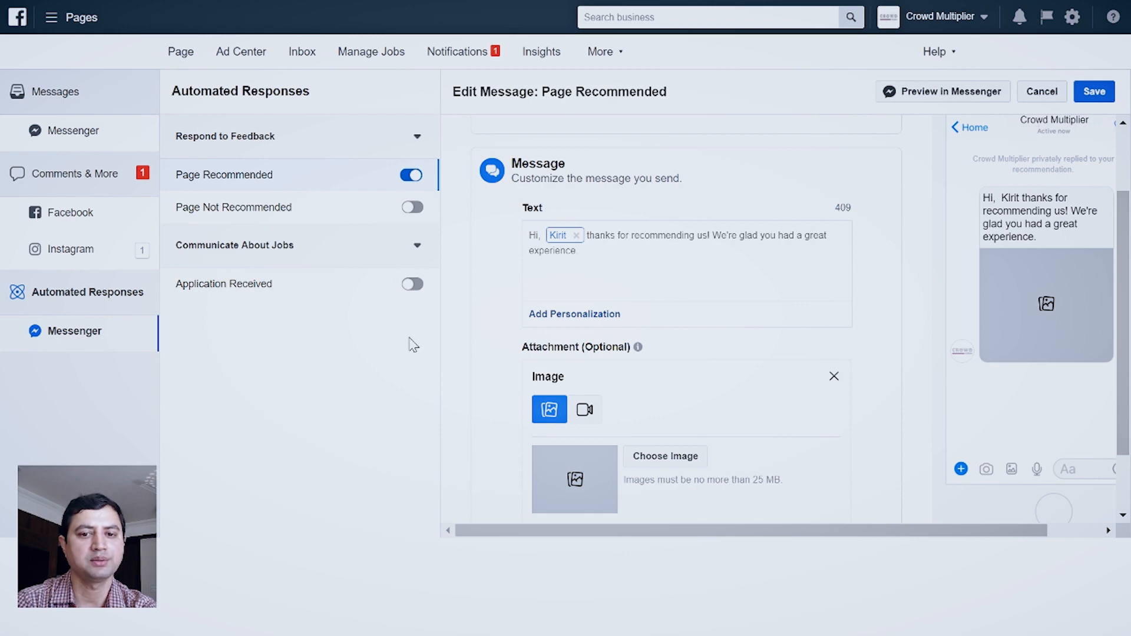
click(664, 456)
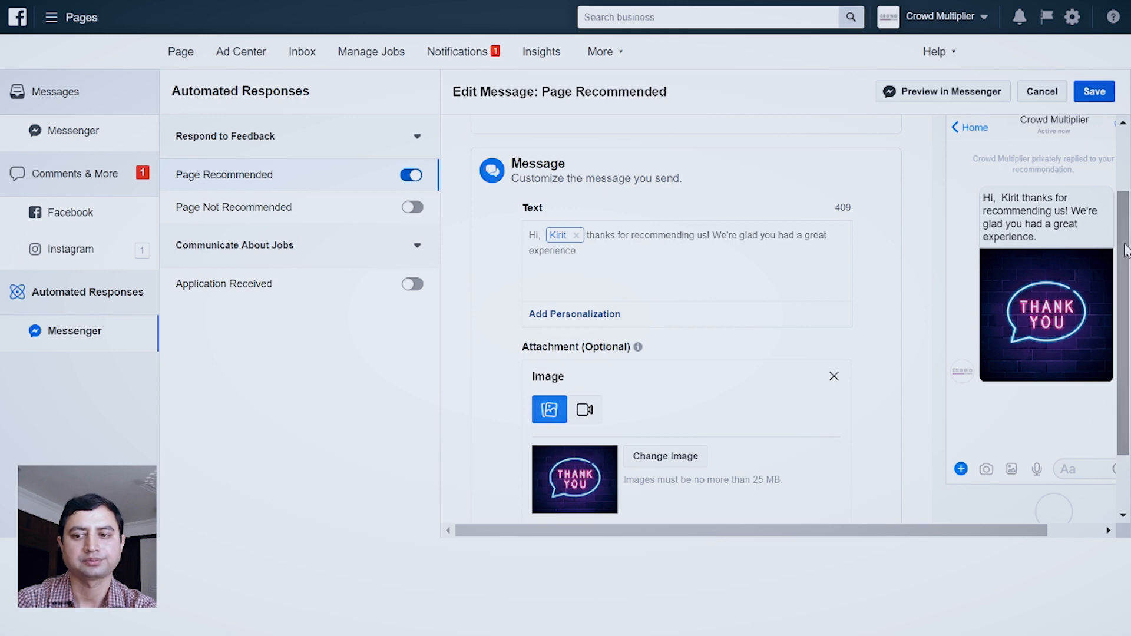
scroll(down, 3)
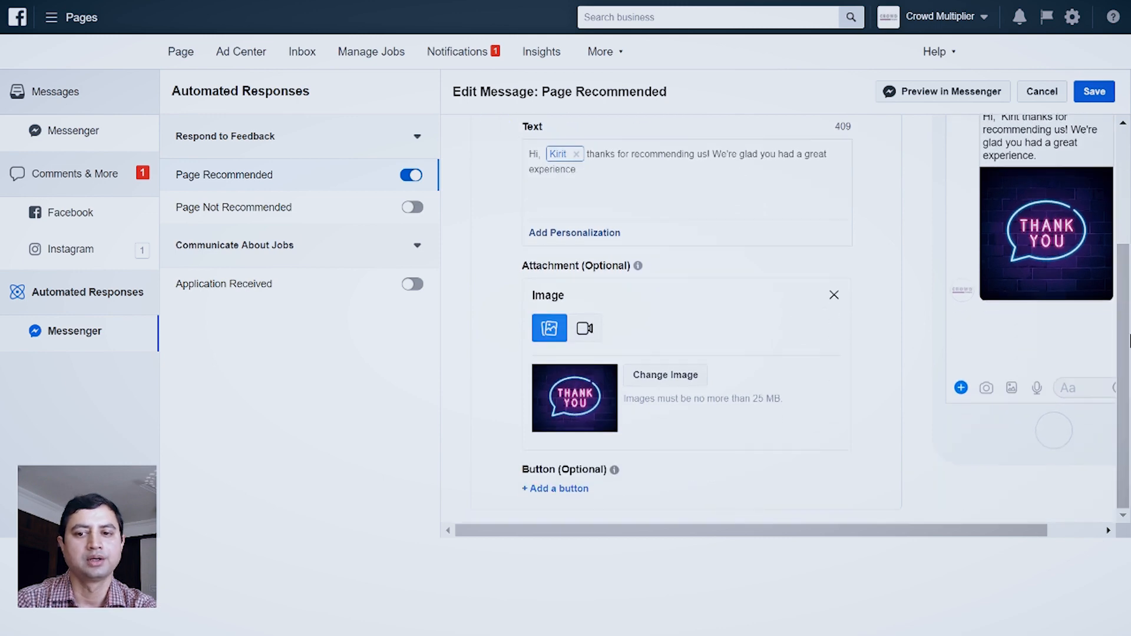
mouse_move(951, 392)
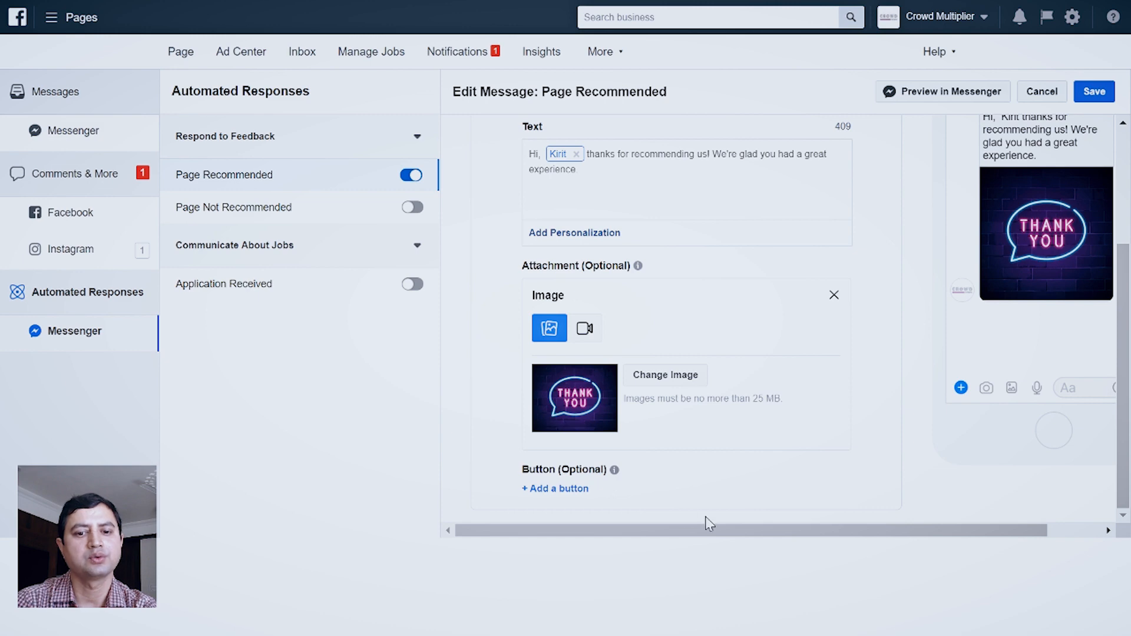
mouse_move(620, 499)
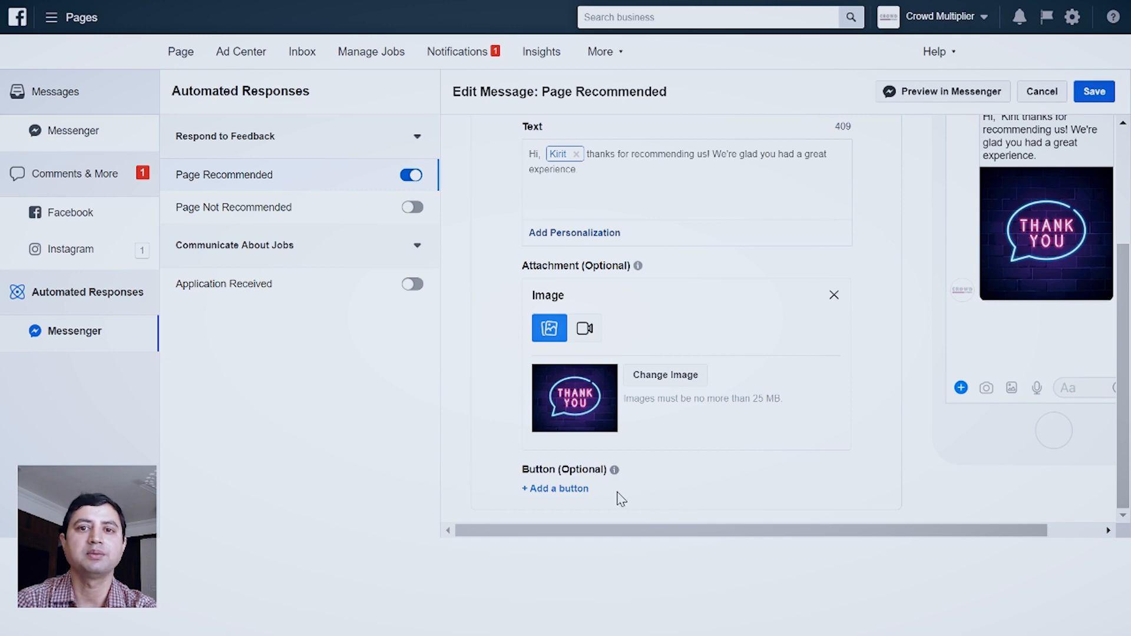
mouse_move(602, 496)
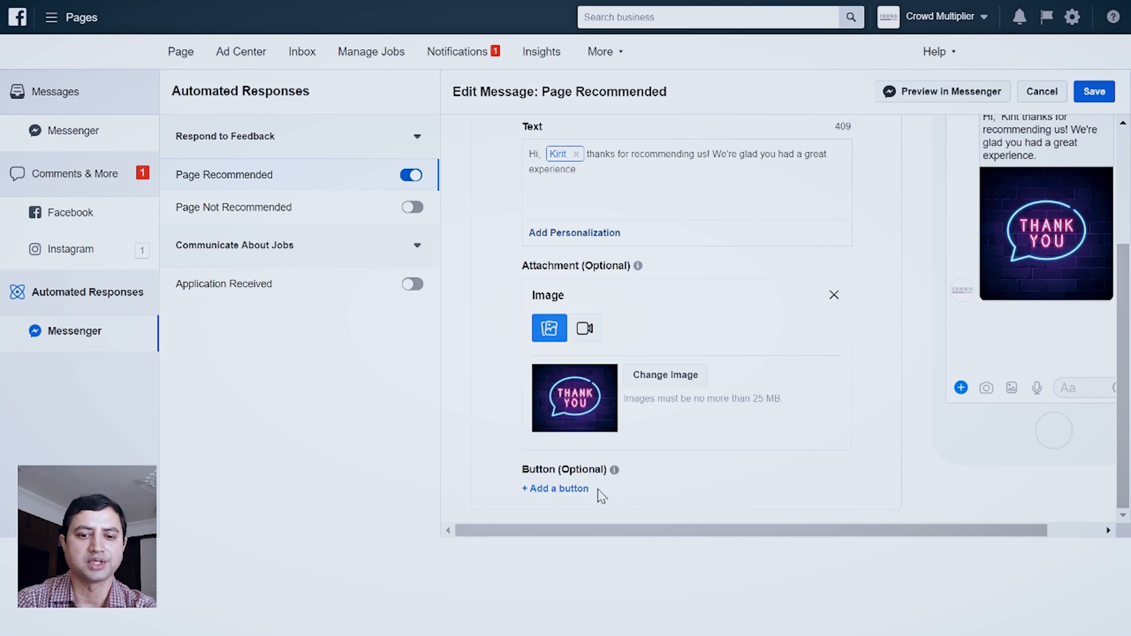
- Add a button to the message labelled 'Get Discount Code'
click(555, 488)
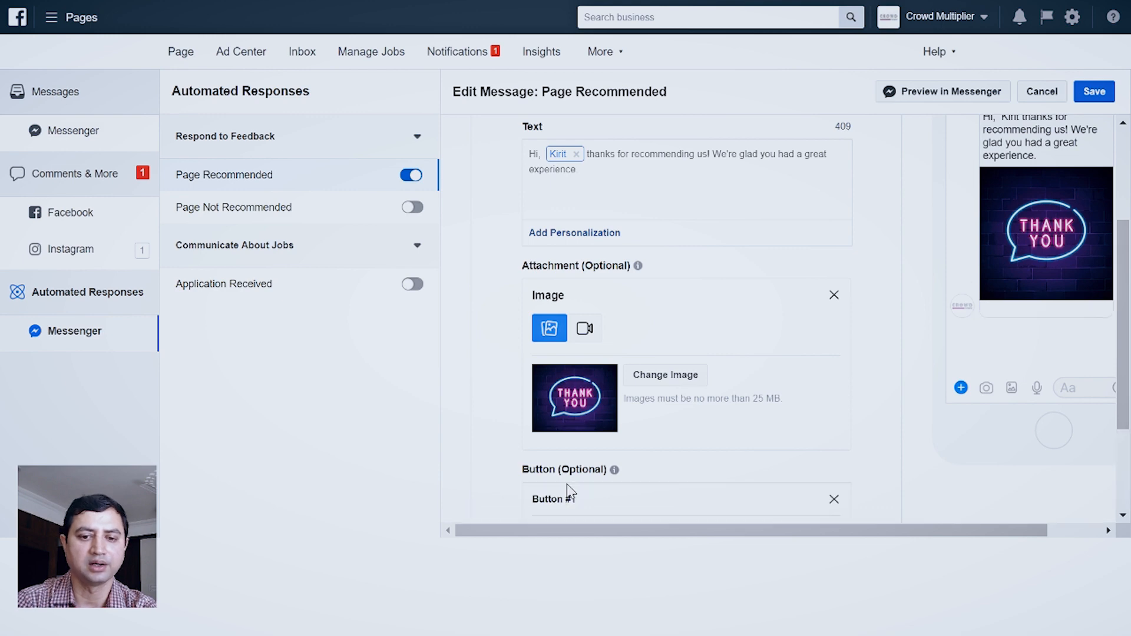
scroll(down, 3)
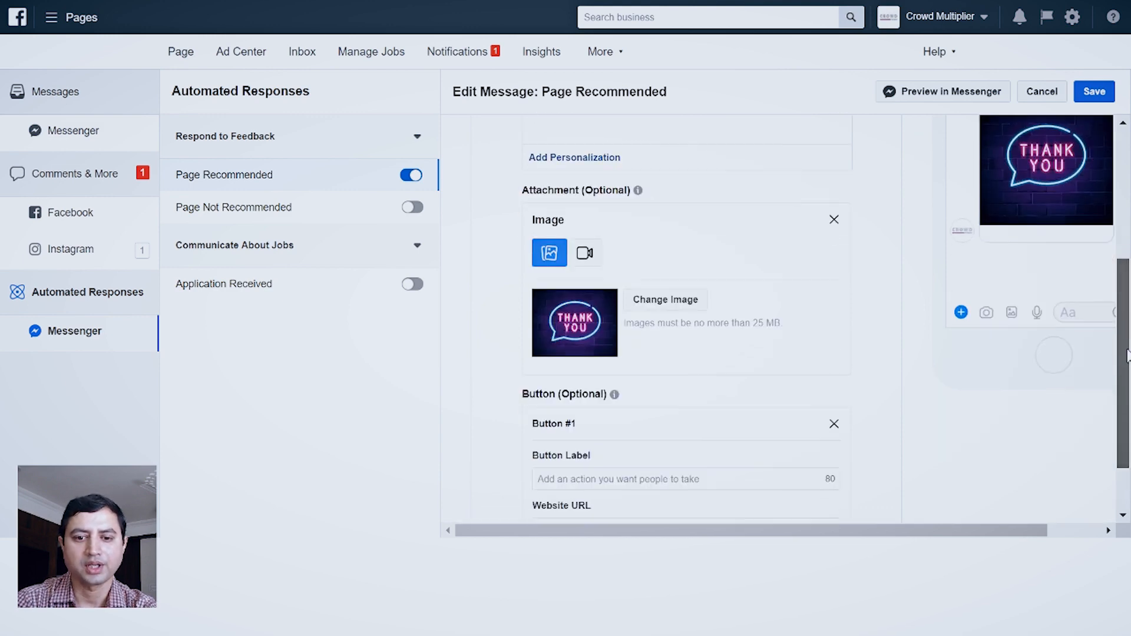
scroll(down, 3)
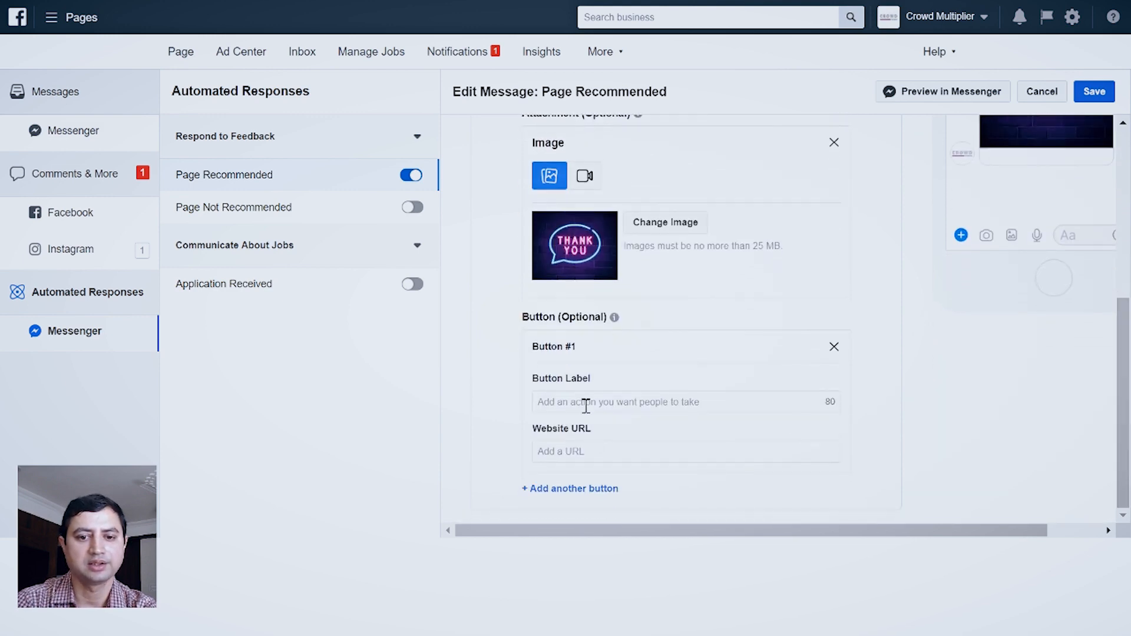
text(G)
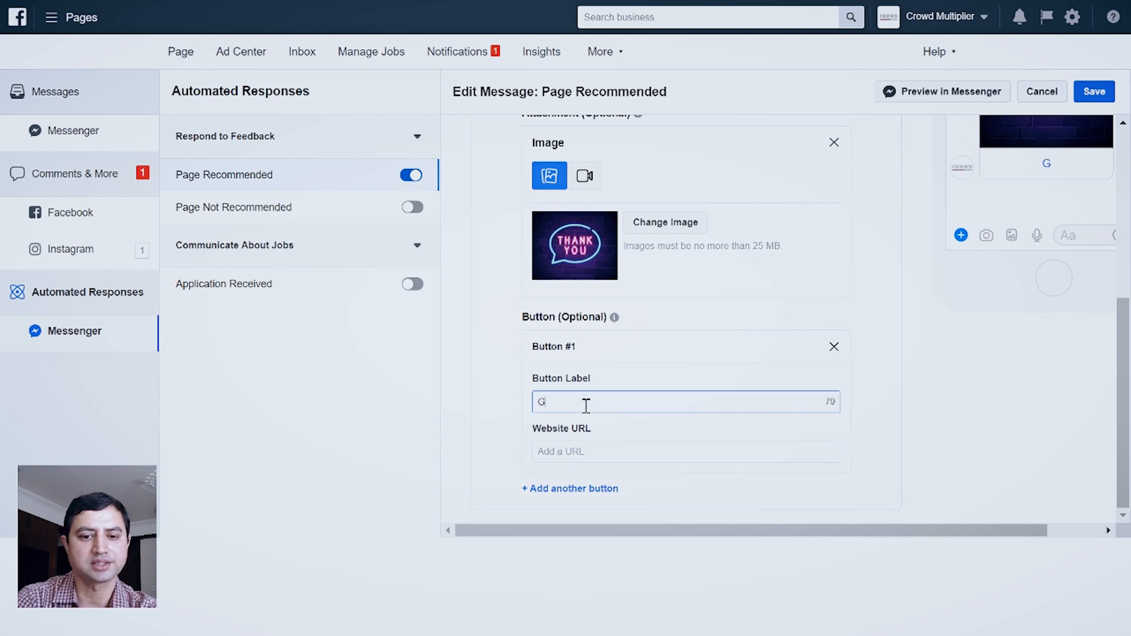
text(et)
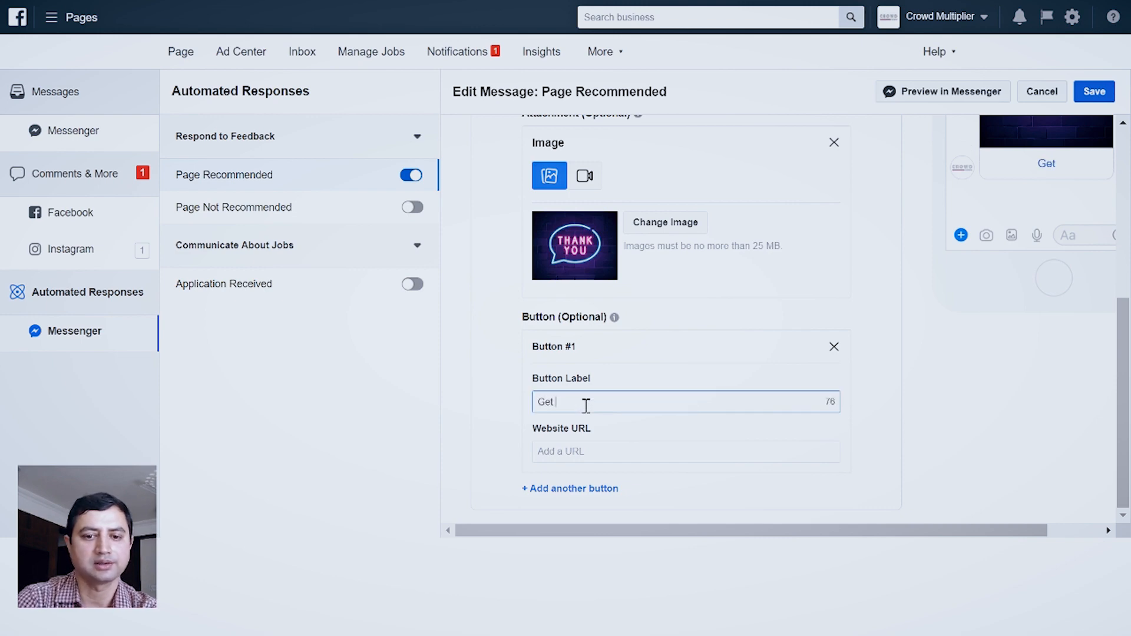
text(Disc)
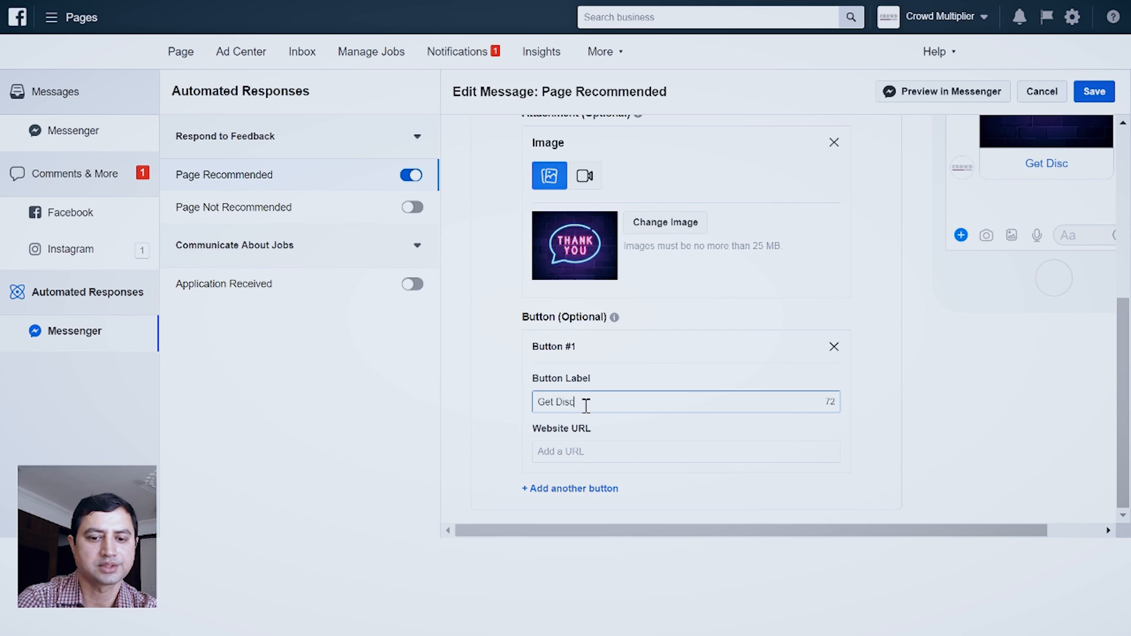
text(ount /c)
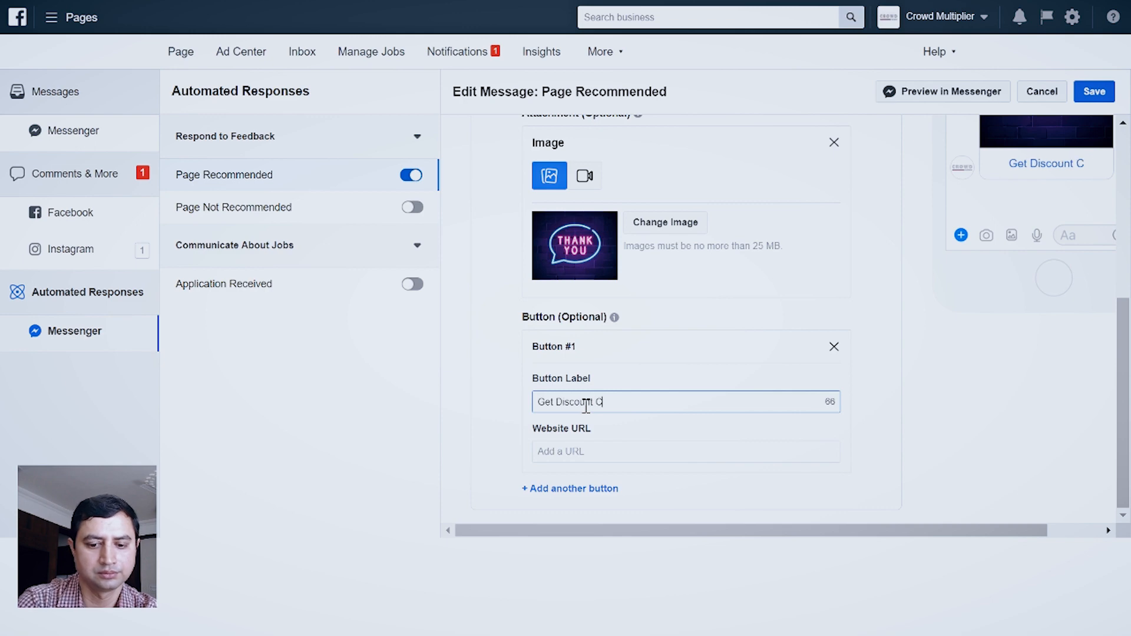
text(ode)
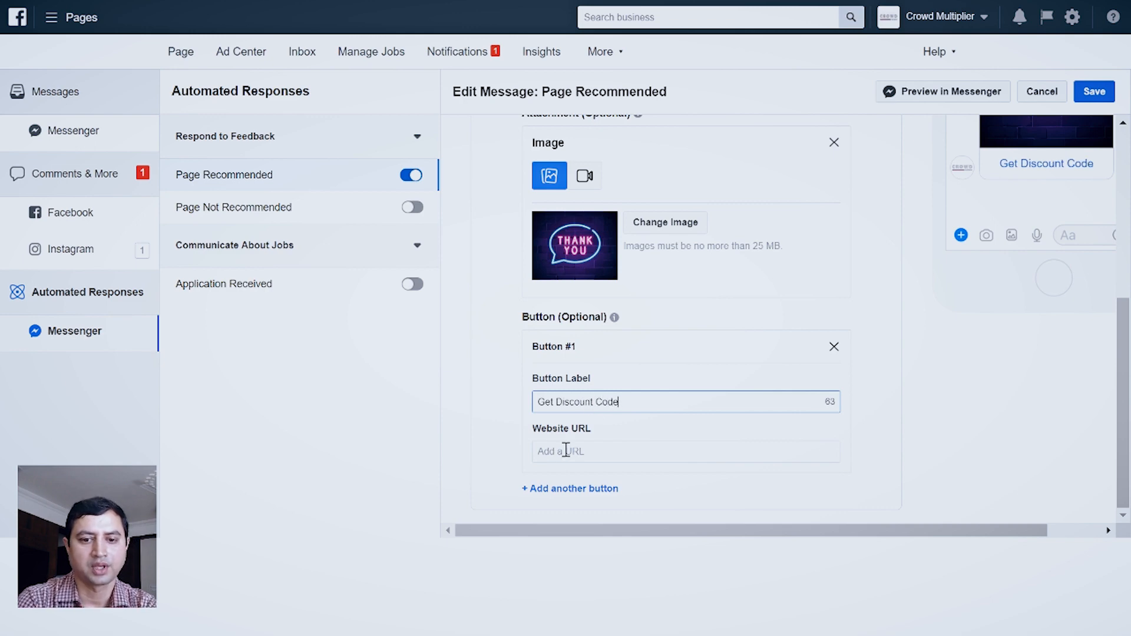
text(www)
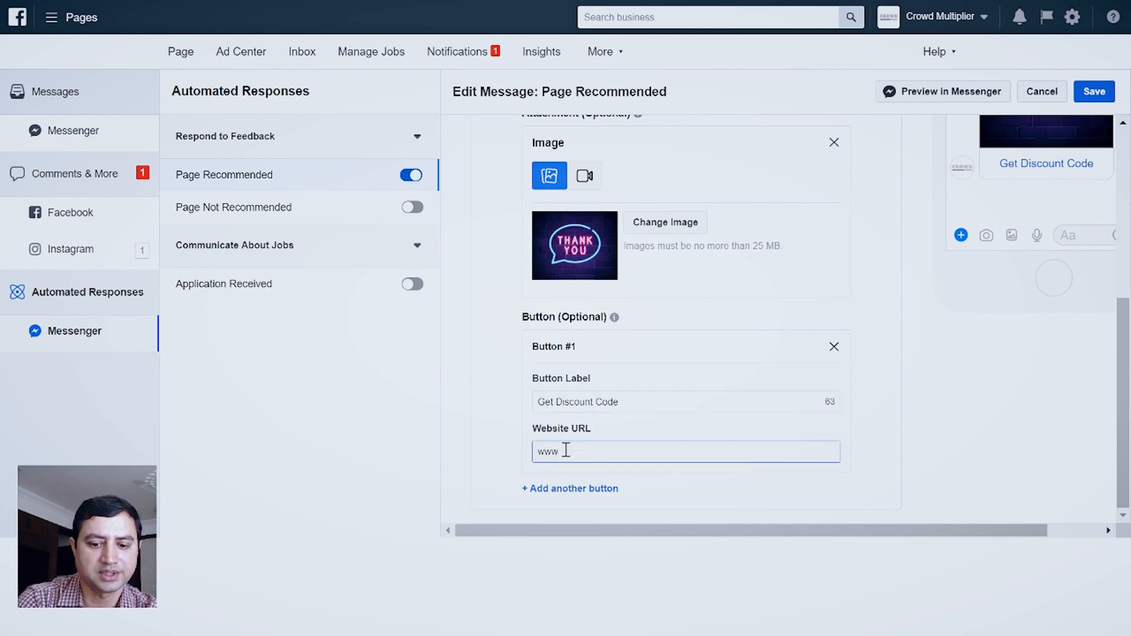
text(crowdmu)
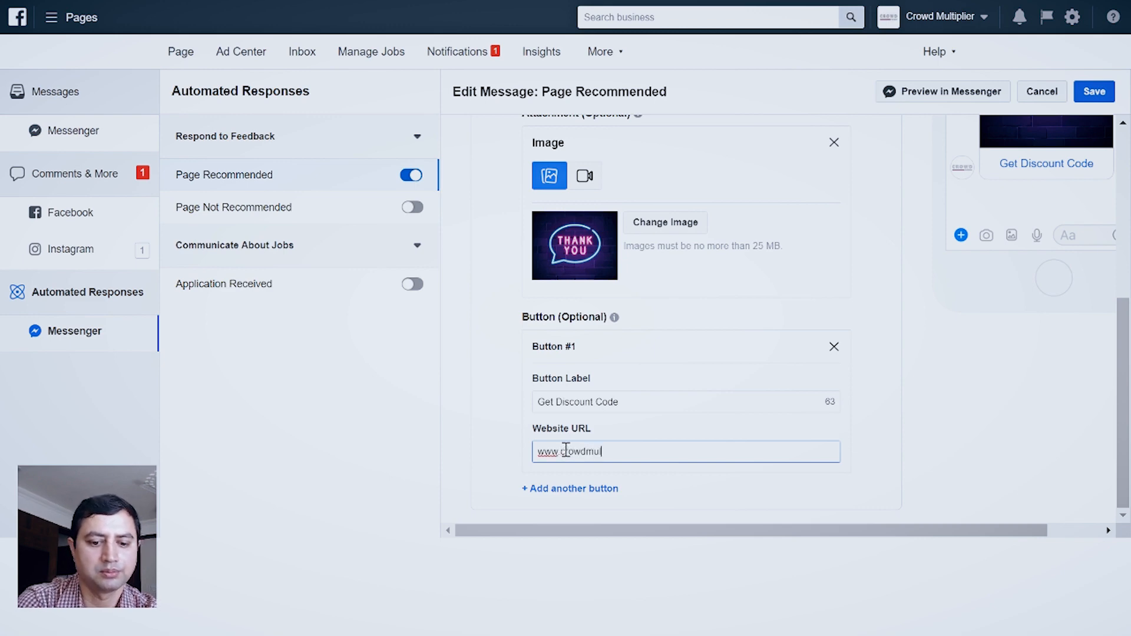
text(ltiplier)
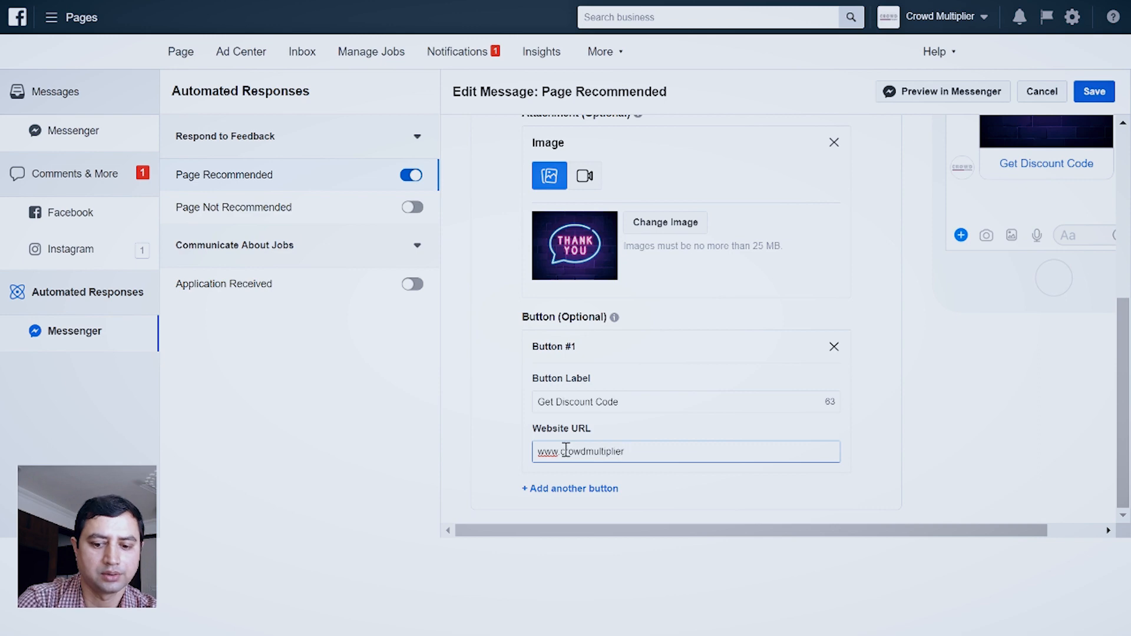
text(.com)
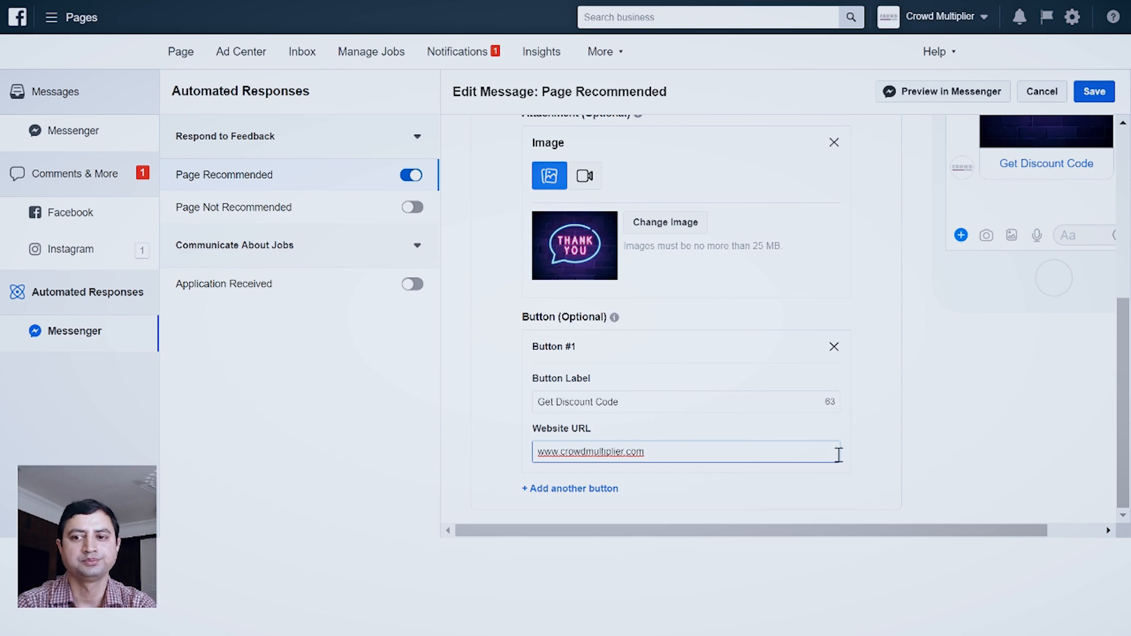
mouse_move(1006, 425)
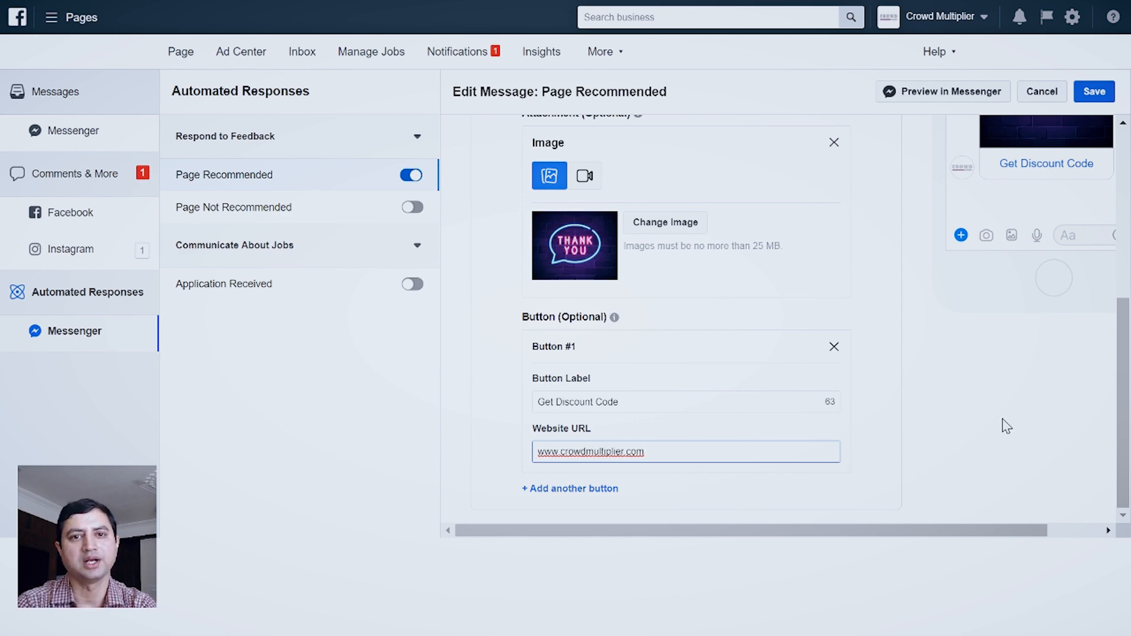
mouse_move(942, 91)
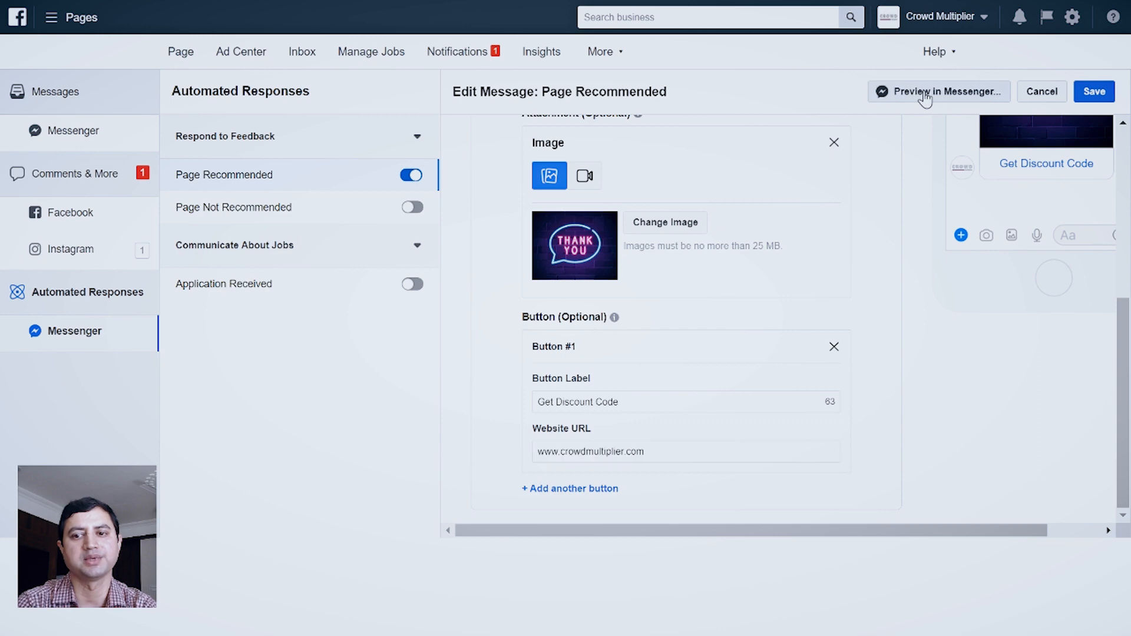
- Send a preview of the Page Recommended message to Messenger
click(938, 92)
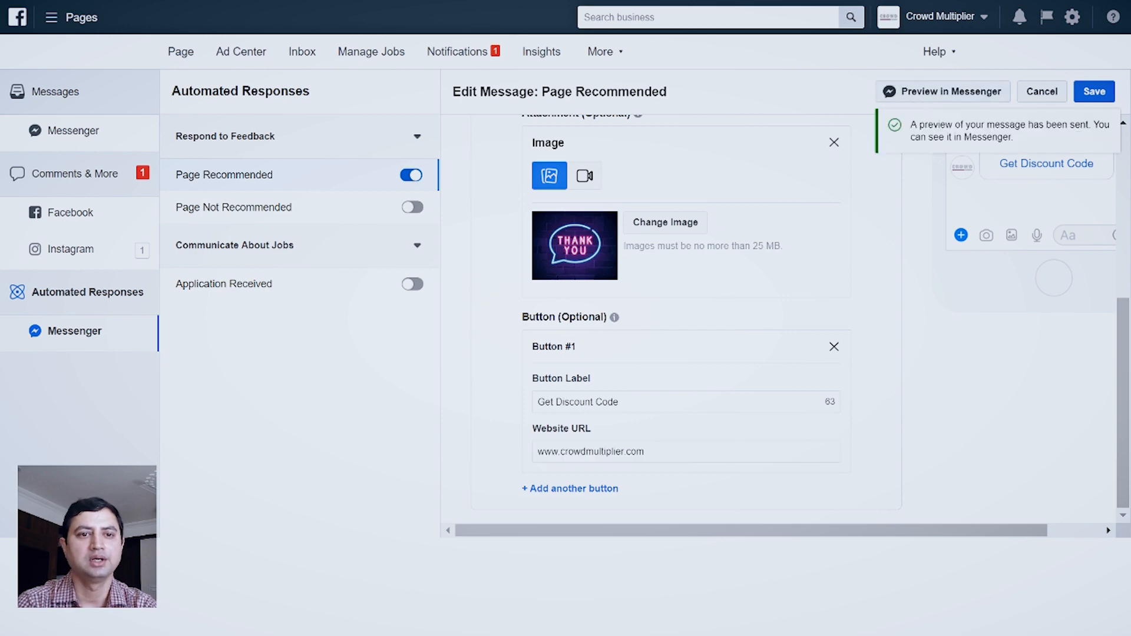
click(941, 92)
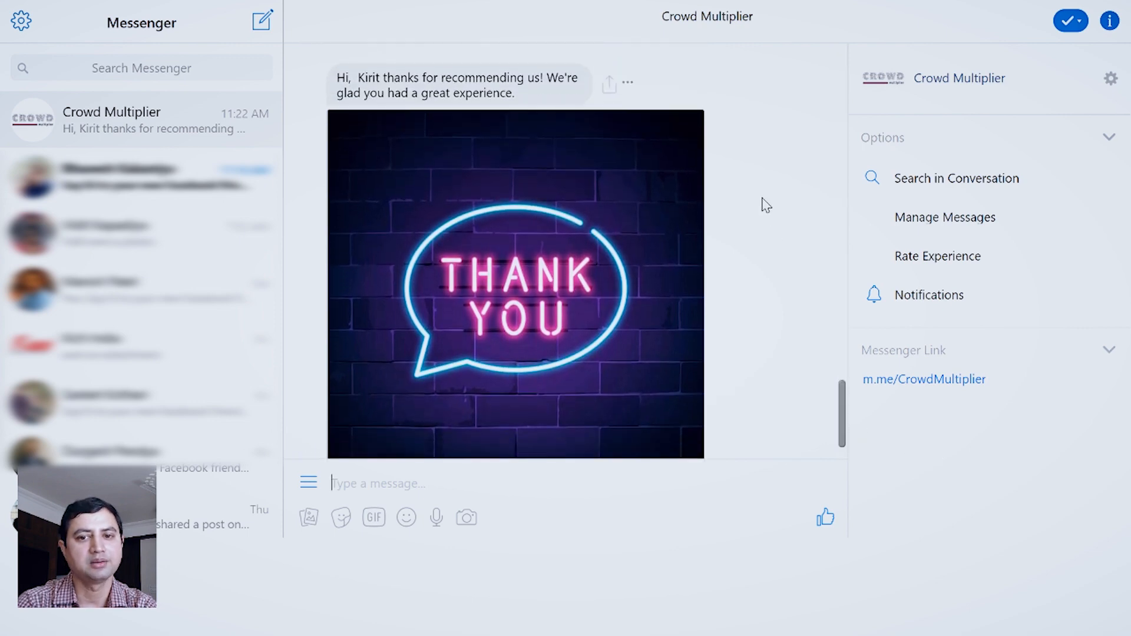
mouse_move(556, 84)
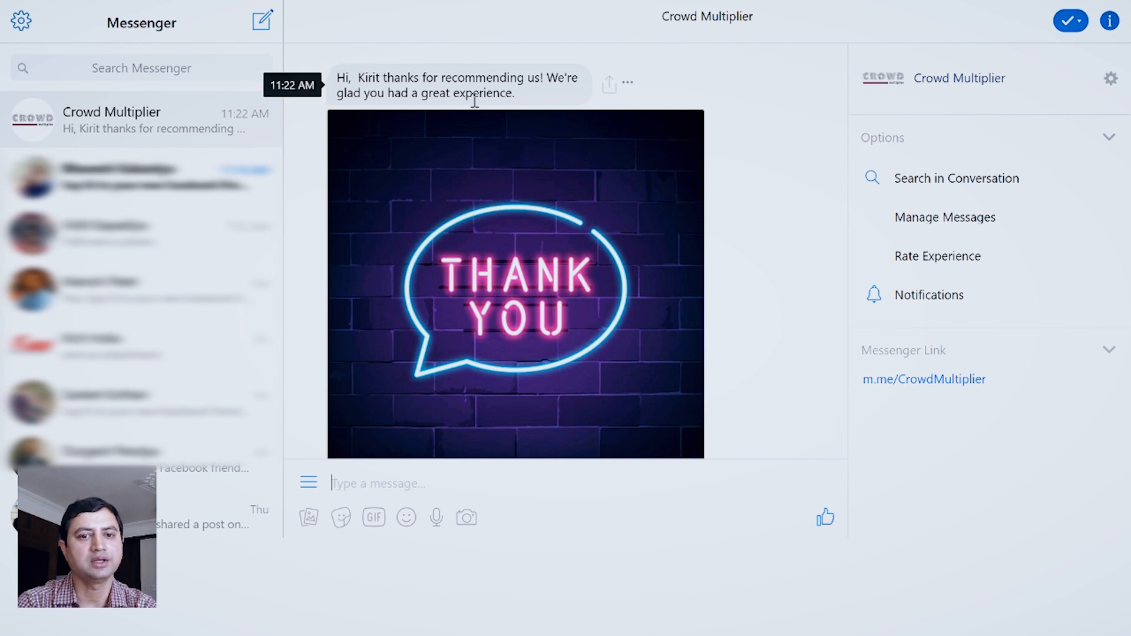
mouse_move(844, 392)
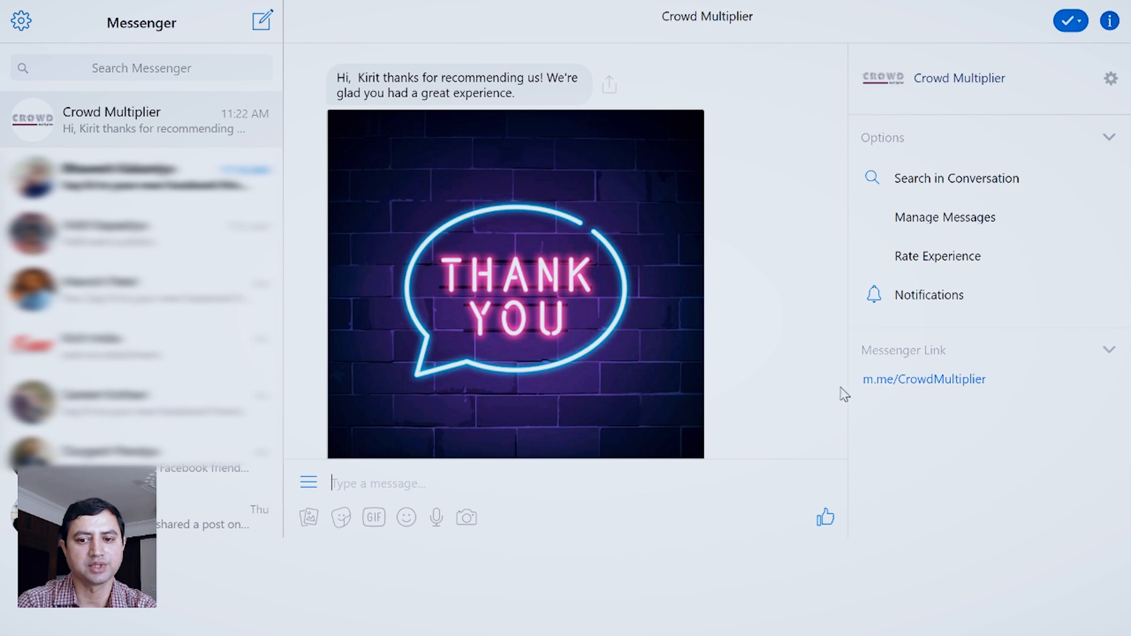
scroll(down, 3)
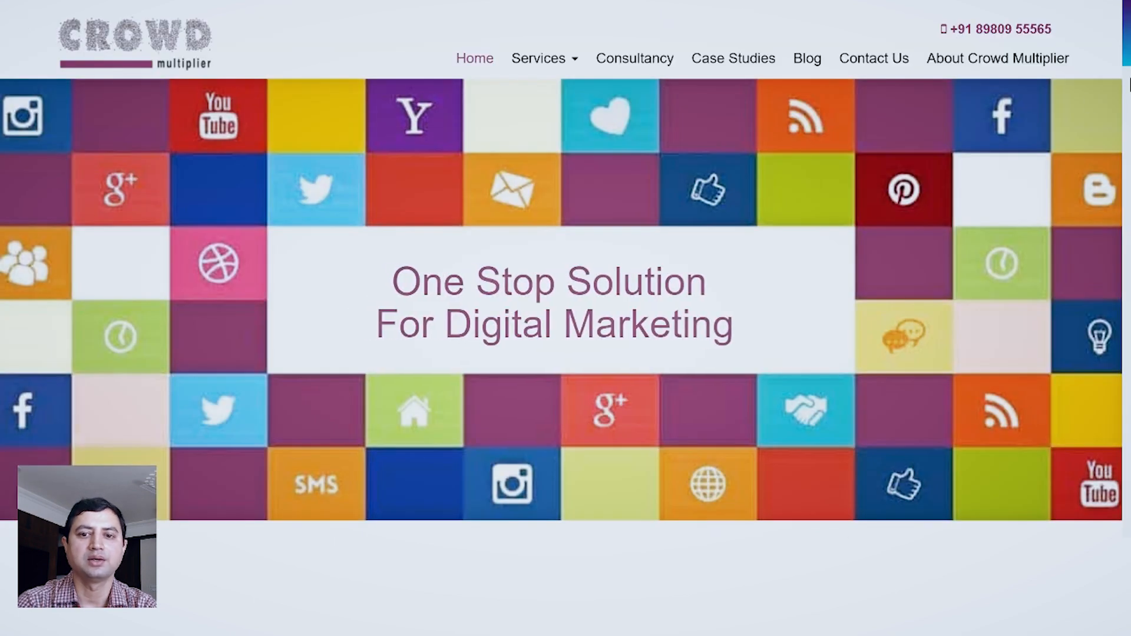
- Scroll through the Crowd Multiplier homepage with its One Stop Solution banner
scroll(down, 3)
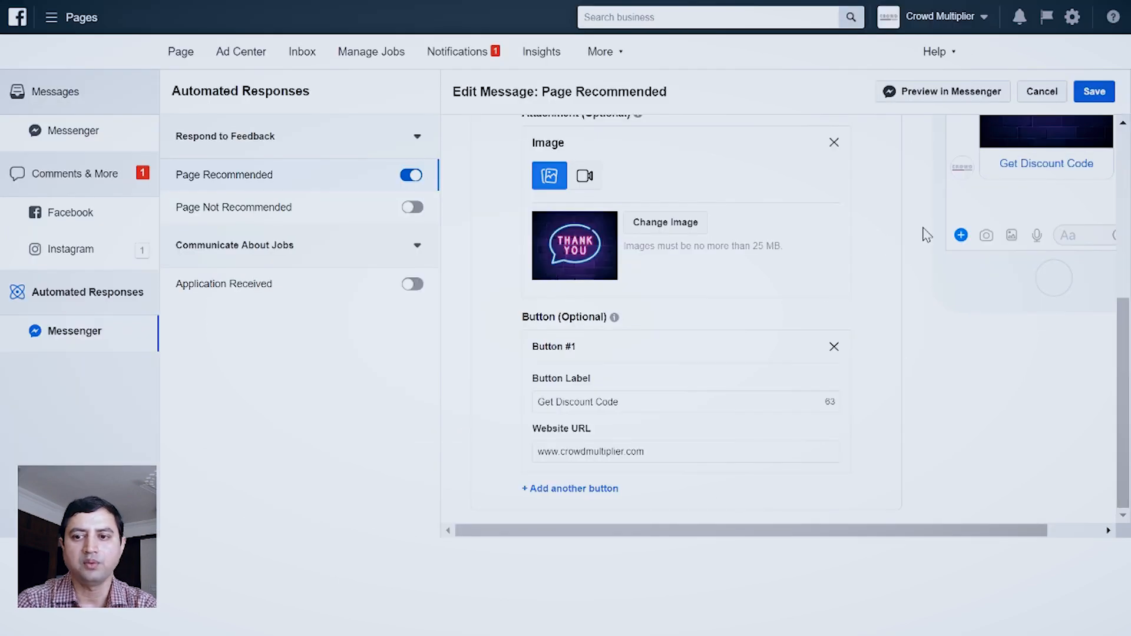
mouse_move(1093, 91)
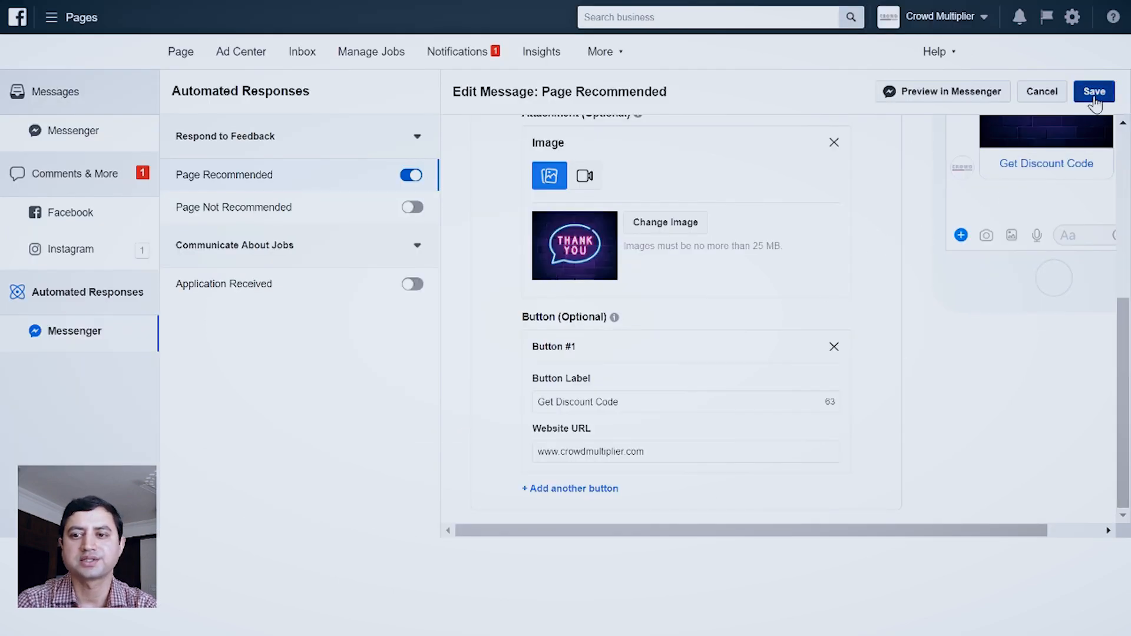
- Save the Page Recommended message and open the Page Not Recommended response
click(1093, 92)
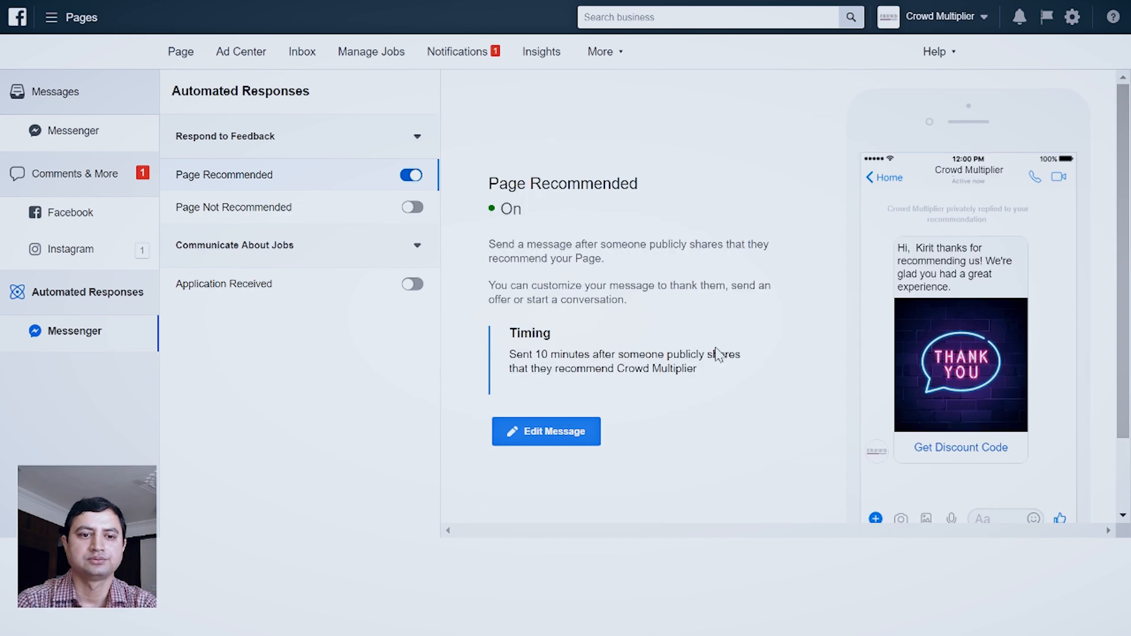
mouse_move(243, 375)
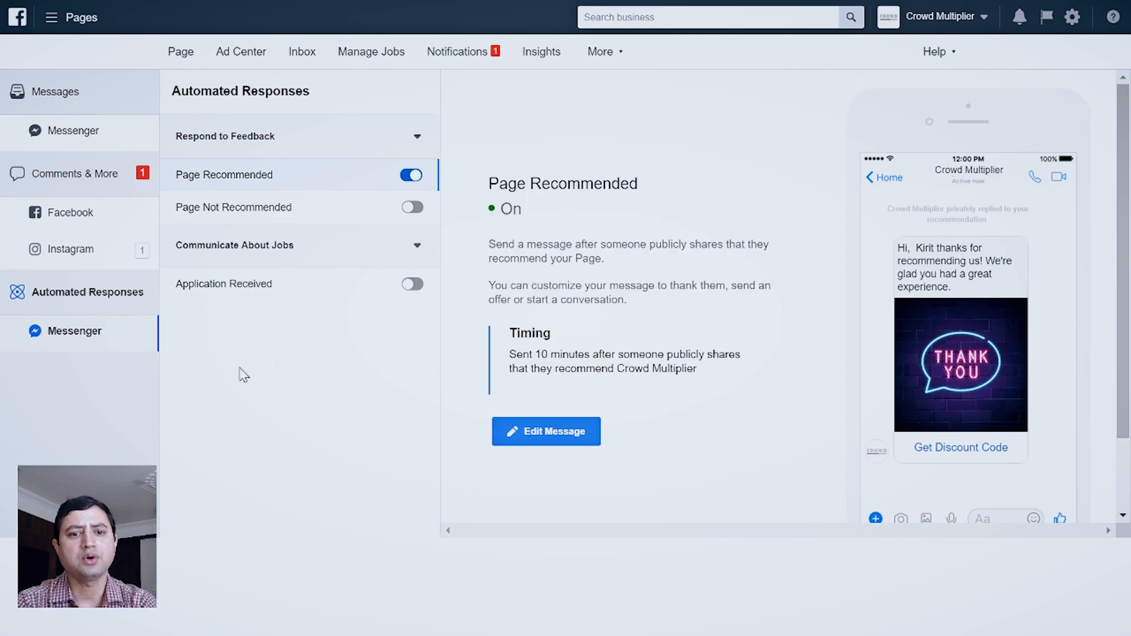
mouse_move(247, 257)
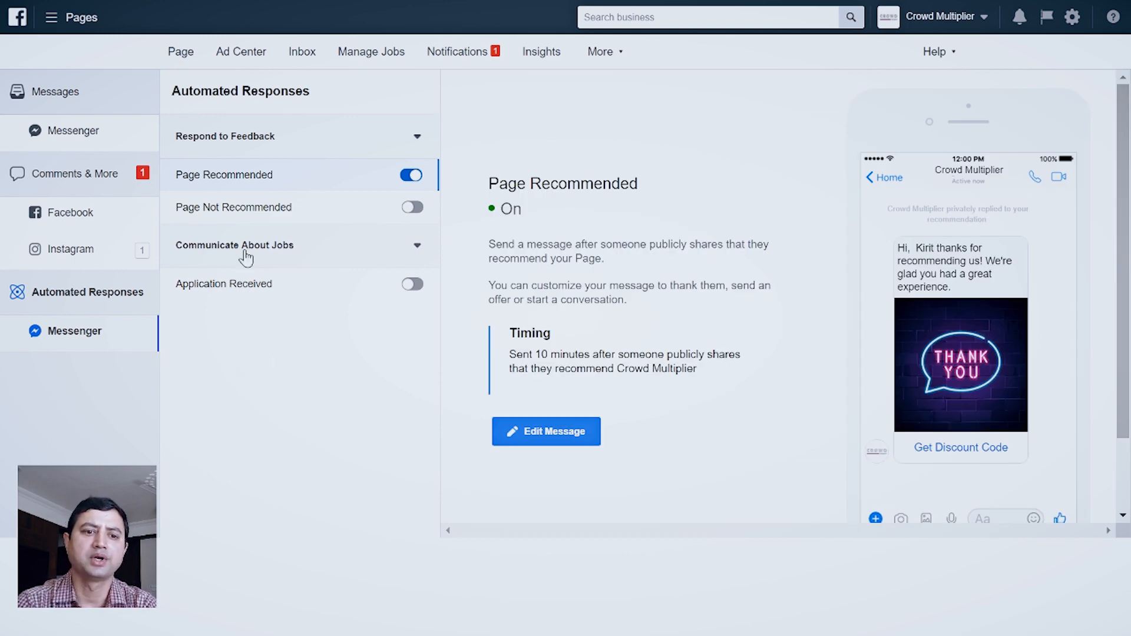
mouse_move(279, 325)
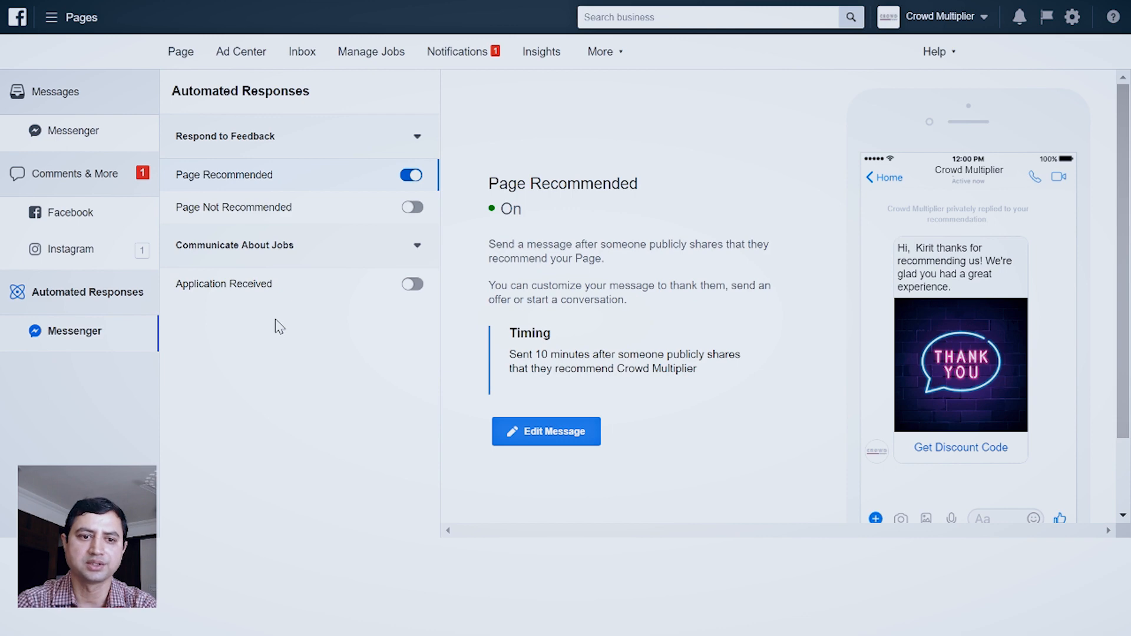
click(233, 207)
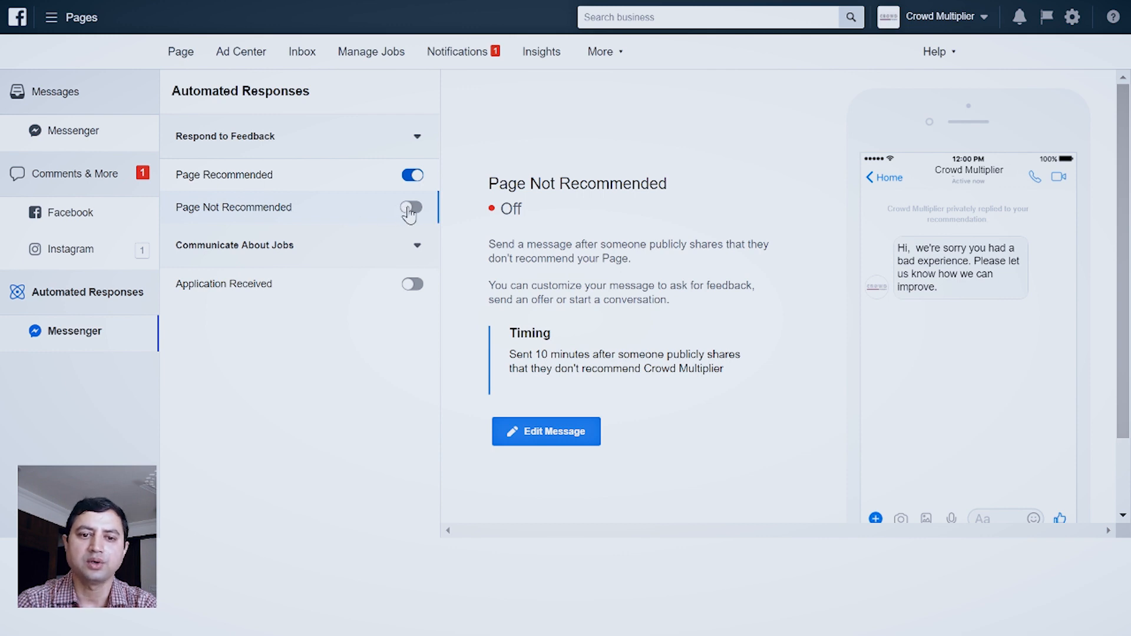
- Turn on Page Not Recommended and insert a first-name tag into its apology message
click(412, 208)
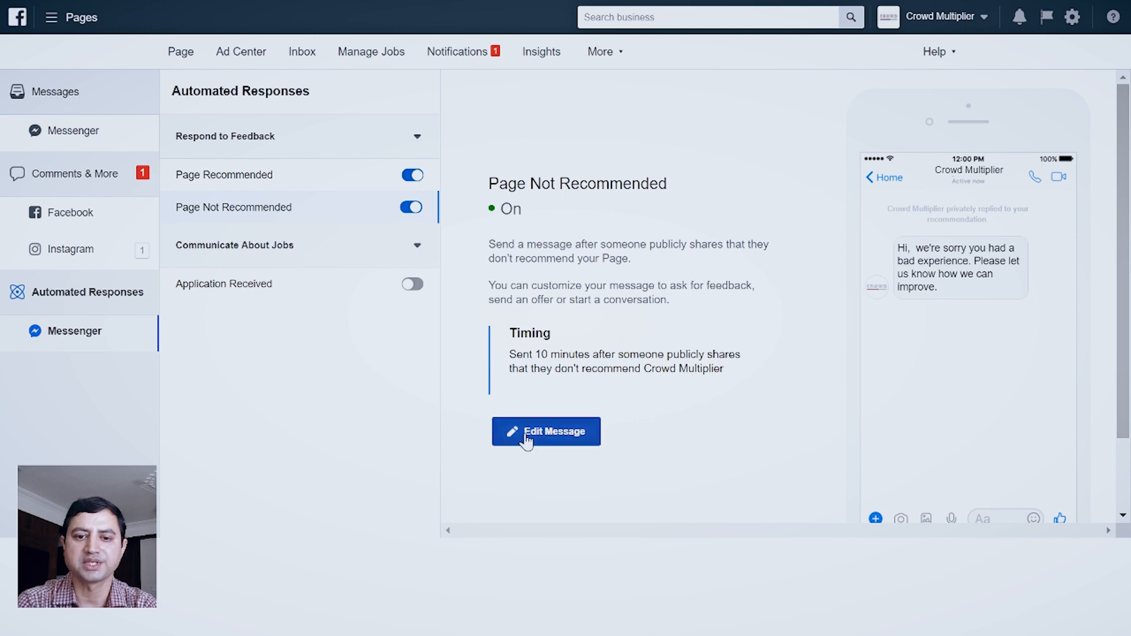
click(546, 432)
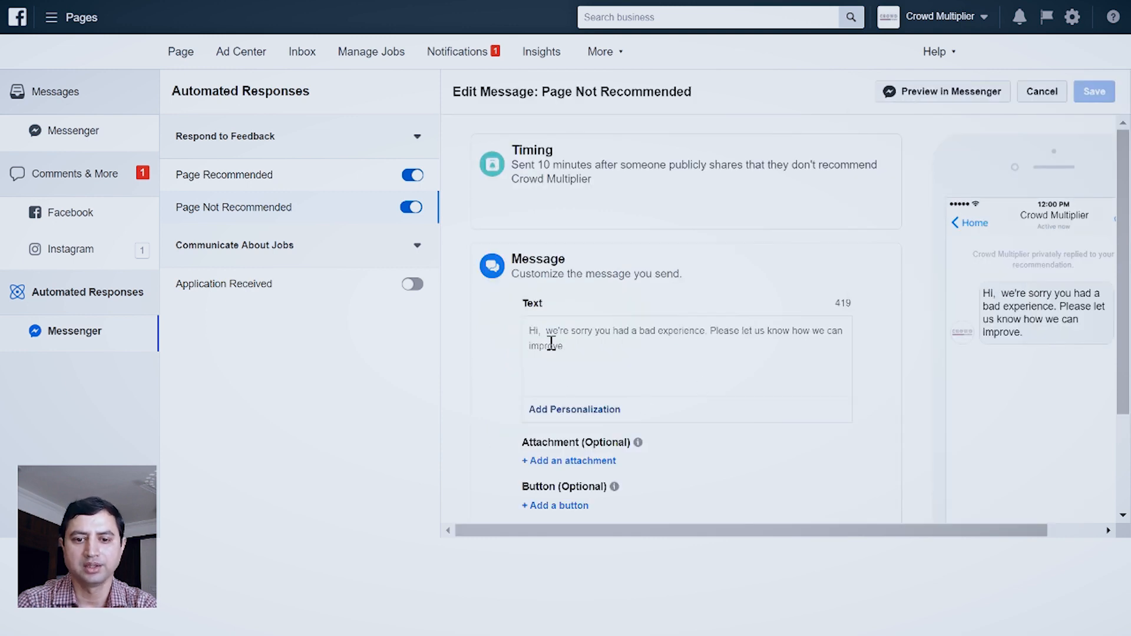
click(573, 409)
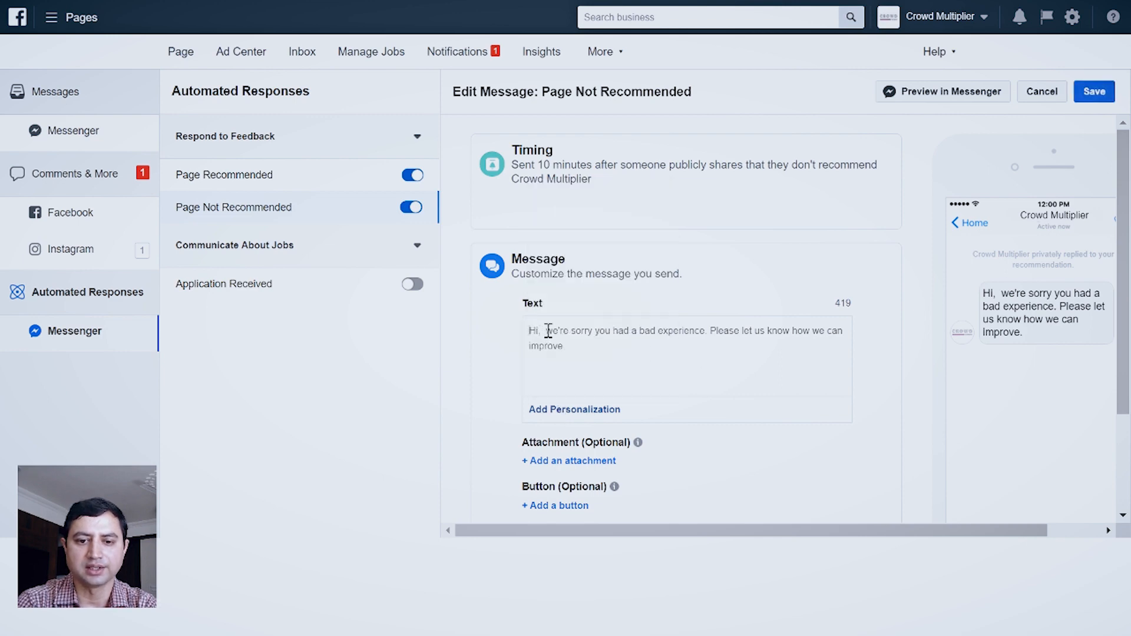
mouse_move(561, 424)
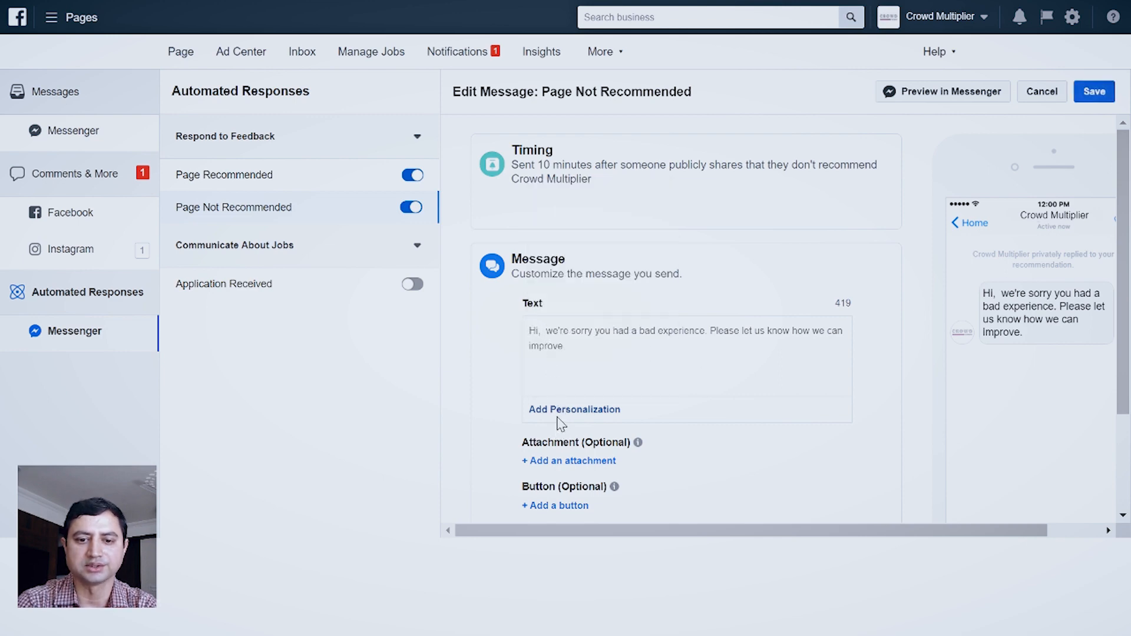
click(575, 409)
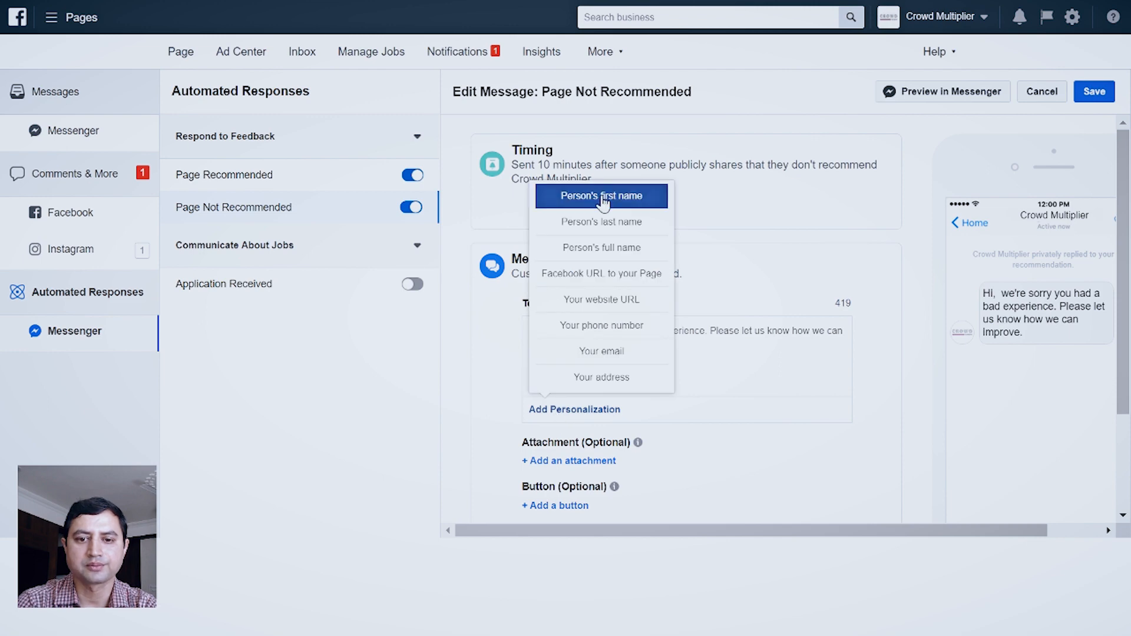
click(601, 195)
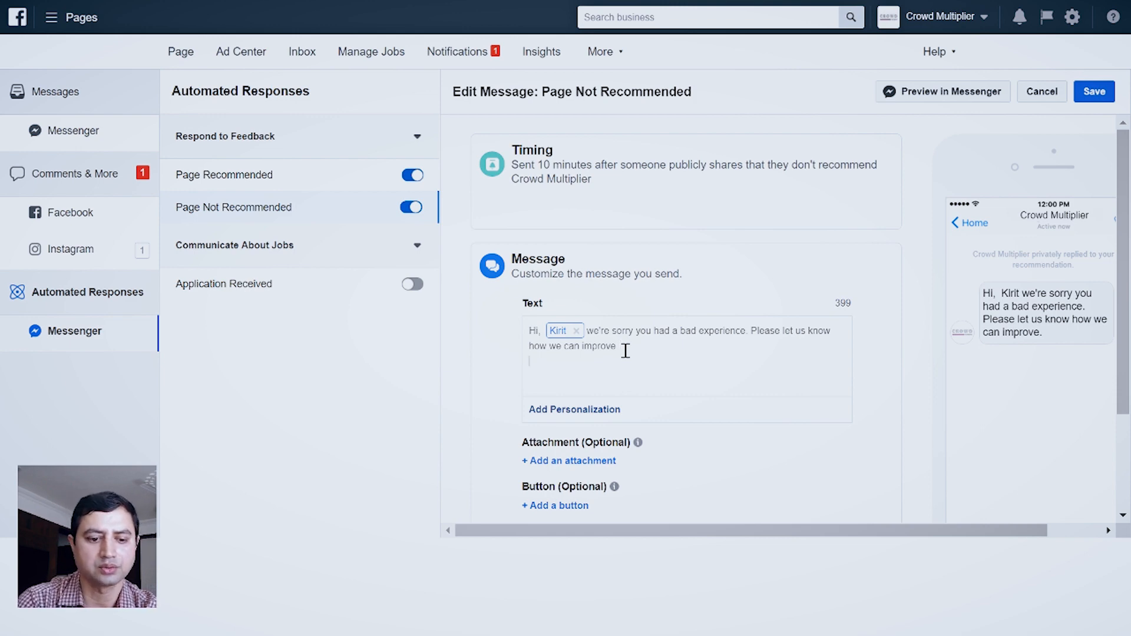
text(C)
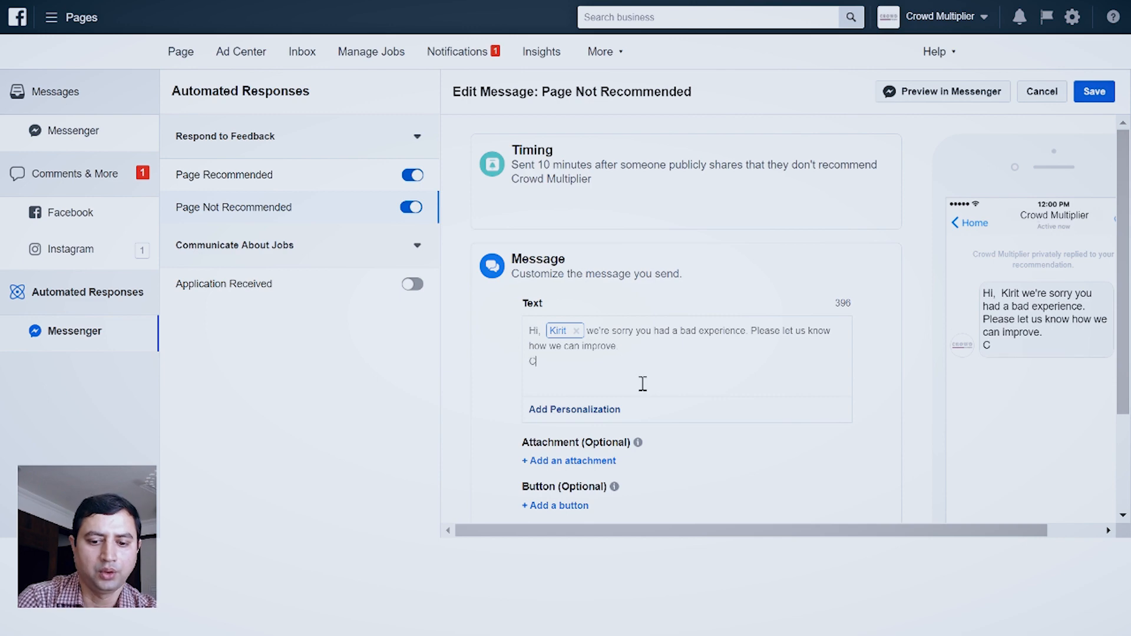
text(ontct)
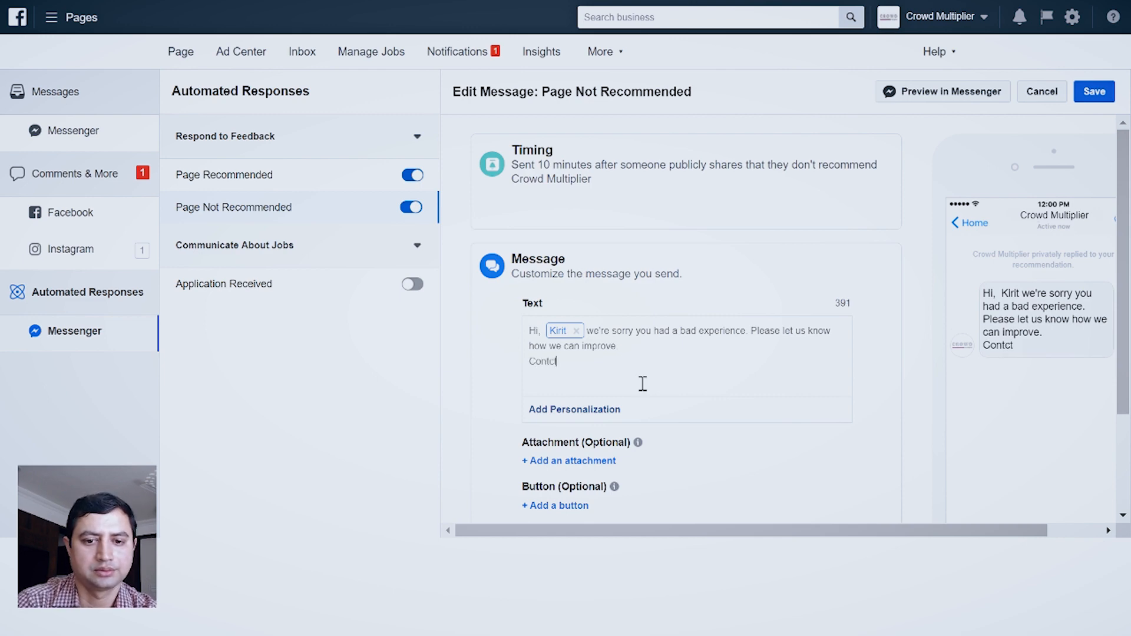
text(us)
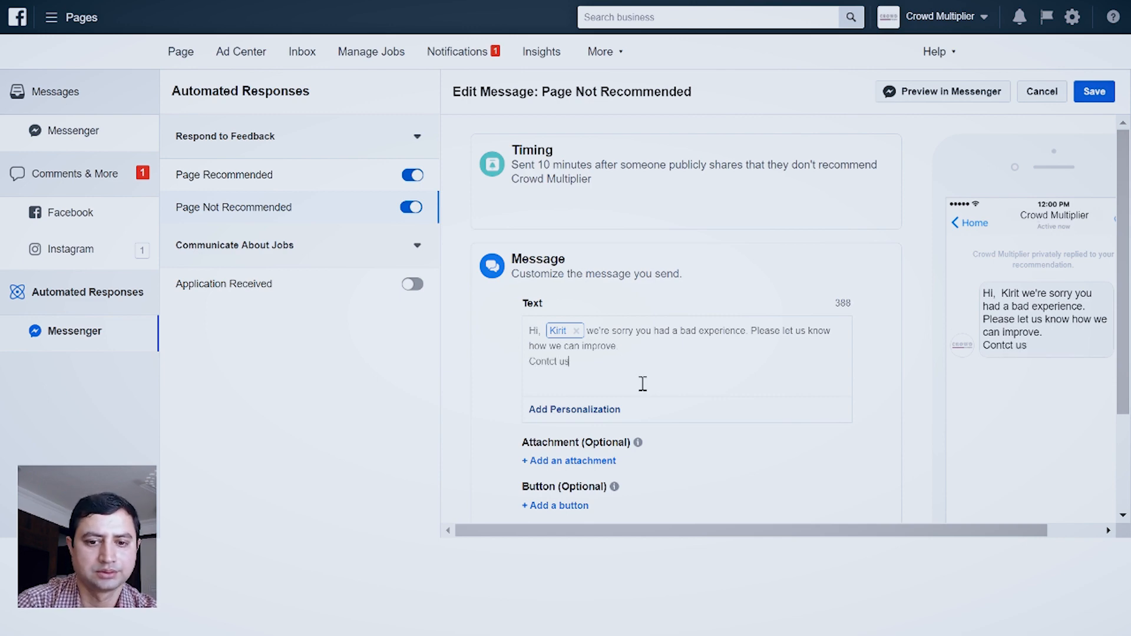
text(now on)
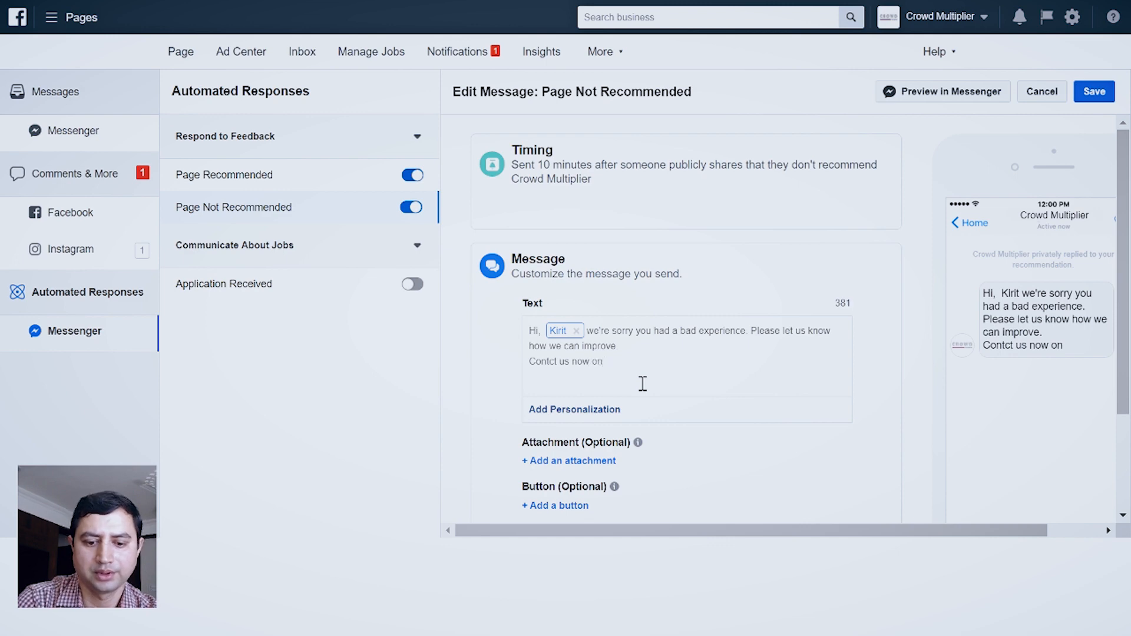
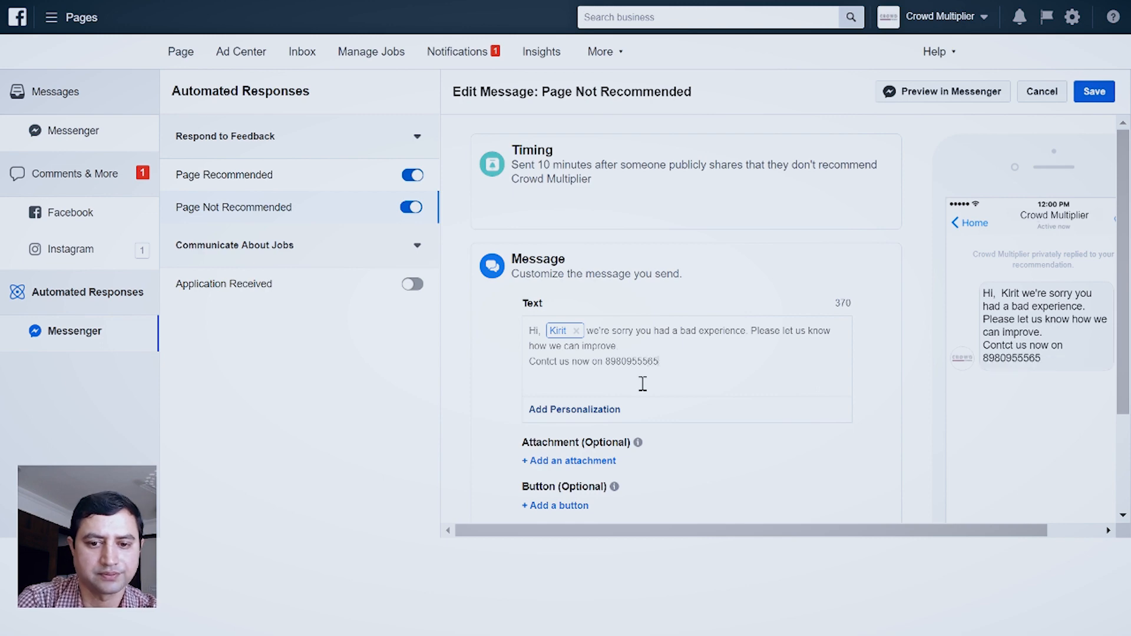
text(or em)
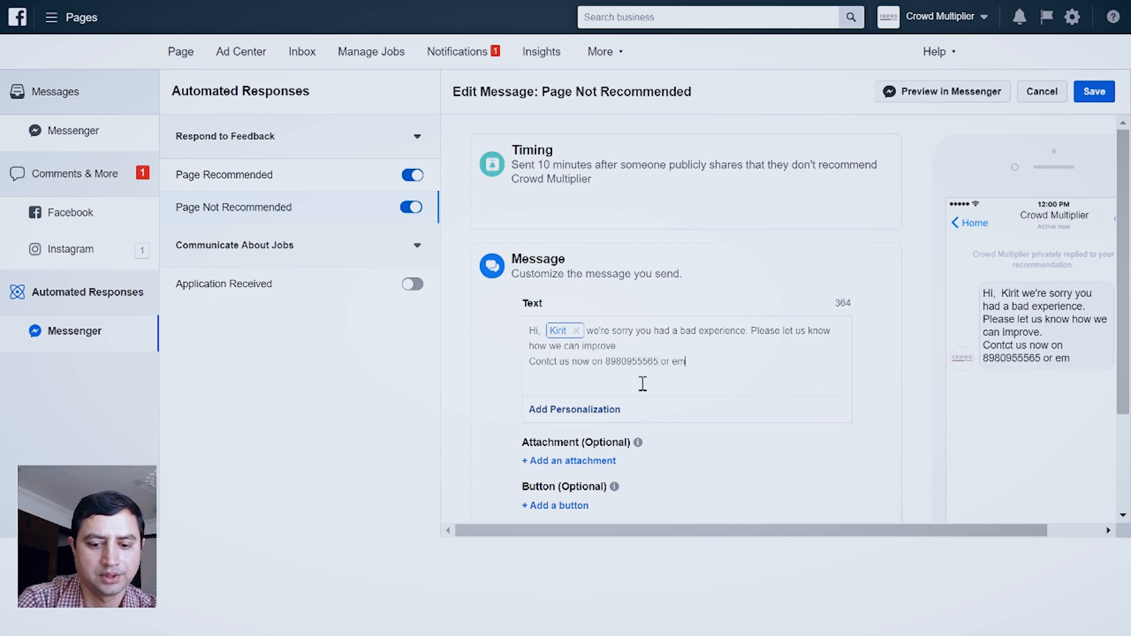
text(ail us on)
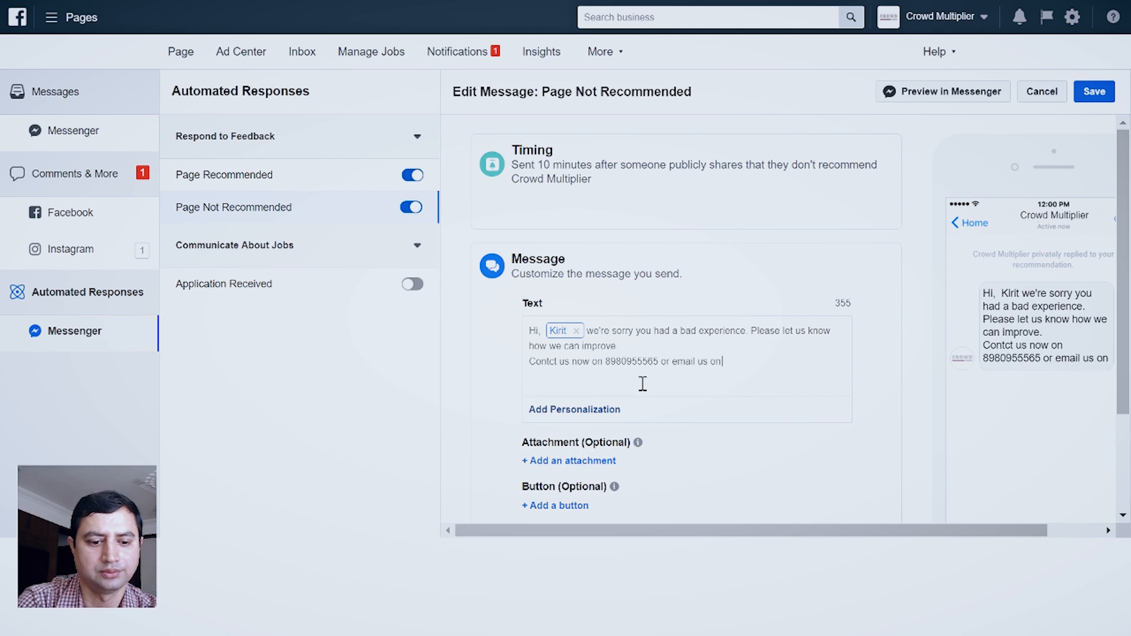
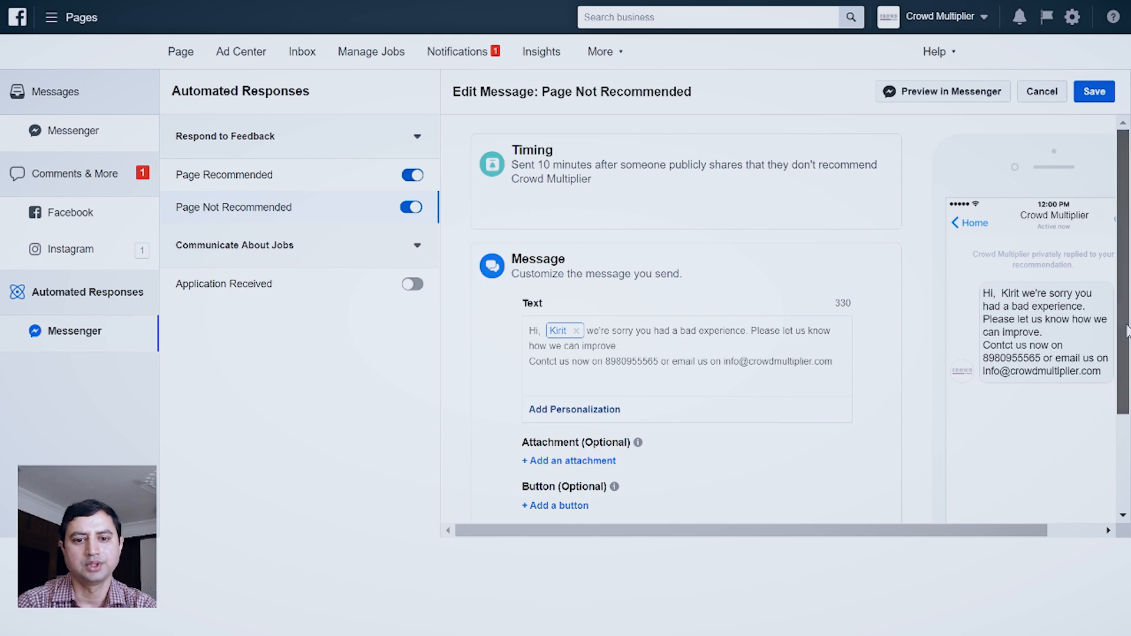
scroll(down, 3)
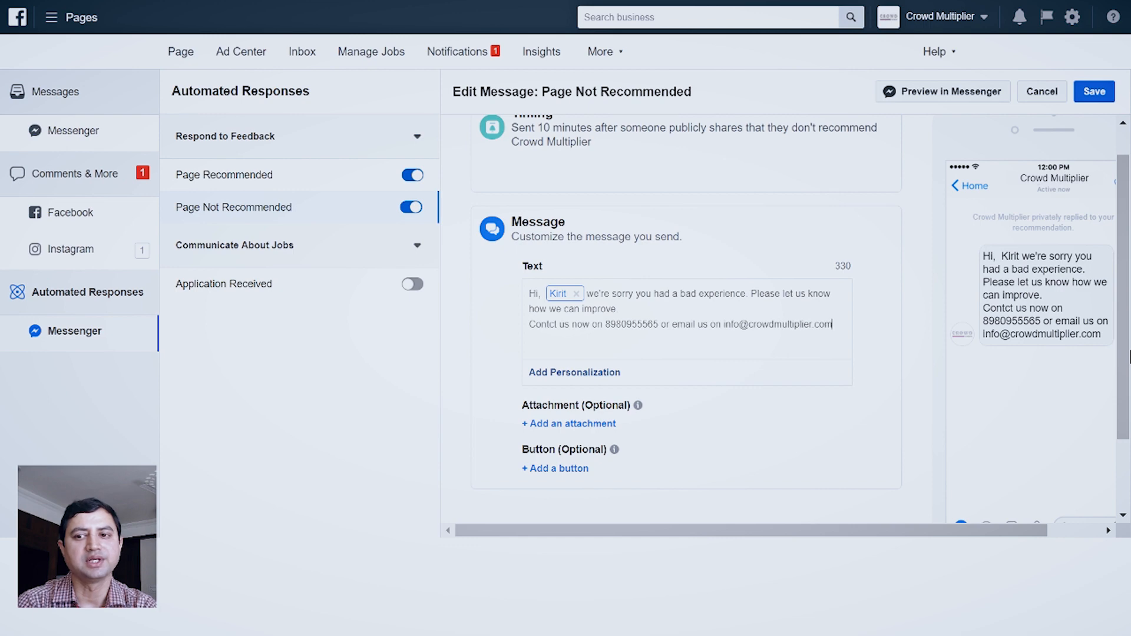
mouse_move(1106, 174)
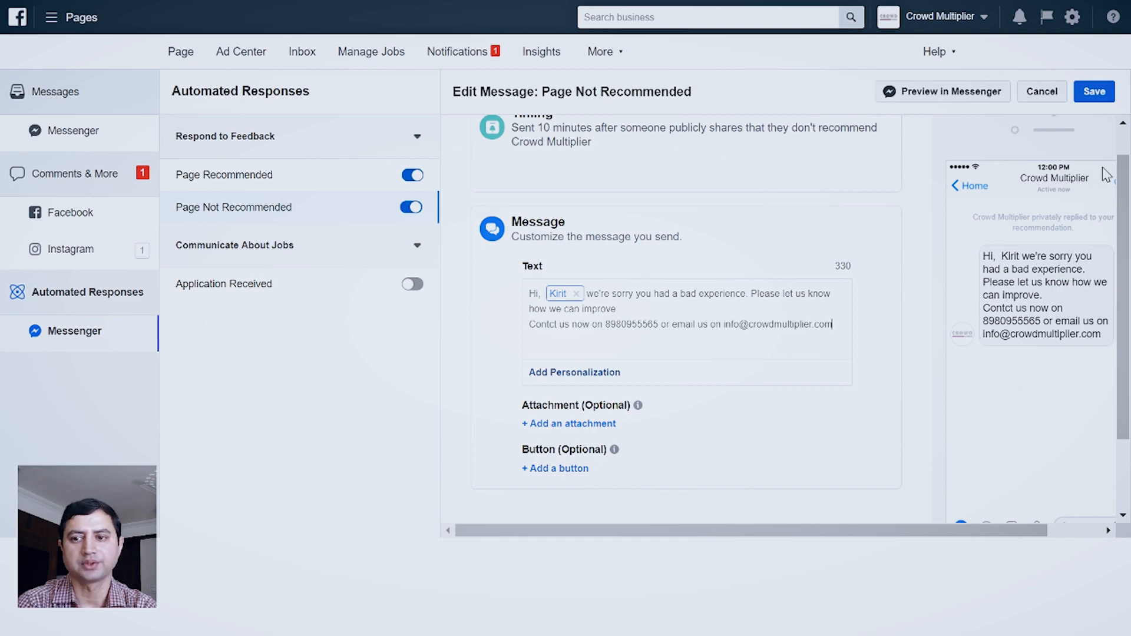
- Save the Page Not Recommended apology message with its contact details
click(1093, 90)
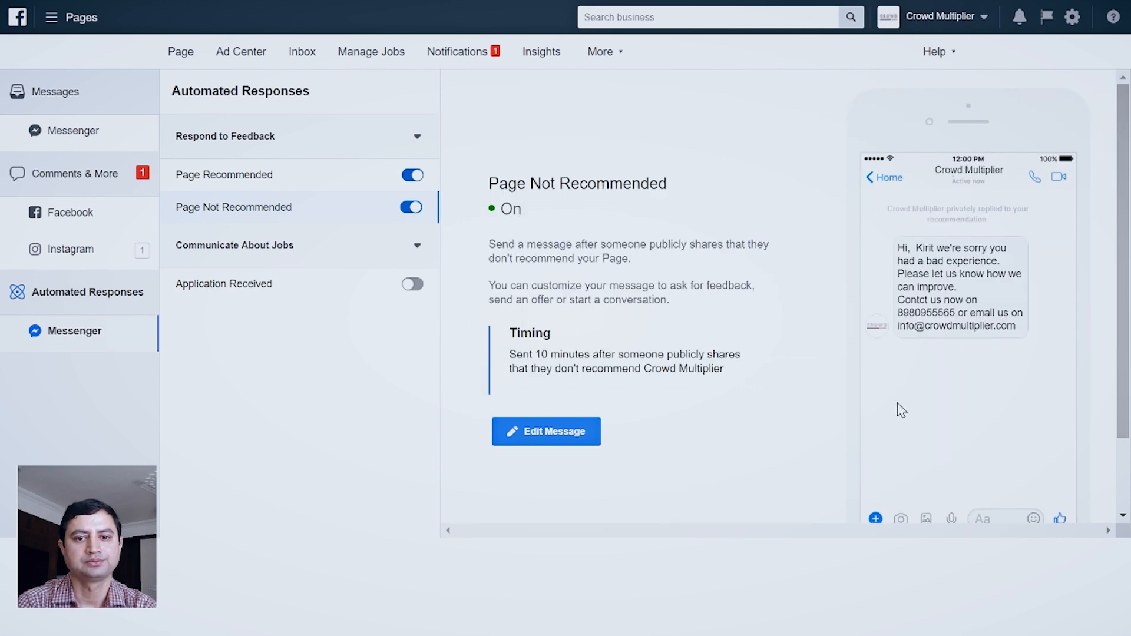
mouse_move(858, 433)
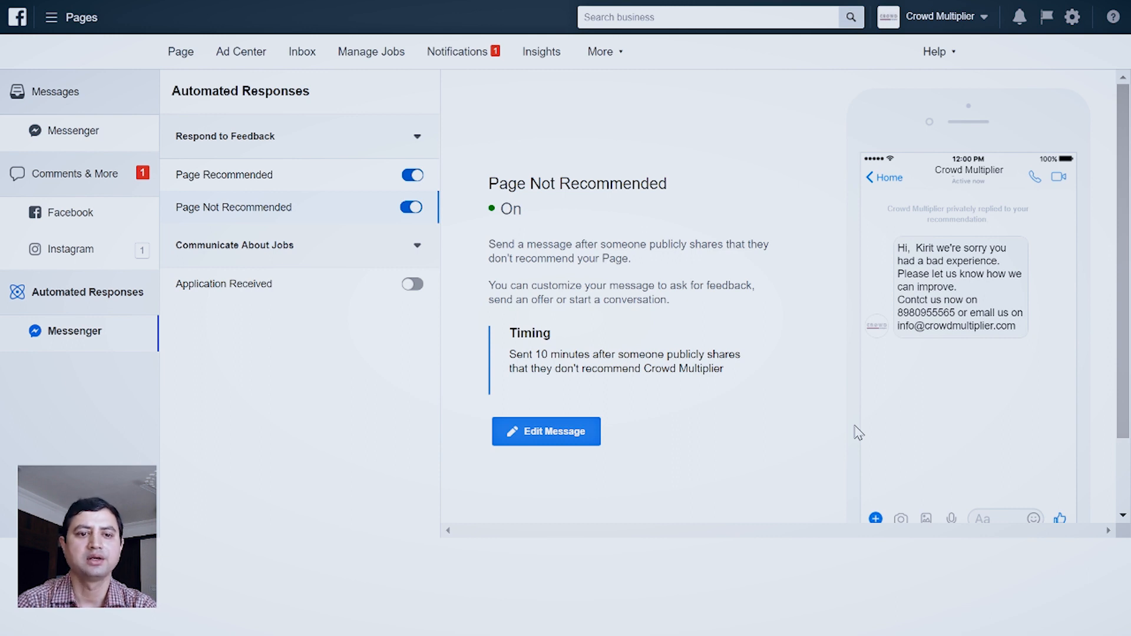
mouse_move(730, 425)
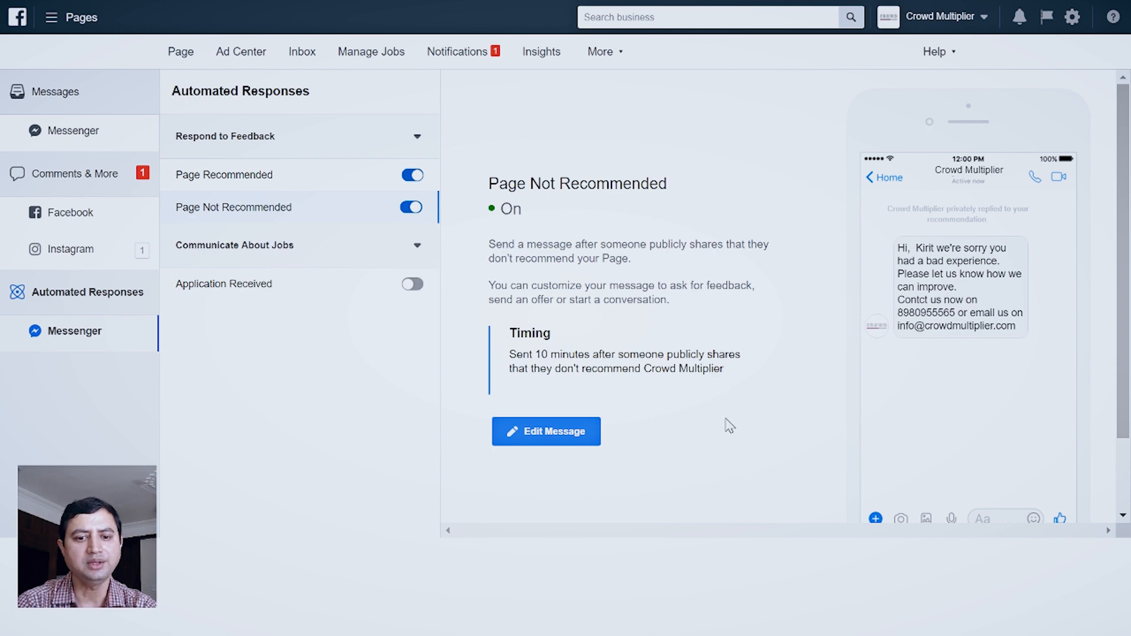
- Attach the Sorry image to the apology message and send a Messenger preview
click(546, 431)
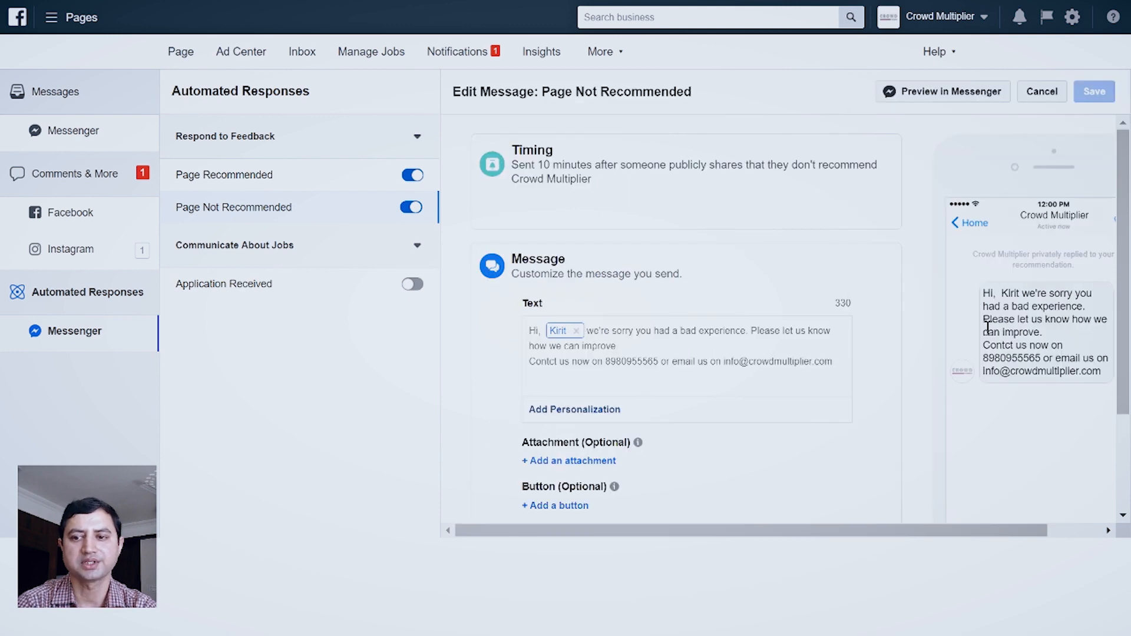
scroll(down, 3)
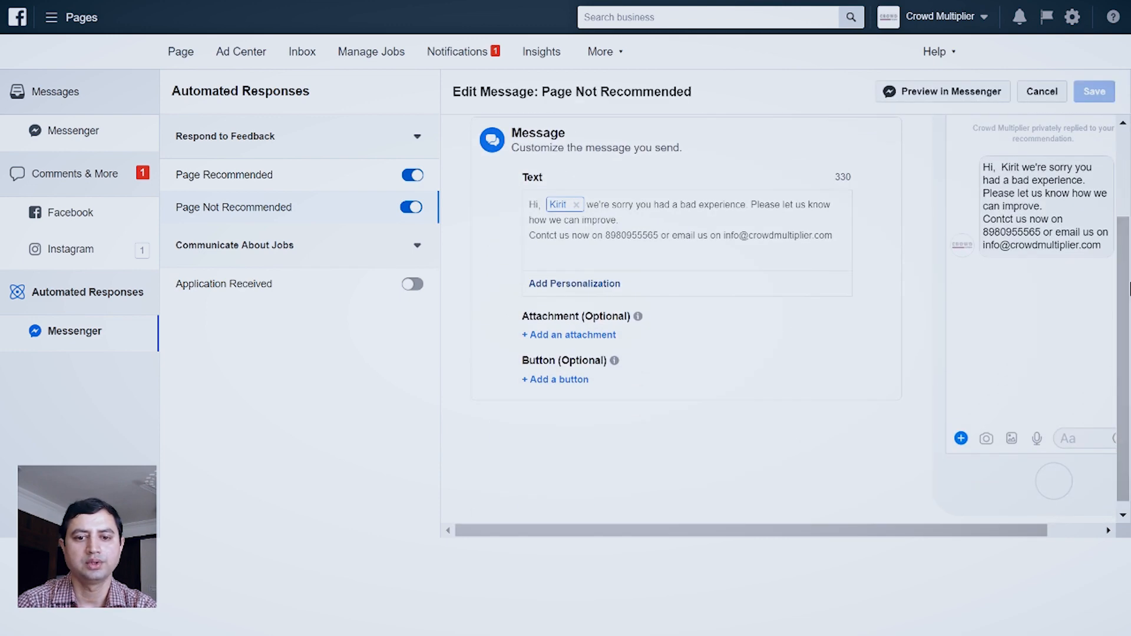
click(568, 335)
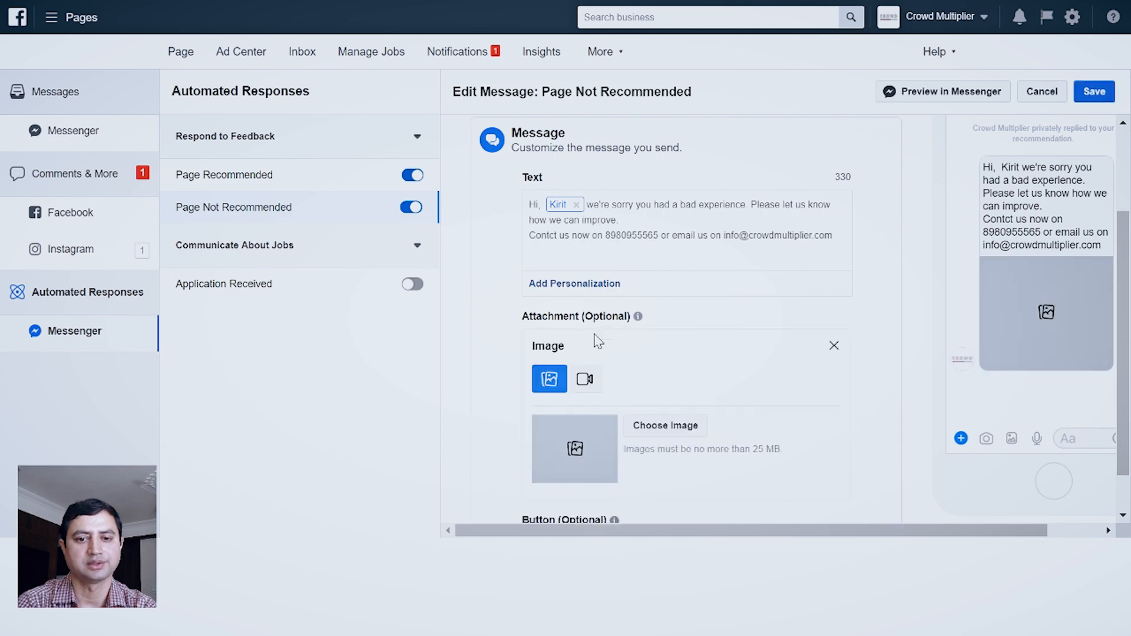
mouse_move(678, 430)
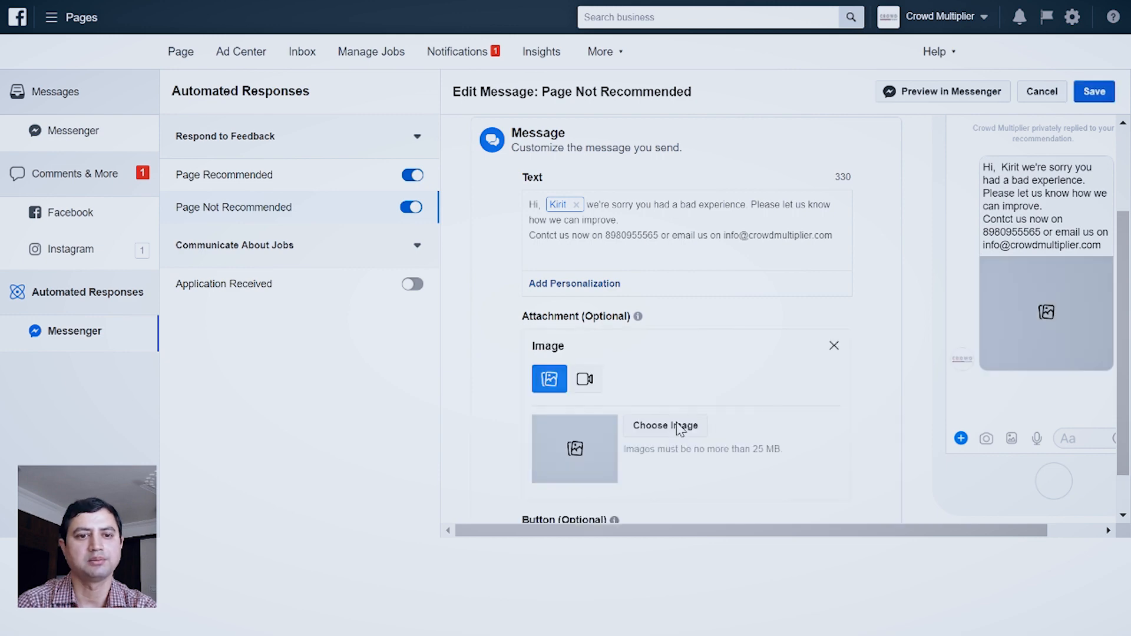
mouse_move(392, 269)
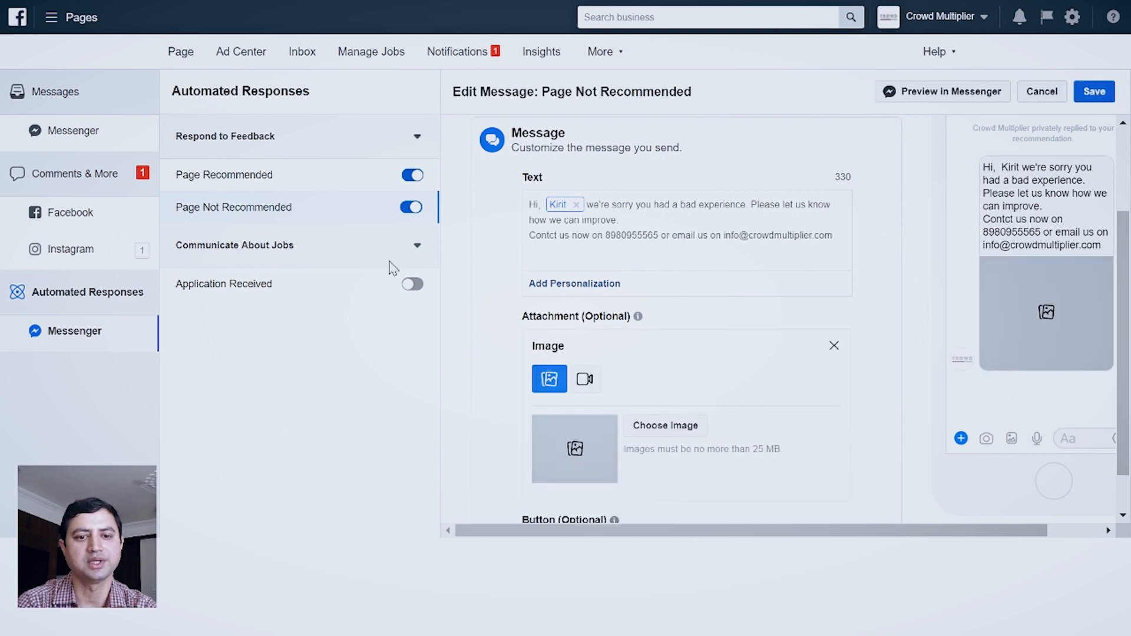
click(549, 379)
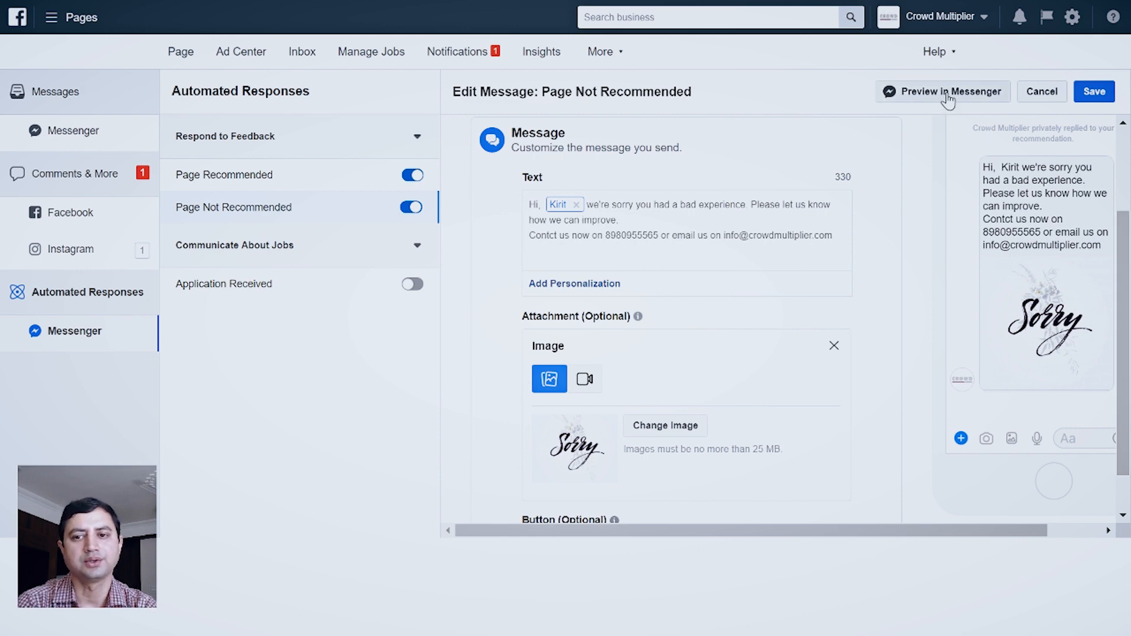
click(942, 91)
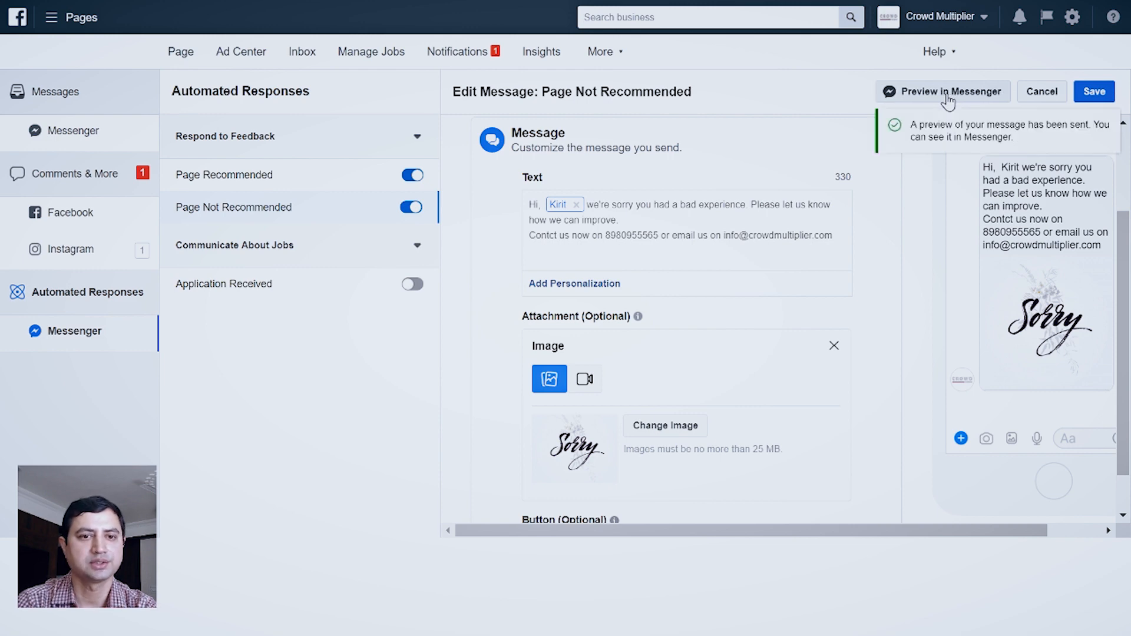
click(942, 92)
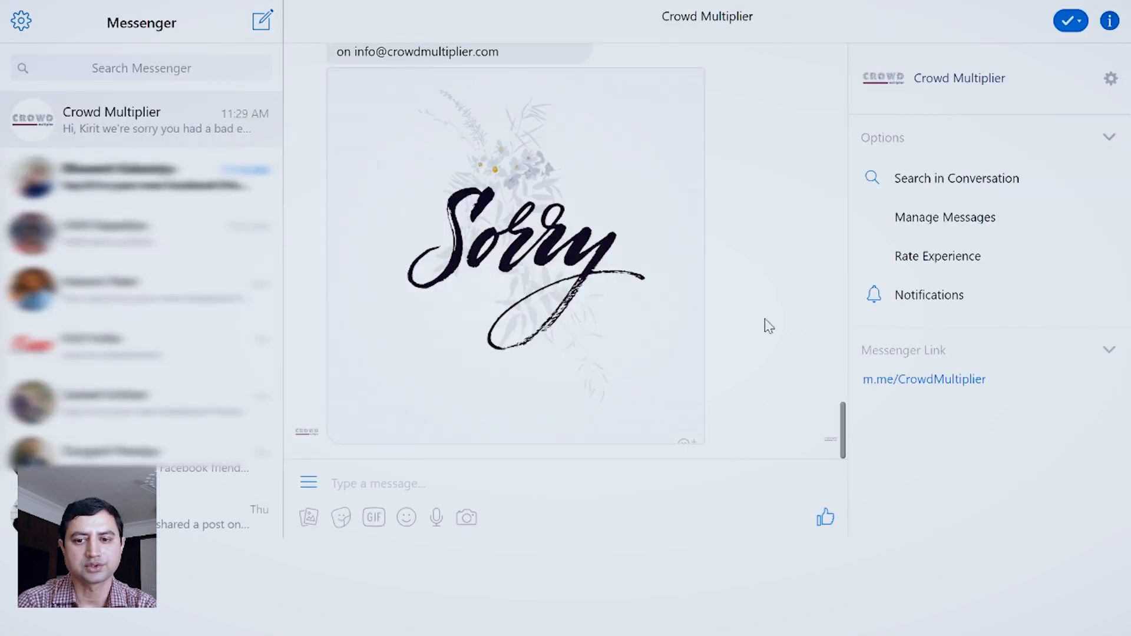
scroll(up, 3)
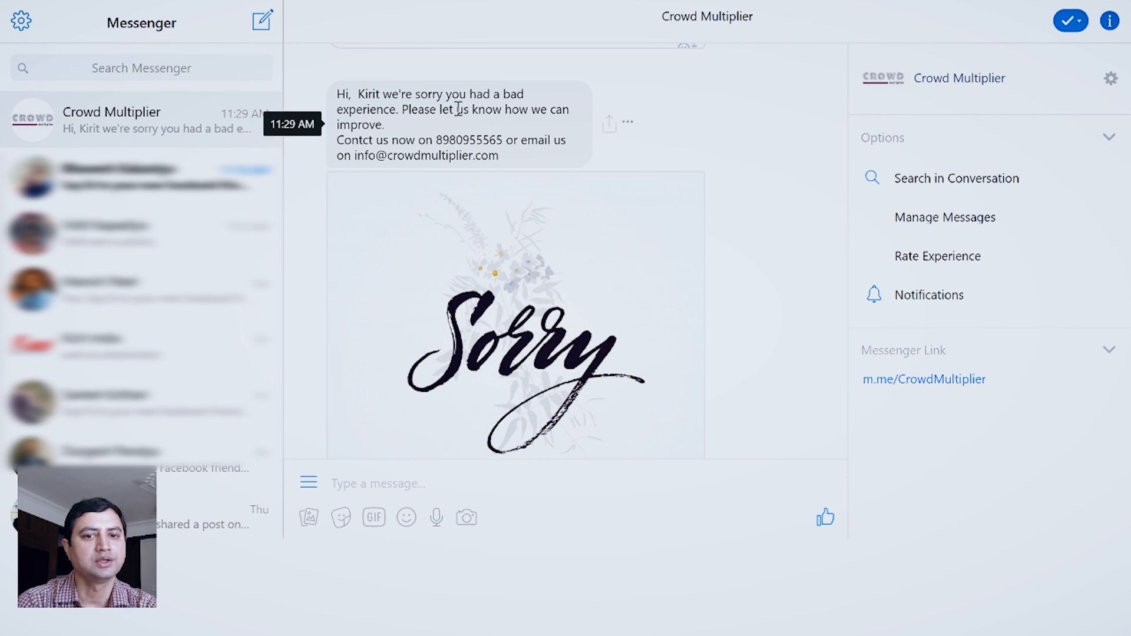
mouse_move(542, 126)
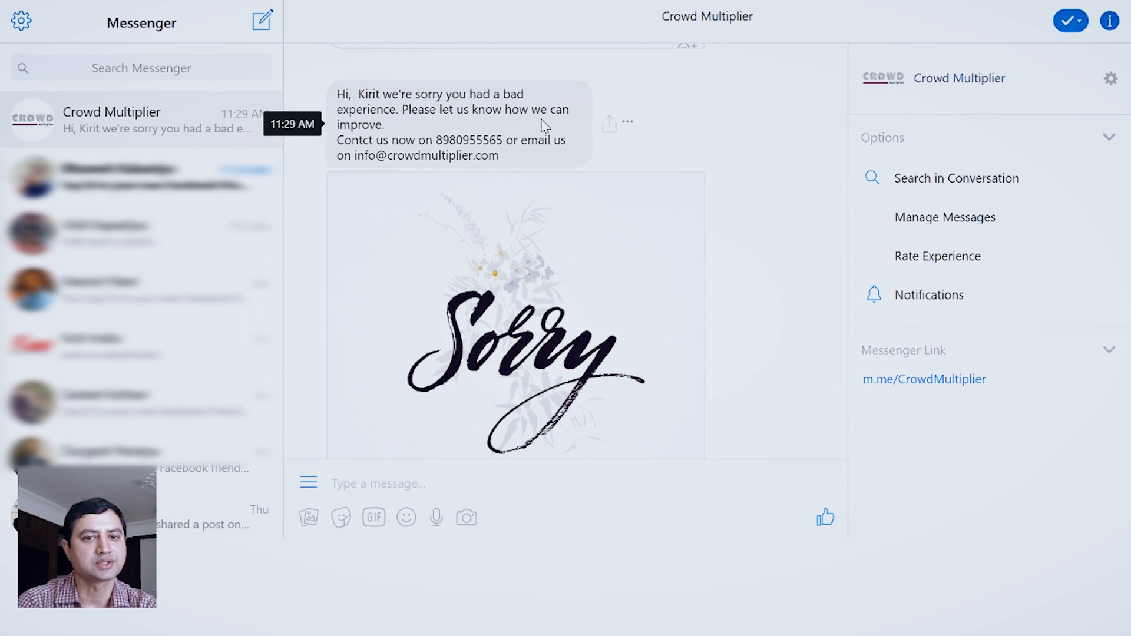
mouse_move(415, 157)
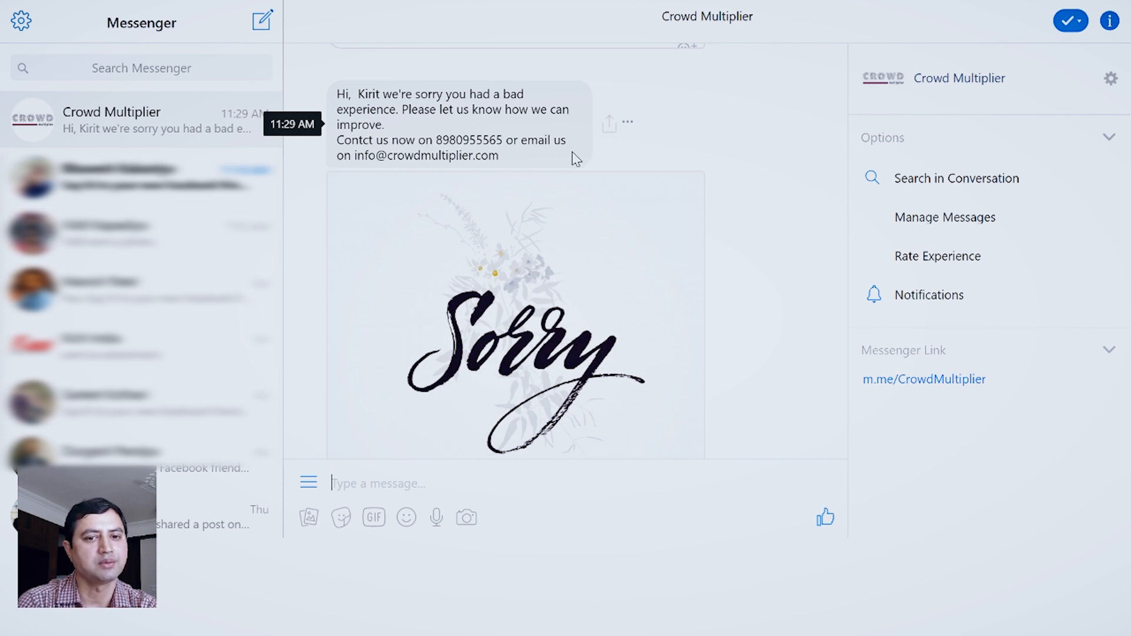
mouse_move(579, 179)
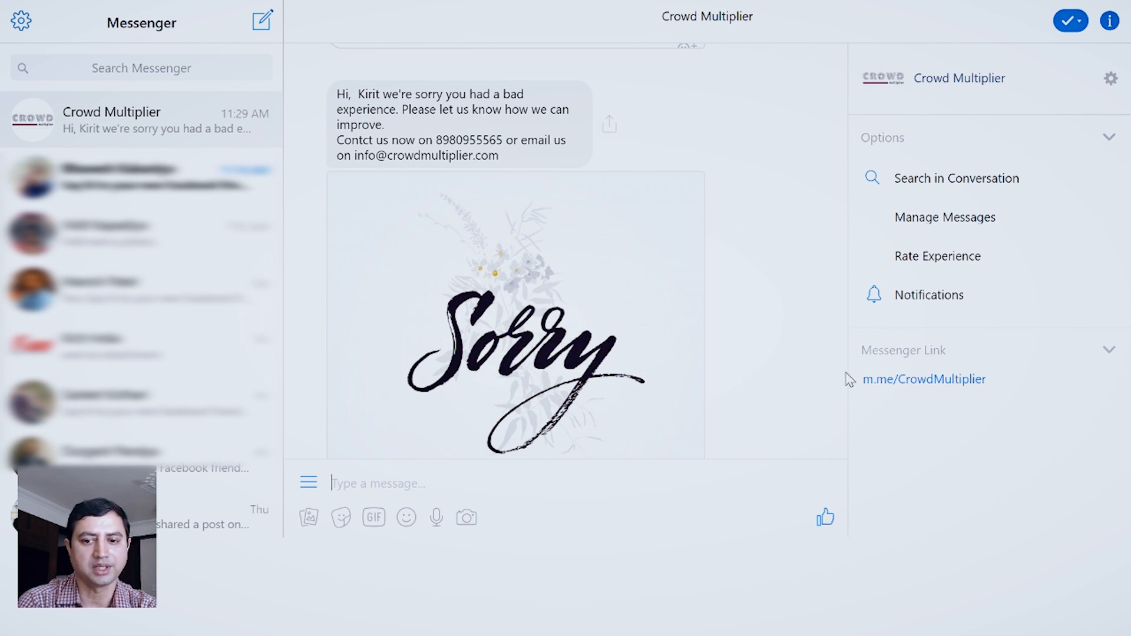
mouse_move(665, 351)
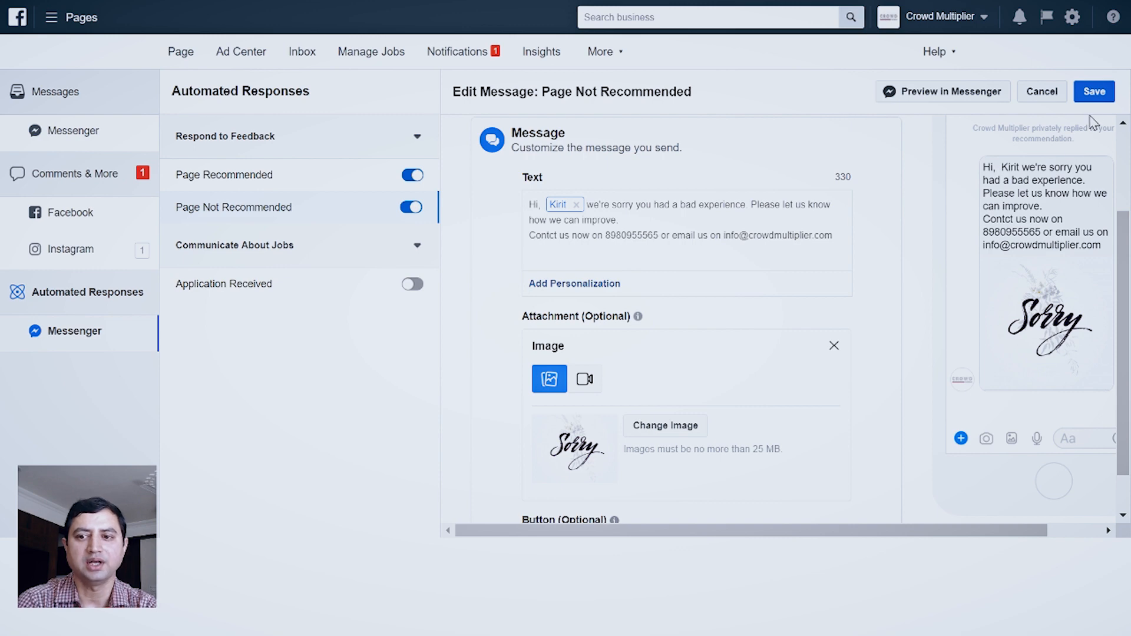
- Save the apology with its Sorry image, then review both Page Recommended and Not Recommended responses
click(1092, 92)
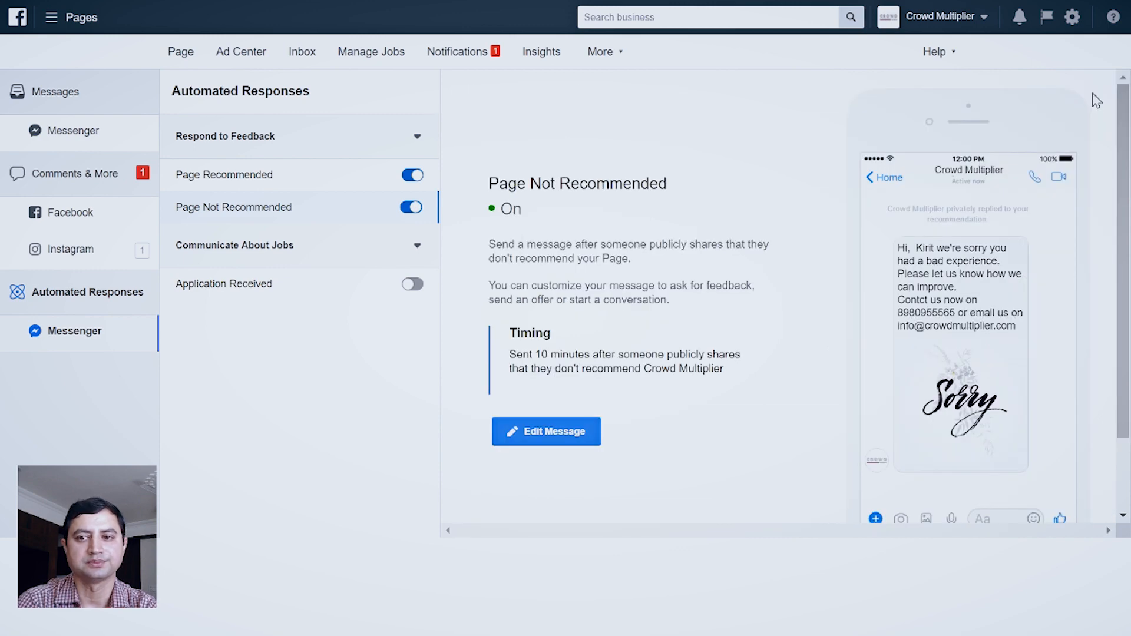
mouse_move(315, 305)
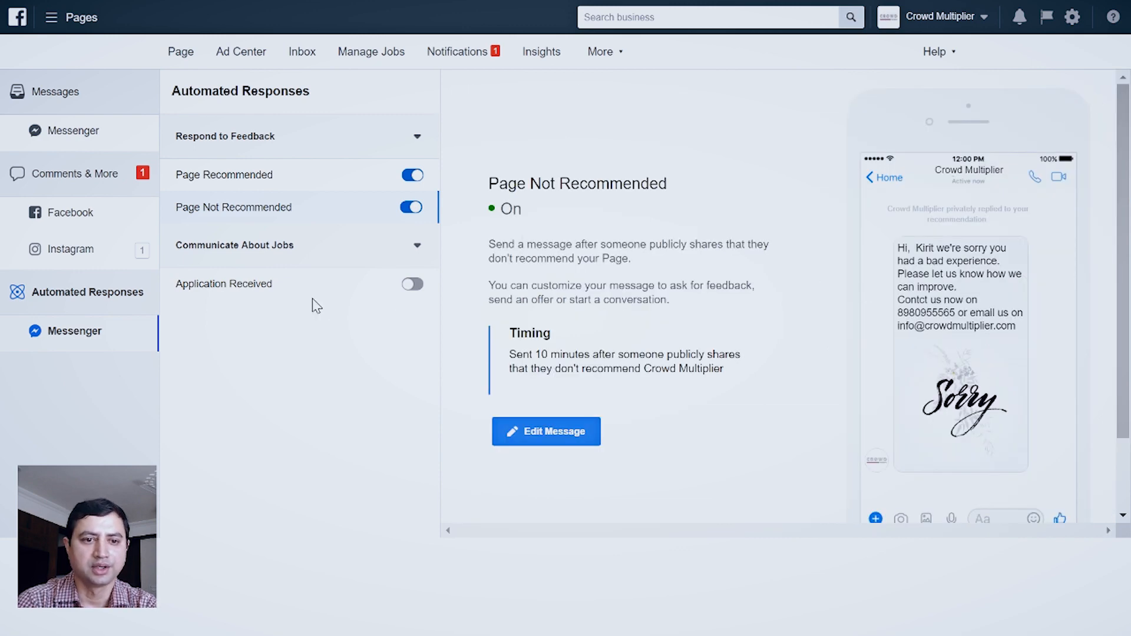
click(224, 175)
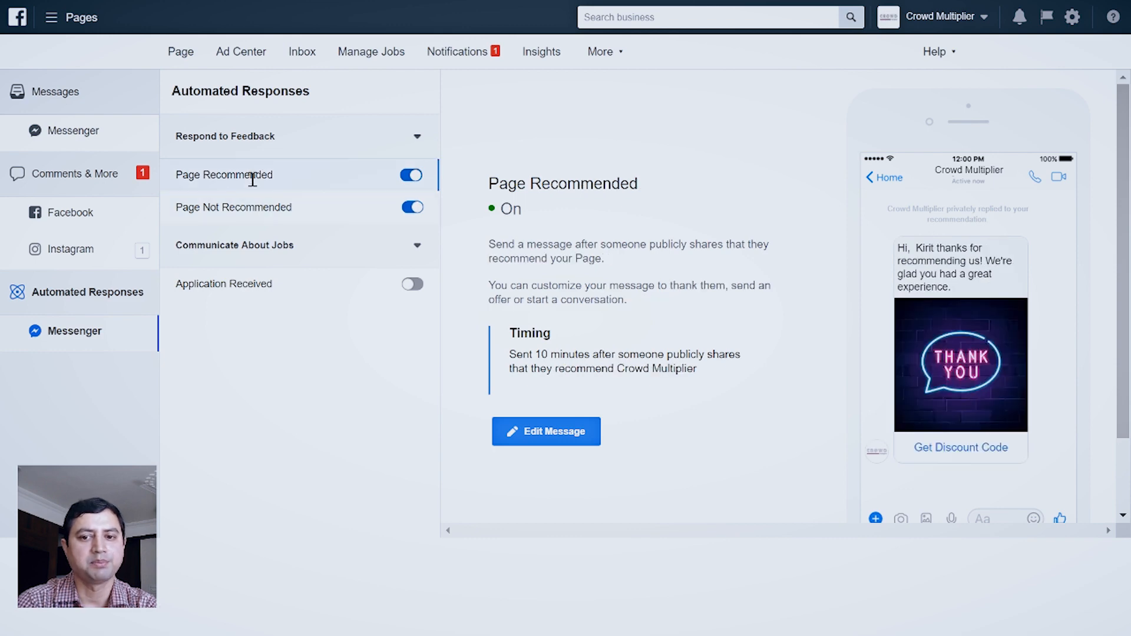
mouse_move(669, 238)
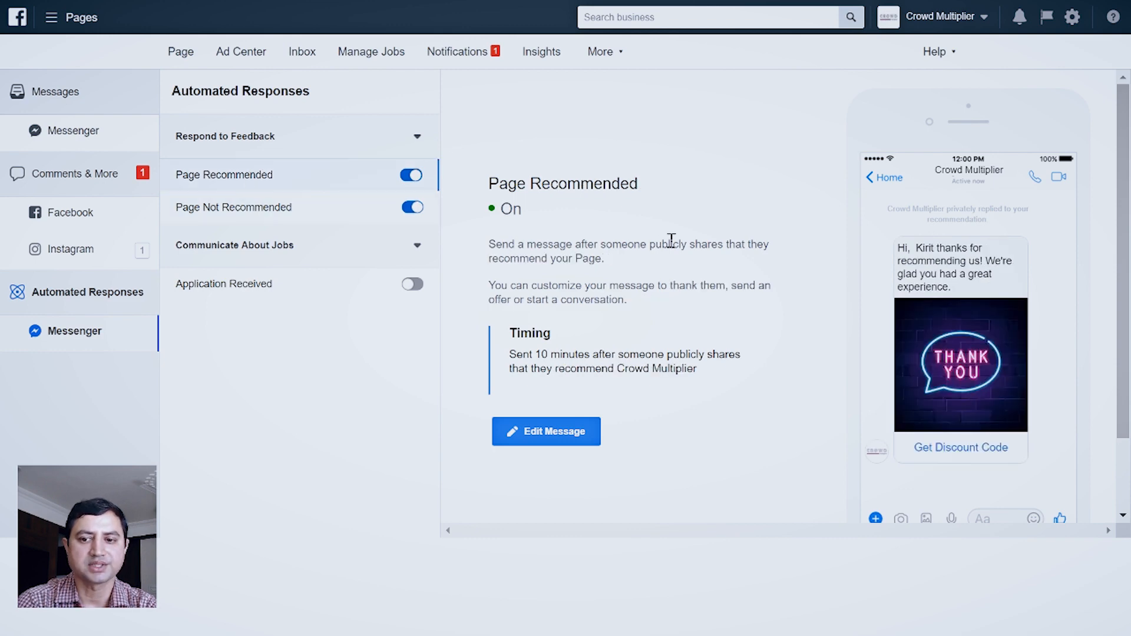
mouse_move(558, 351)
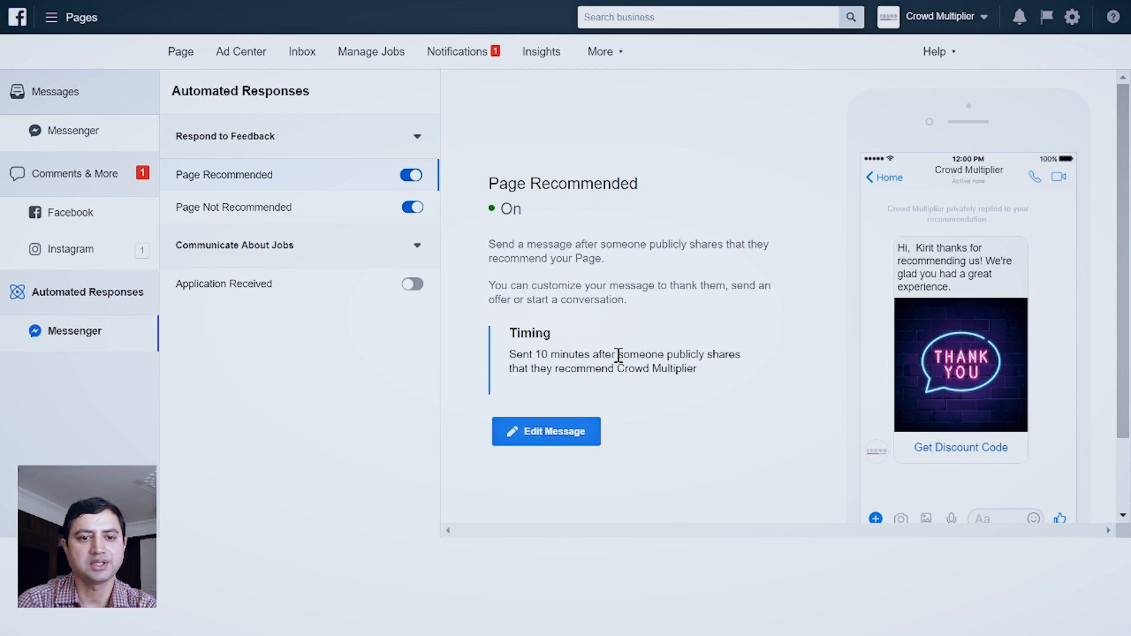
click(233, 206)
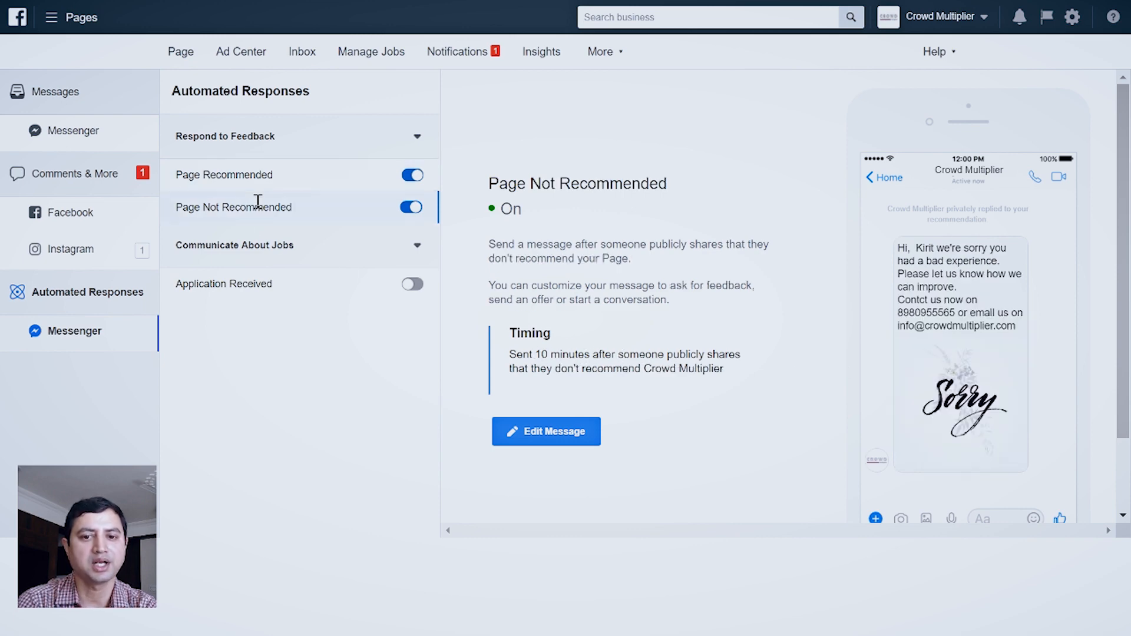
mouse_move(1030, 365)
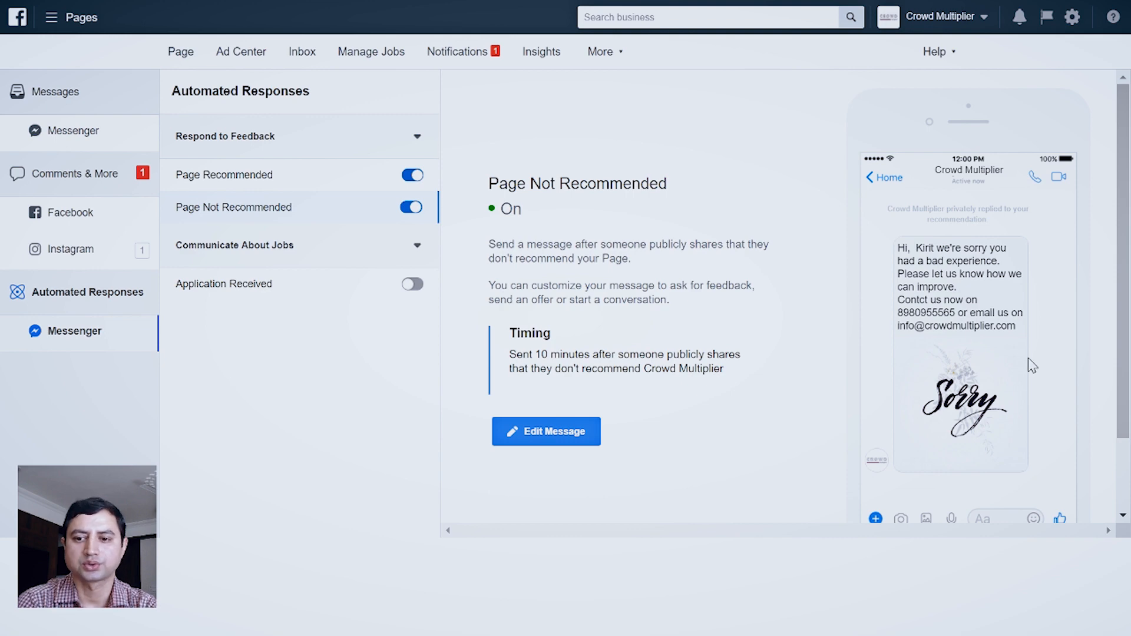
mouse_move(534, 364)
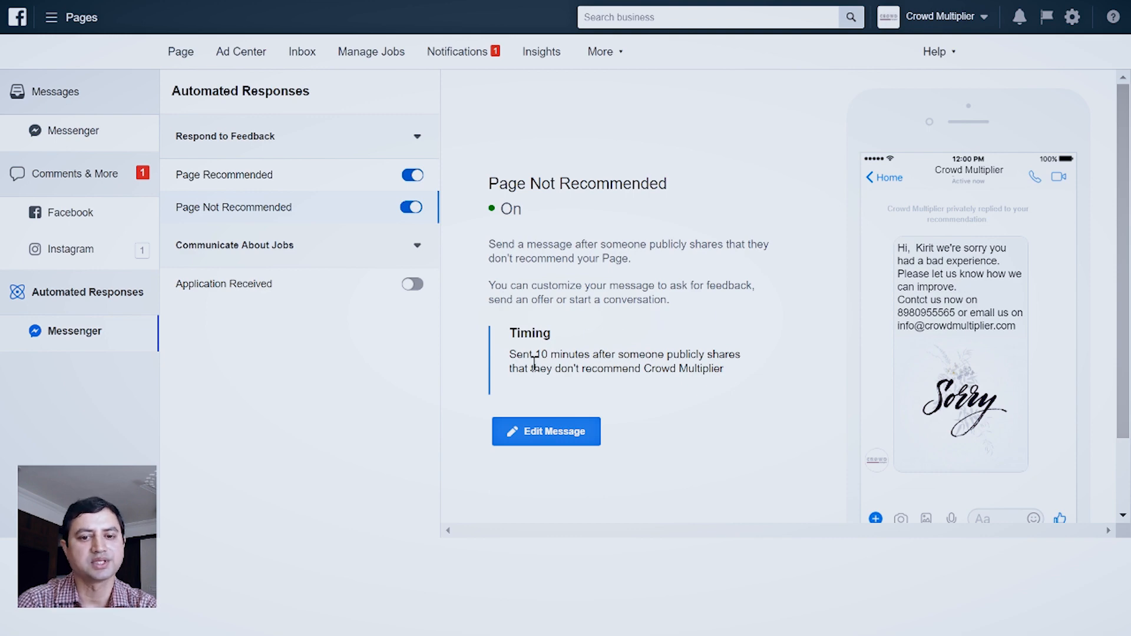
mouse_move(664, 338)
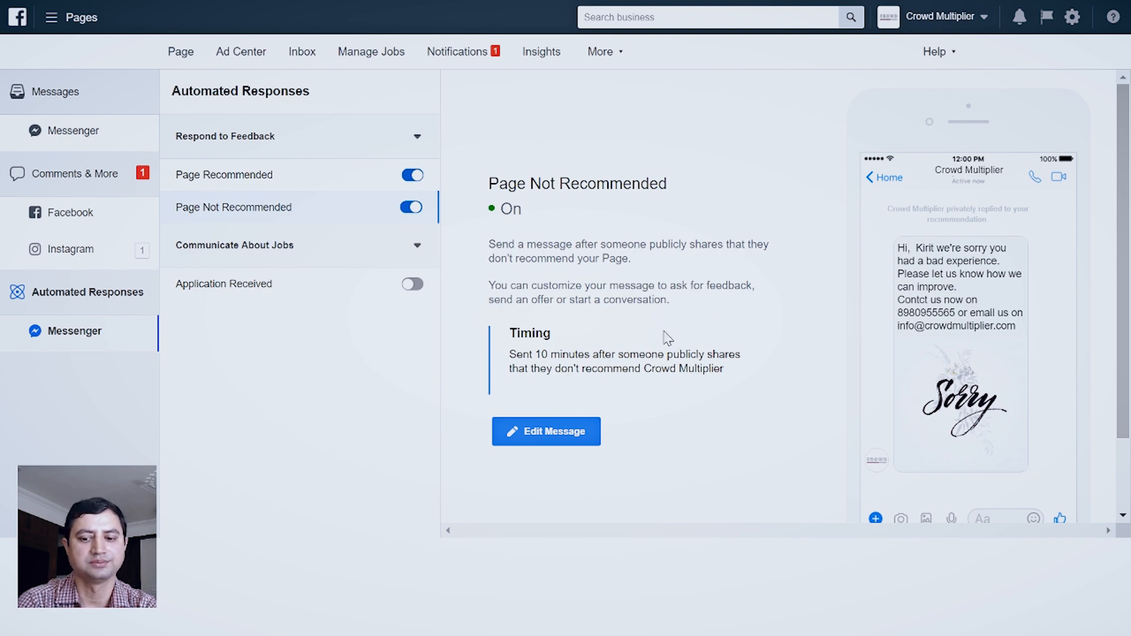